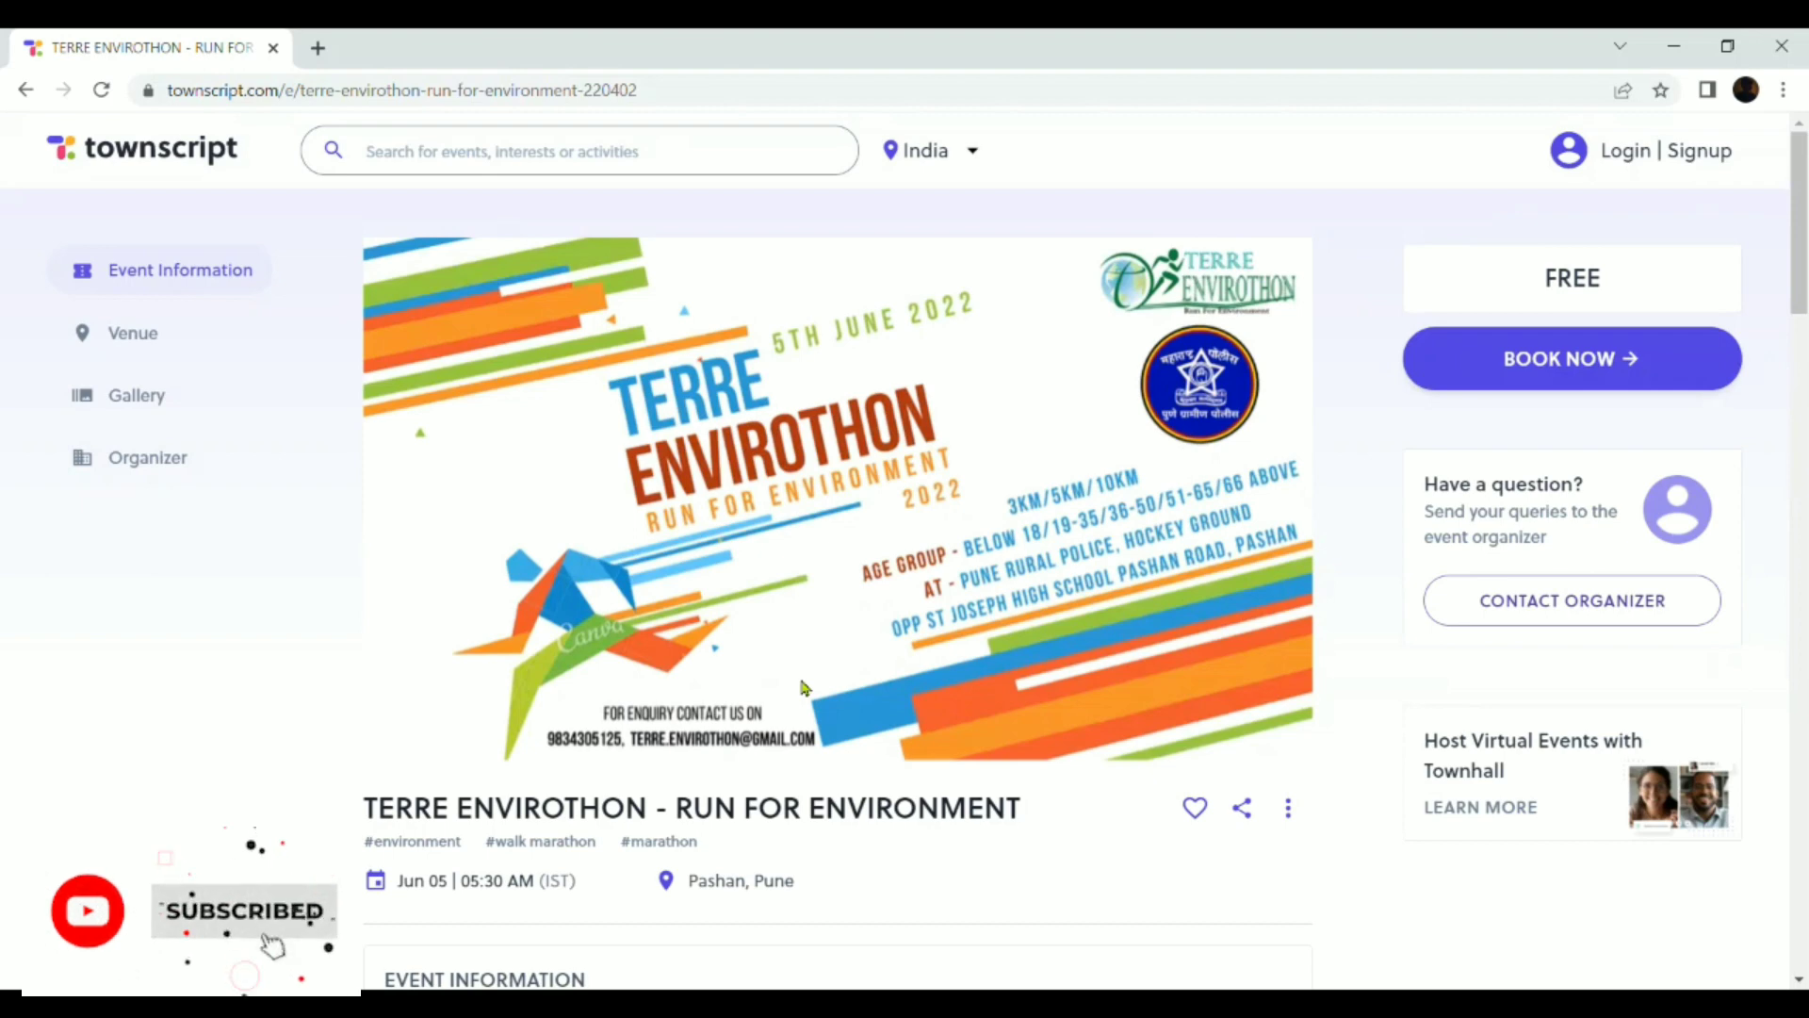
pyautogui.moveTo(1116, 484)
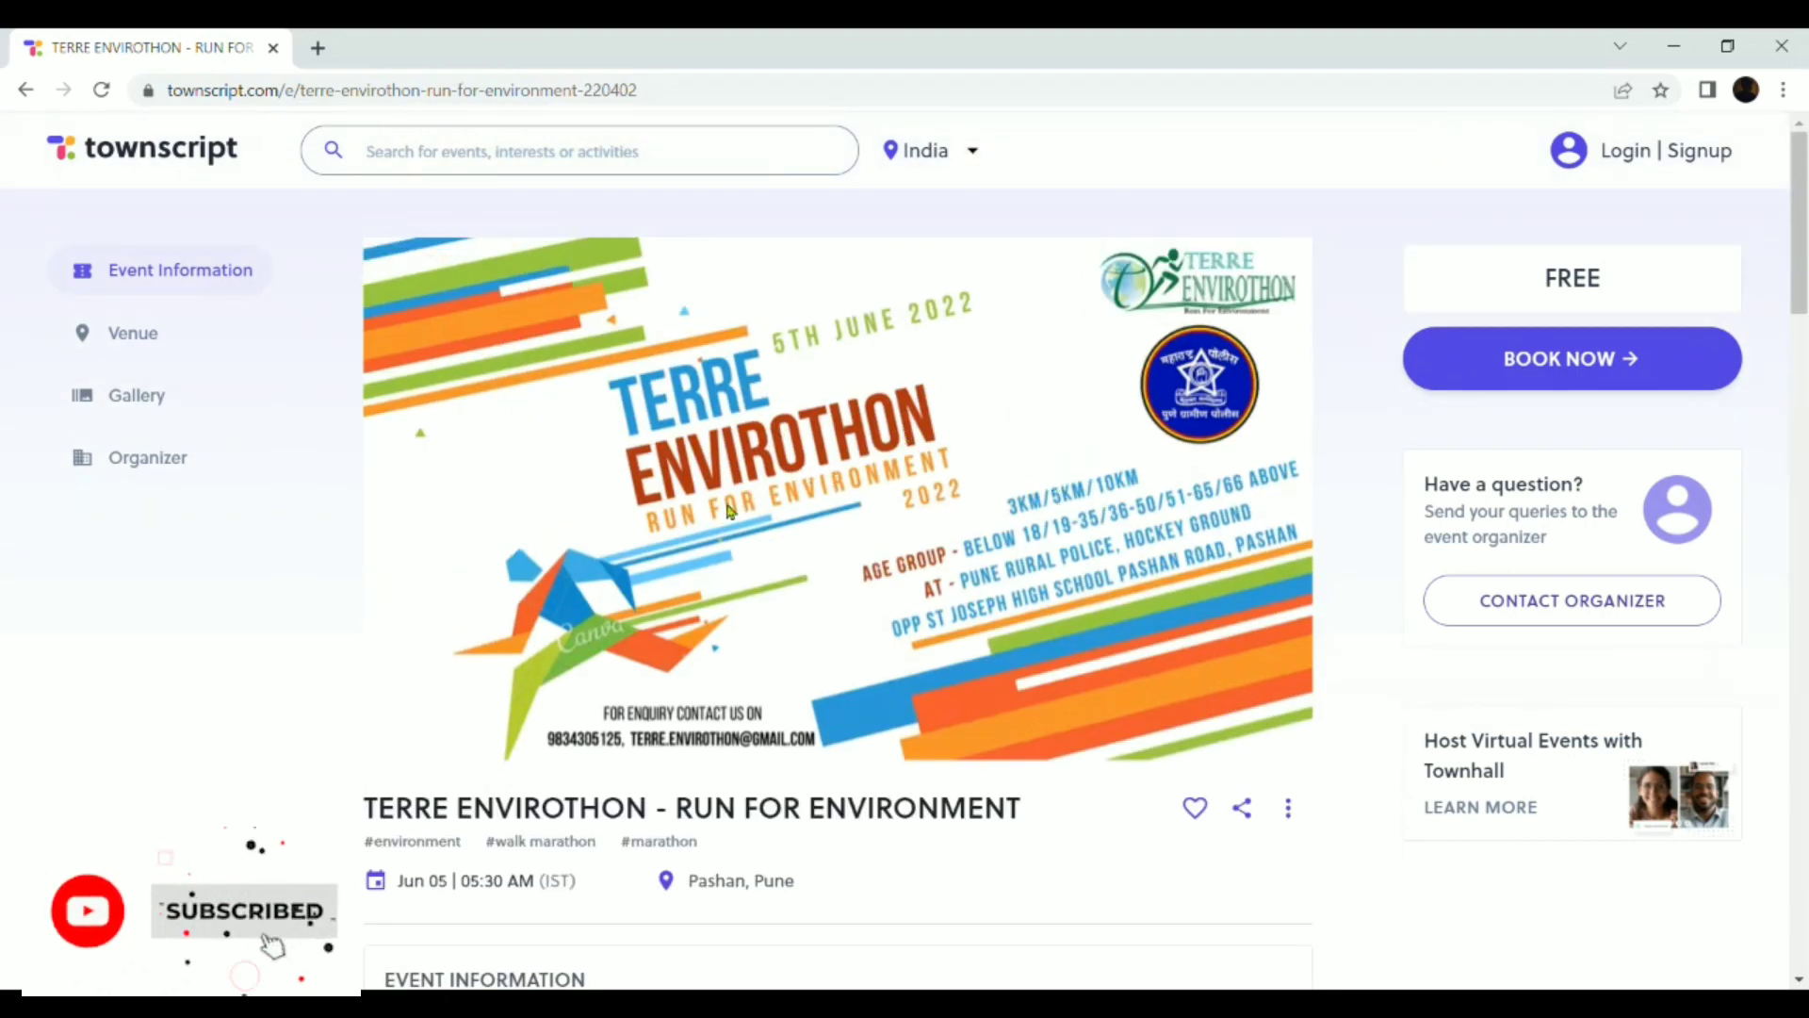
pyautogui.moveTo(1044, 505)
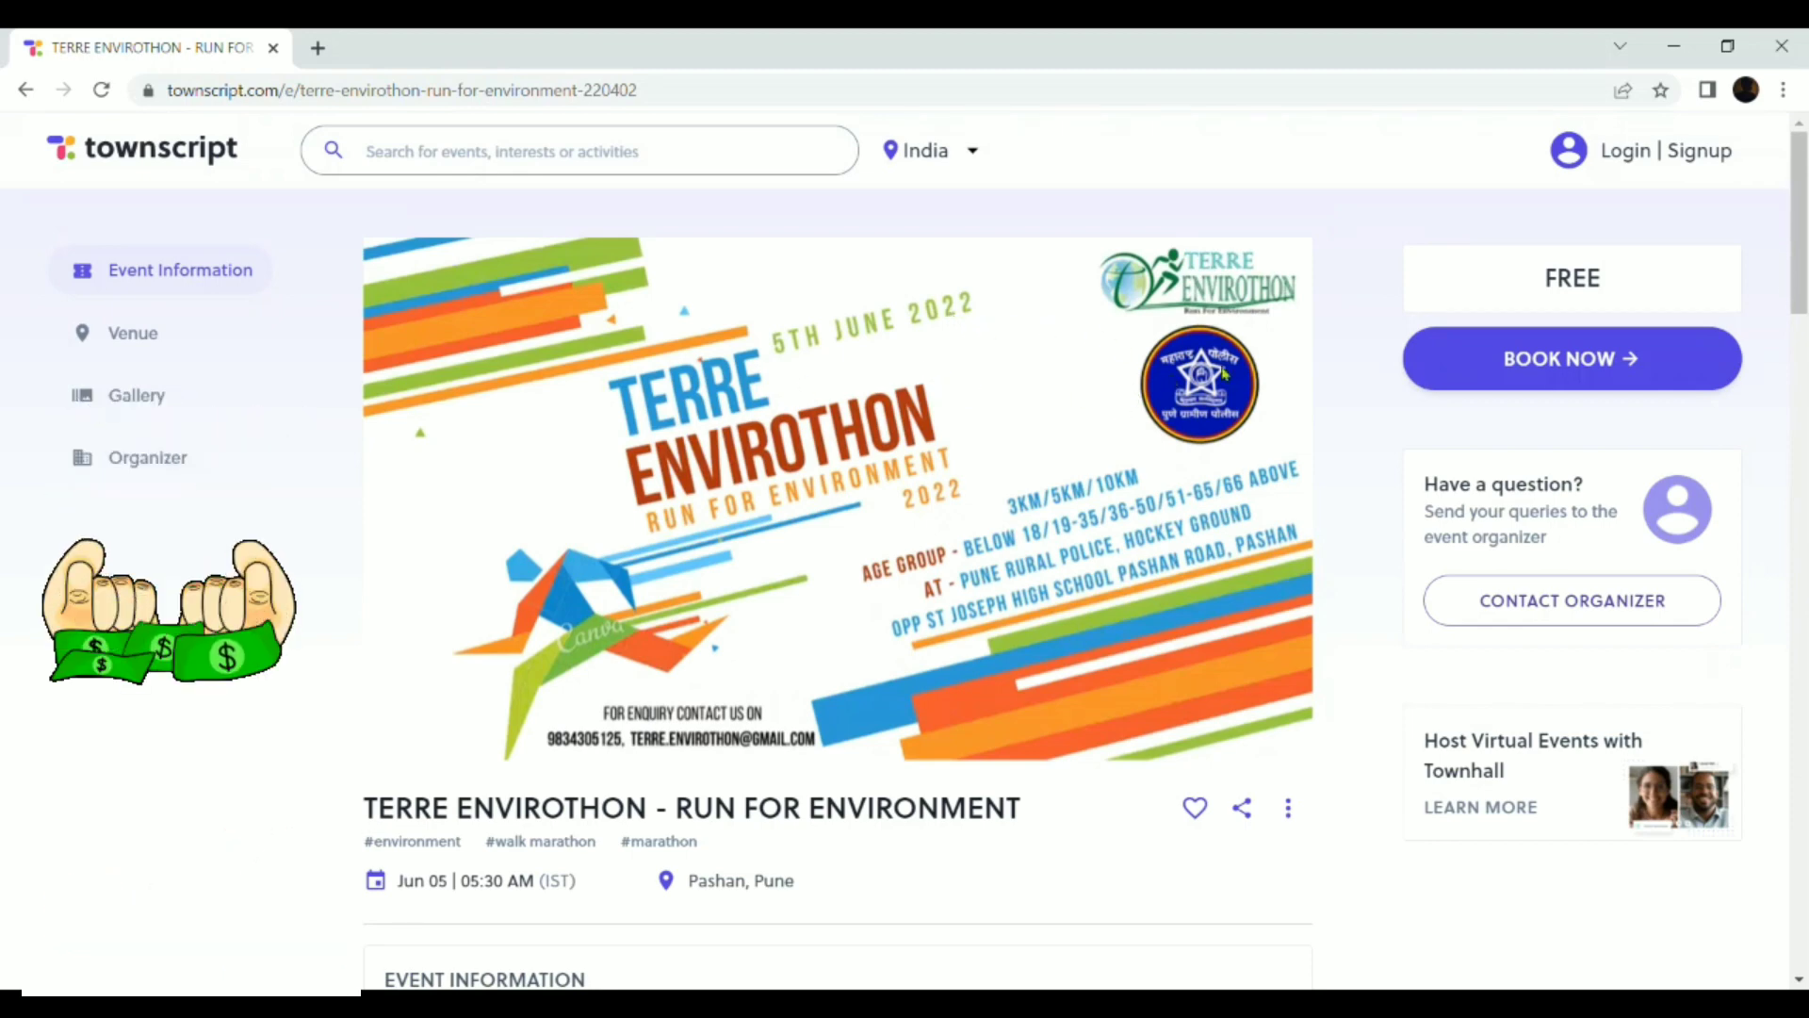
# Scroll the event page through Event Information covering race categories, age groups and event flow.
pyautogui.scroll(-3)
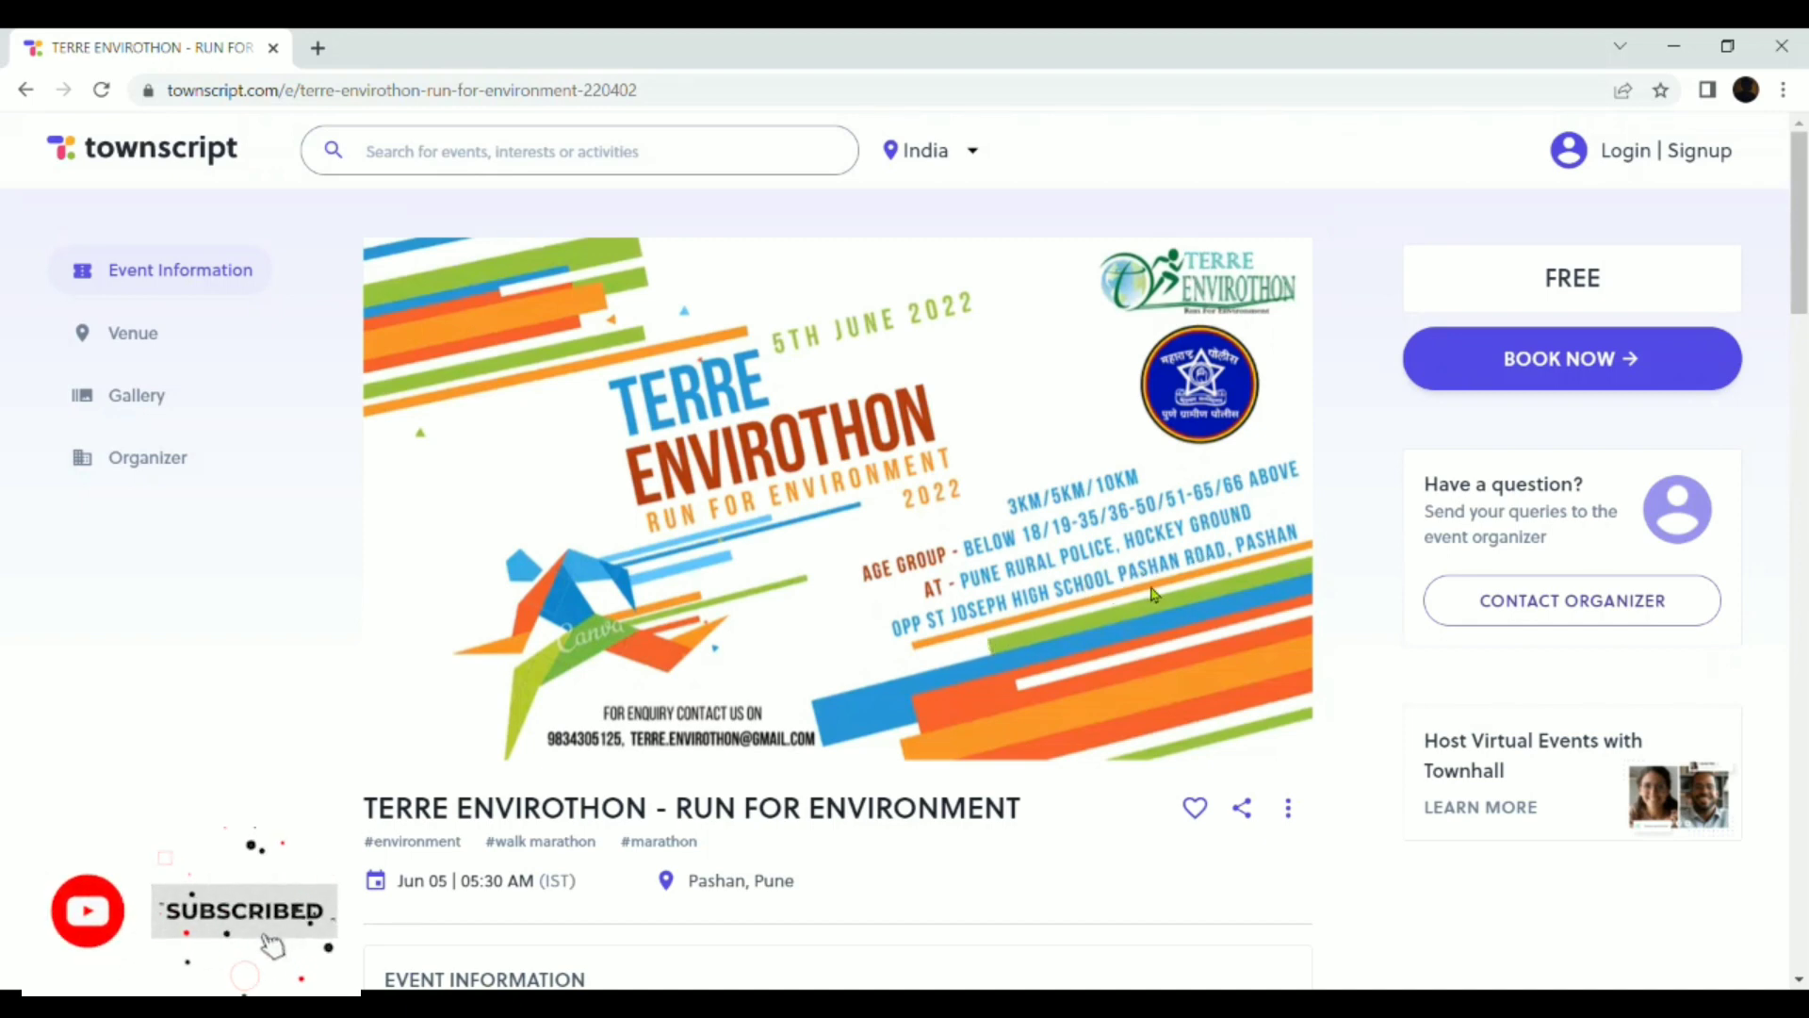
pyautogui.moveTo(1263, 567)
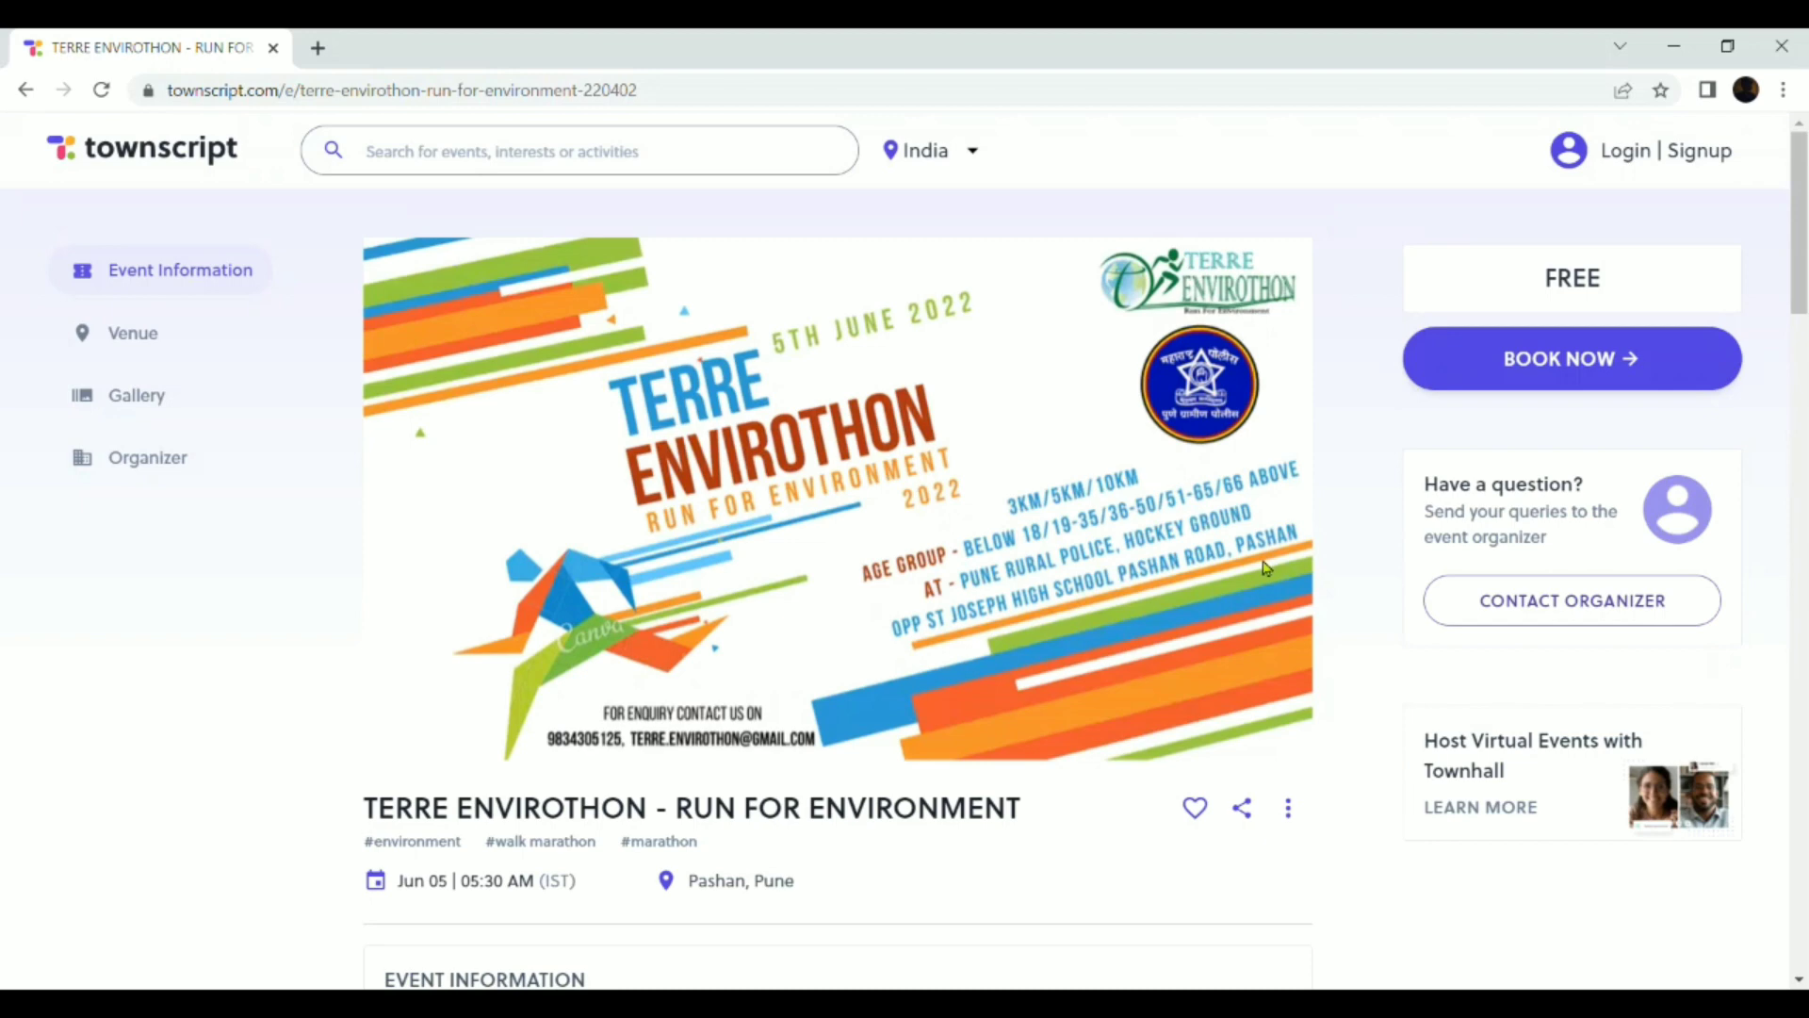
pyautogui.scroll(-3)
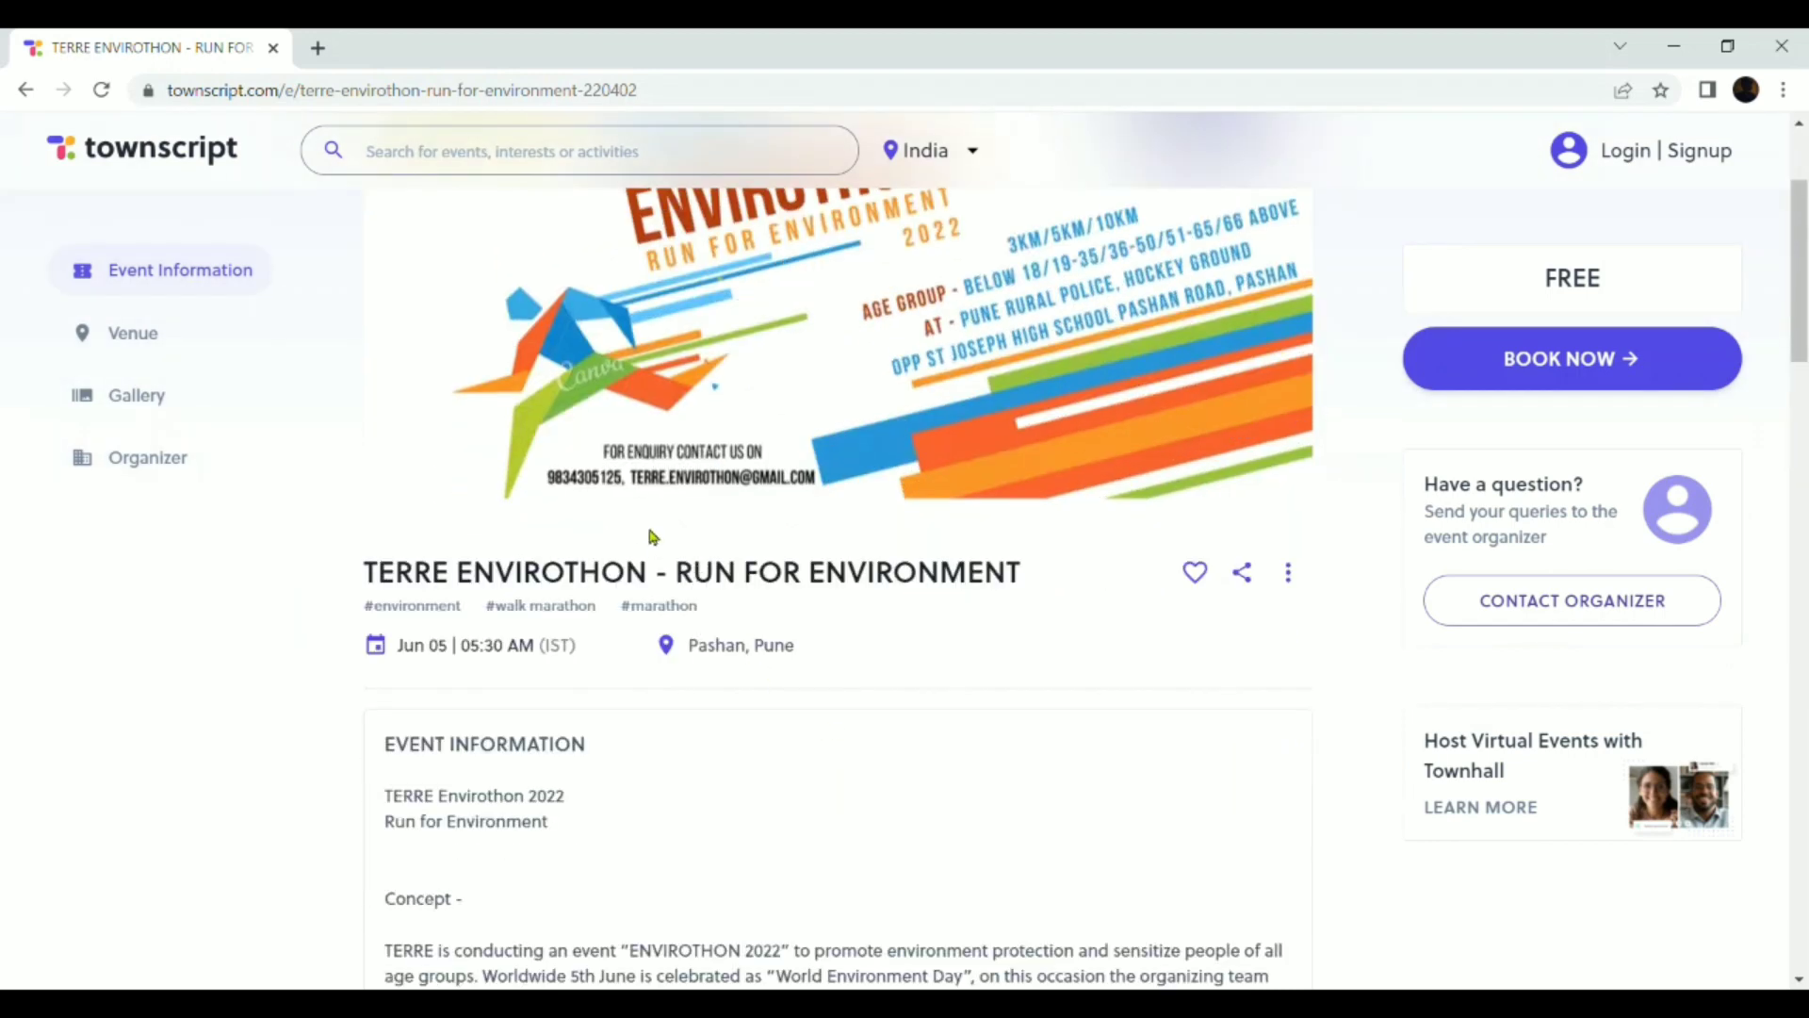
pyautogui.scroll(-3)
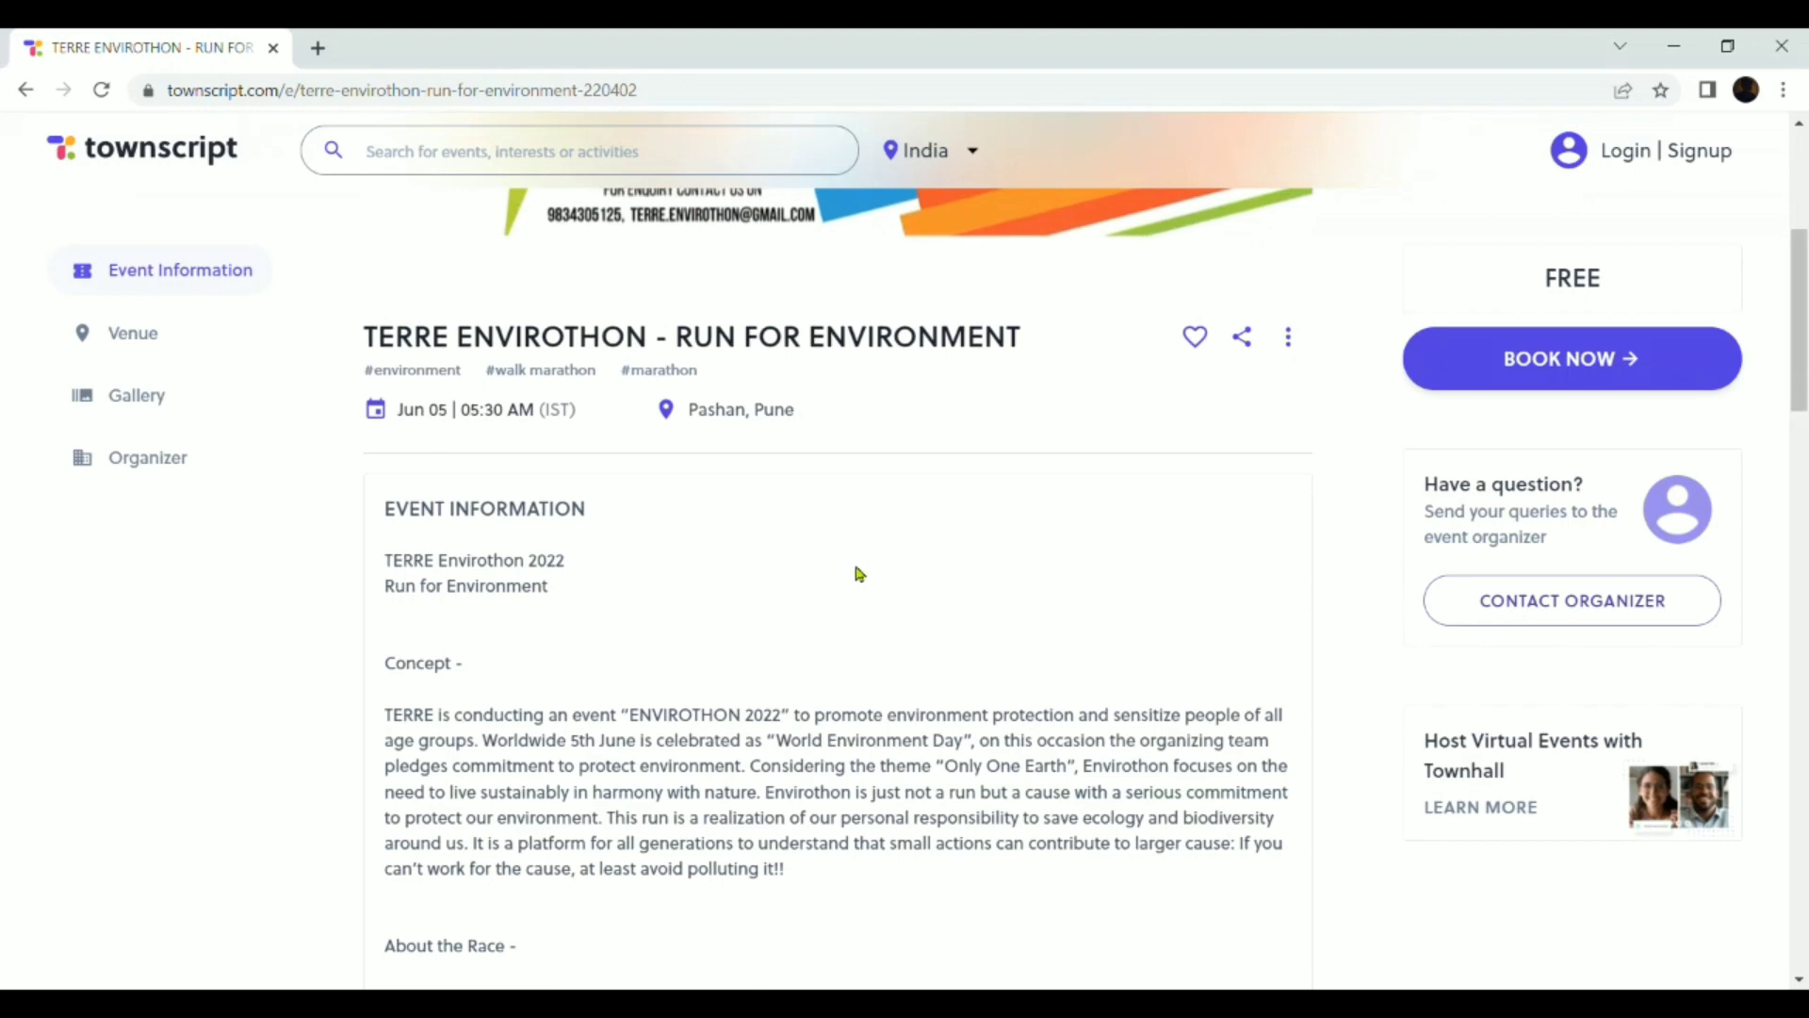
pyautogui.scroll(-3)
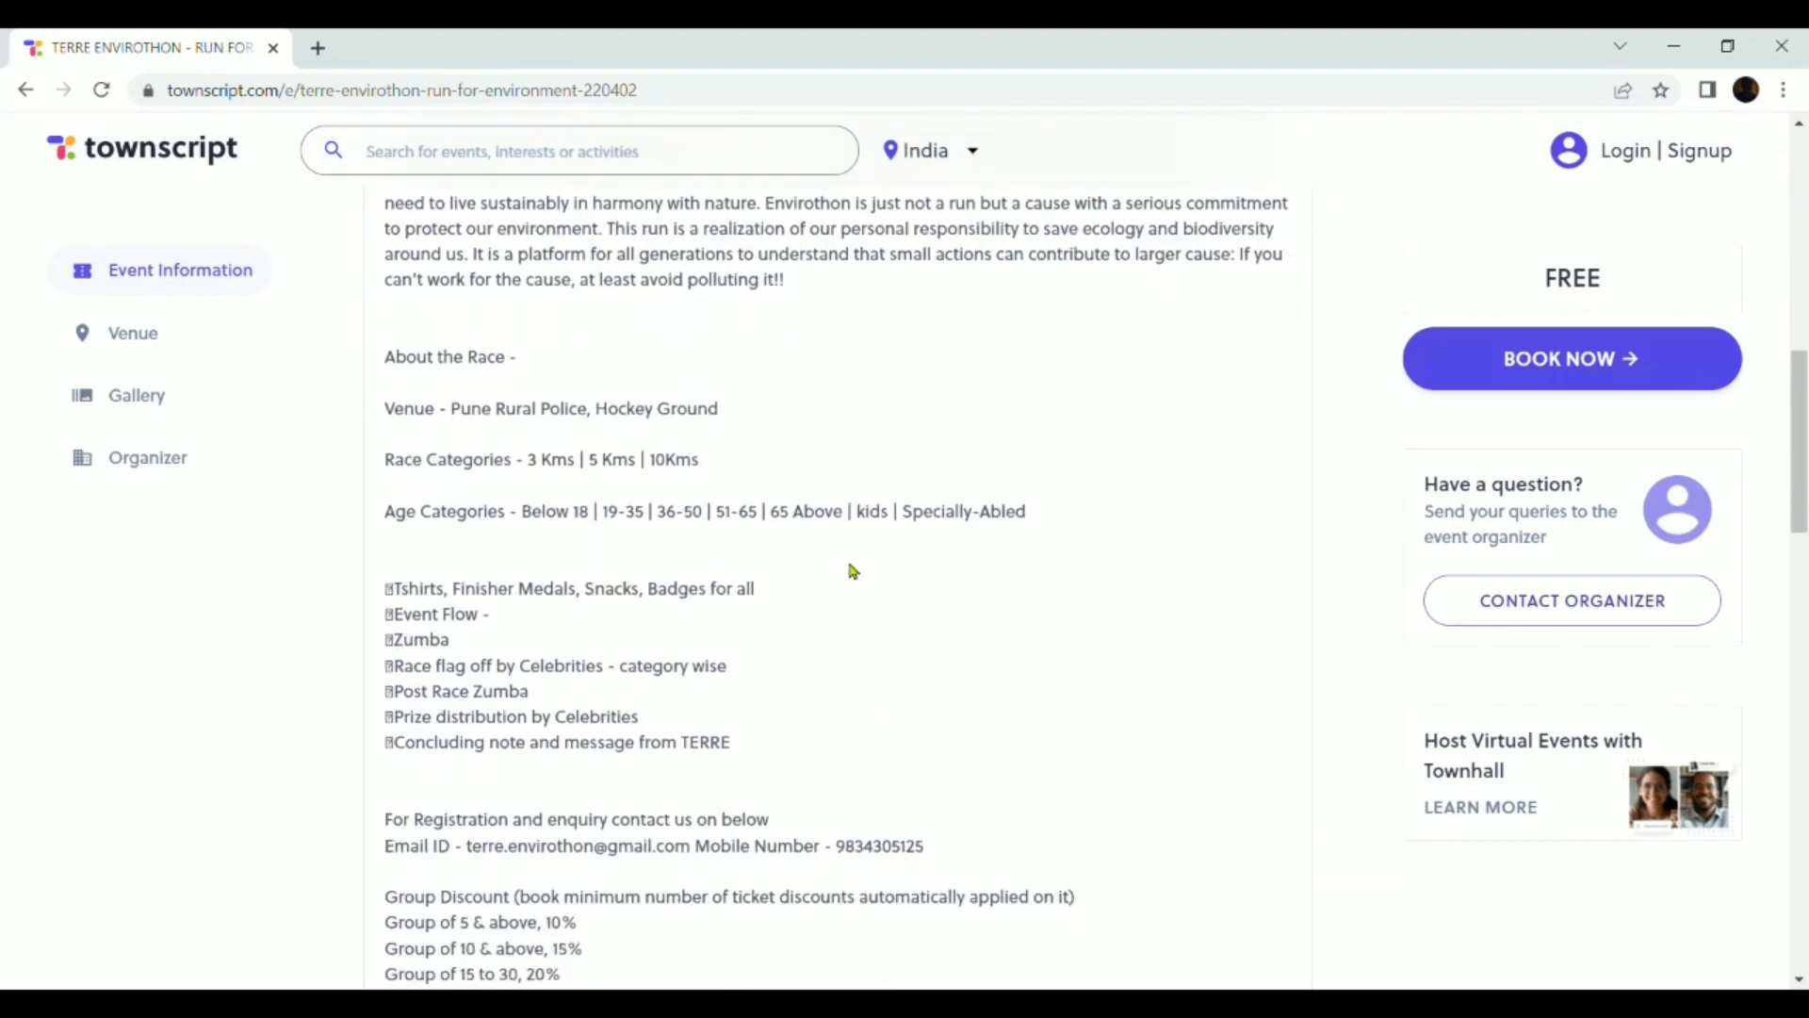
pyautogui.moveTo(488, 454)
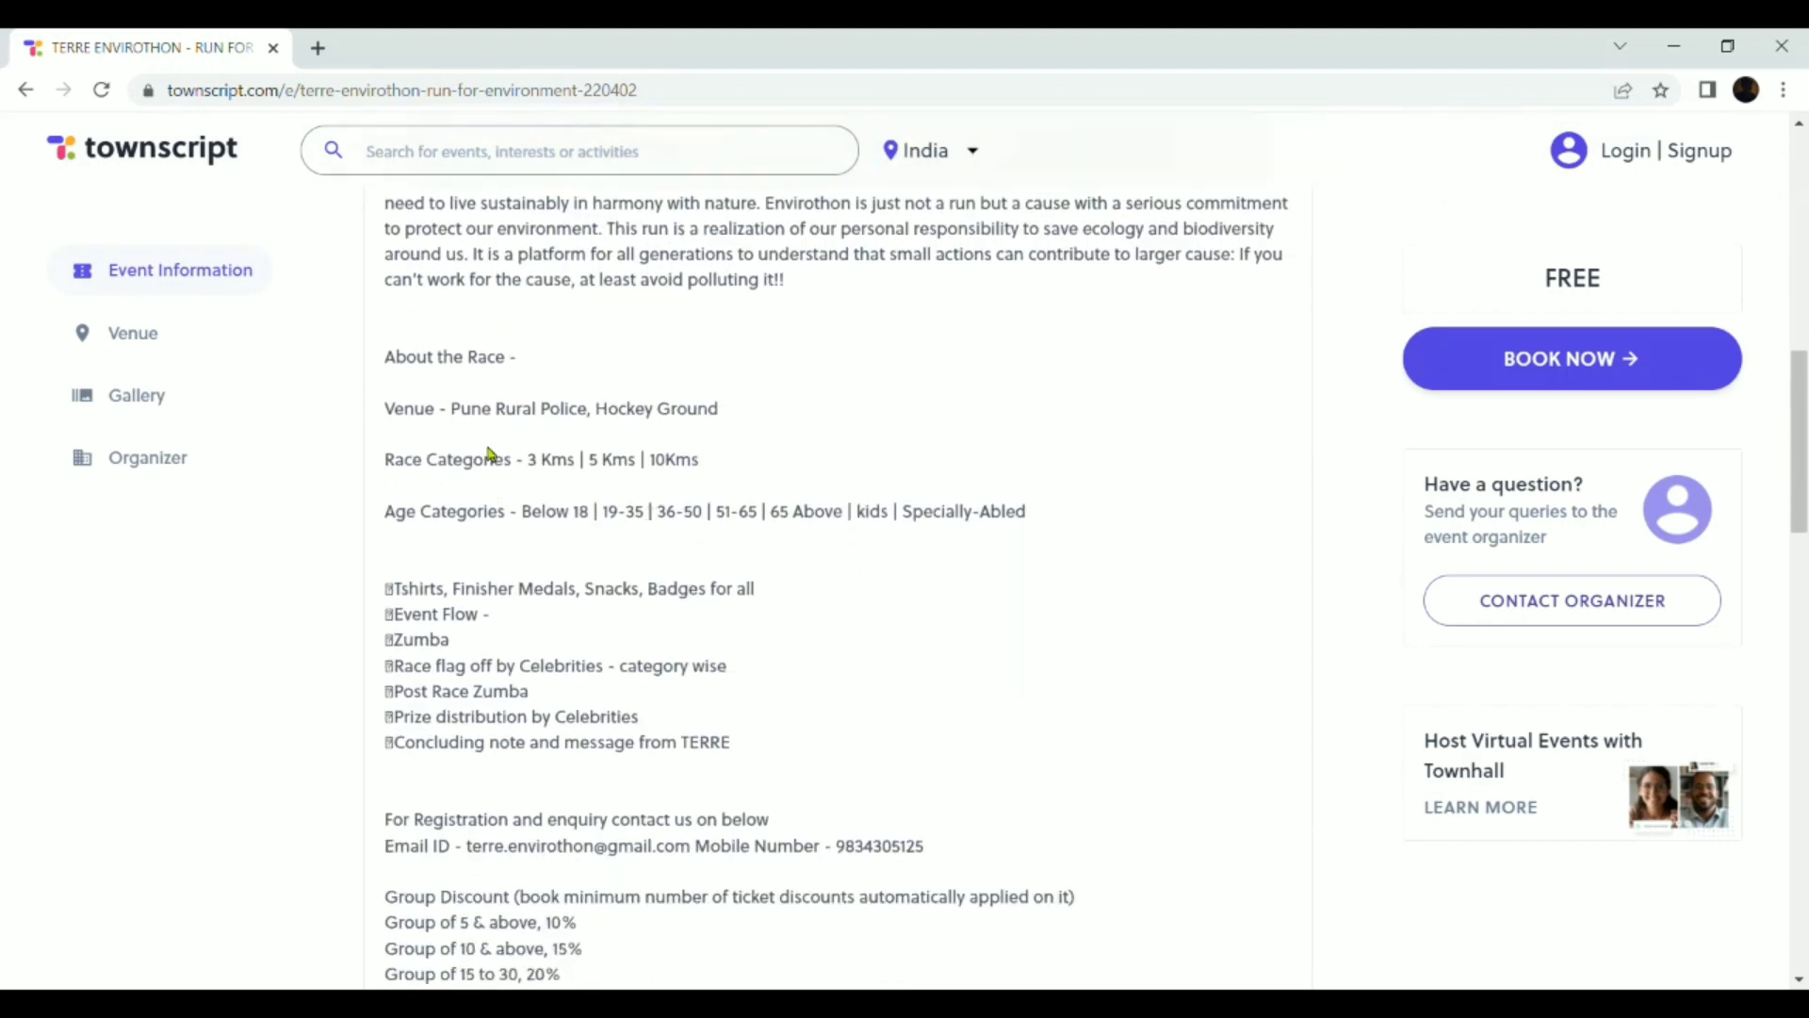
pyautogui.moveTo(385, 407); pyautogui.dragTo(713, 407)
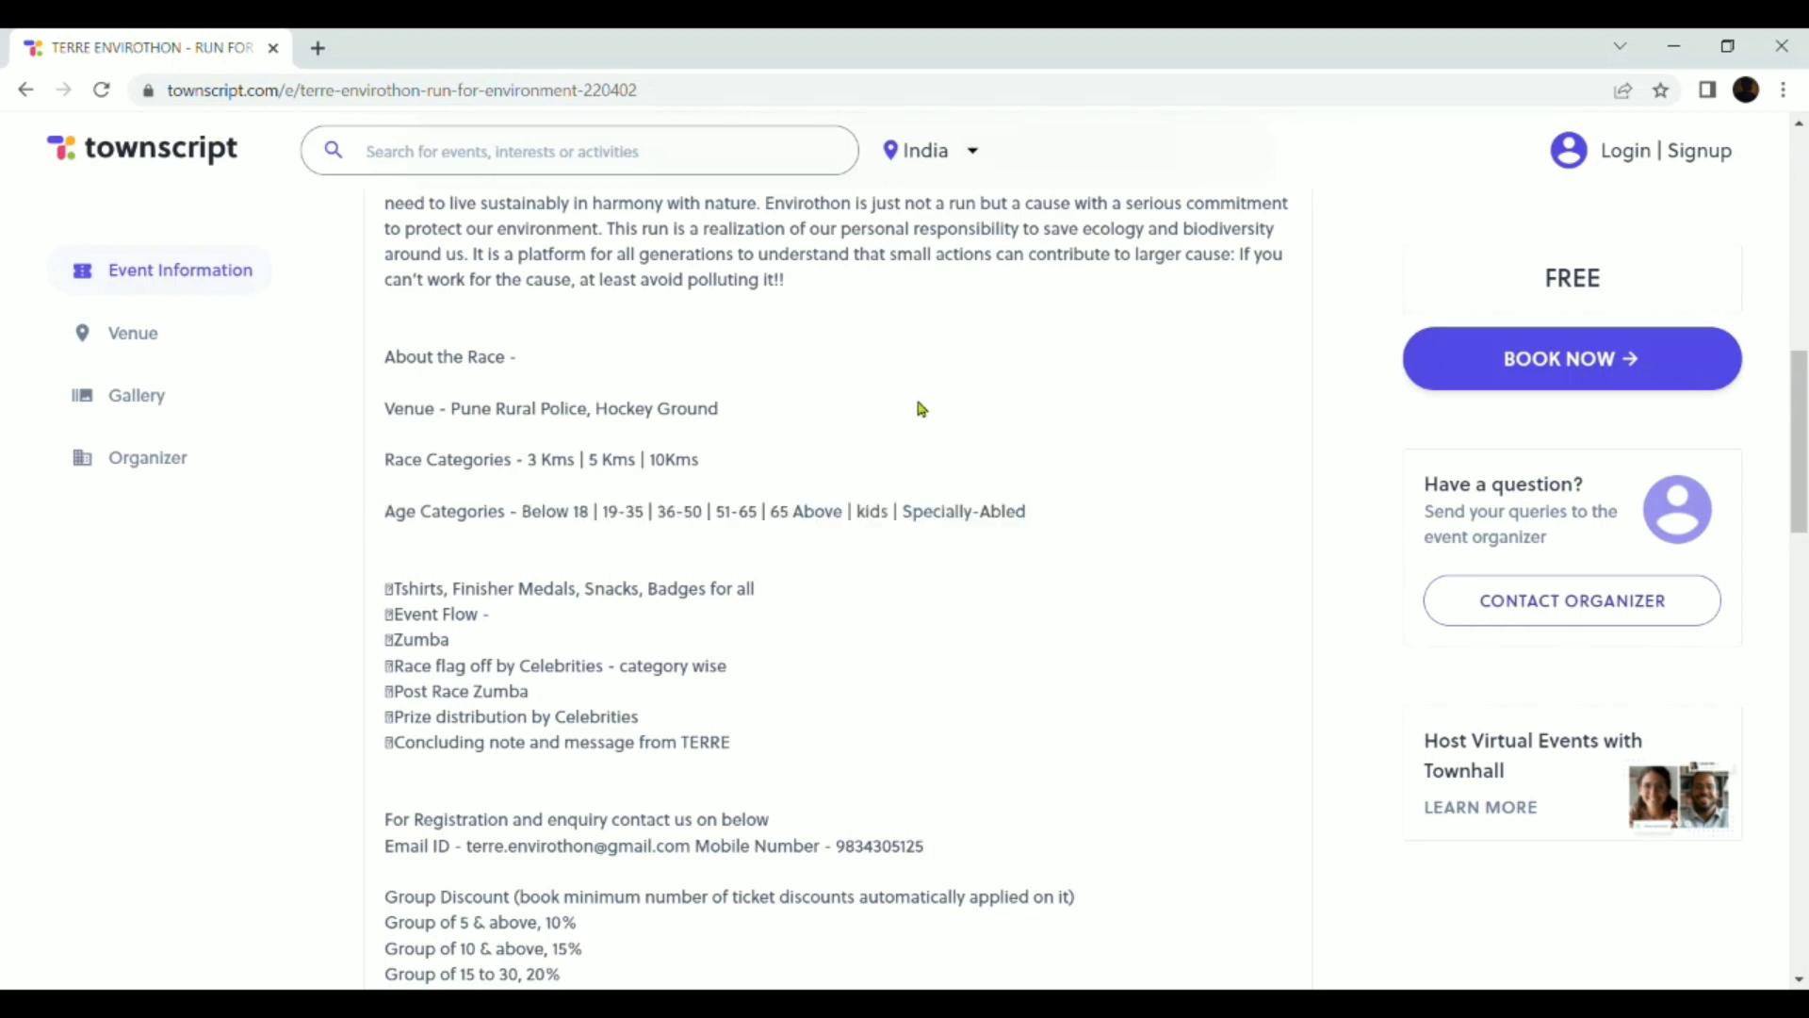
pyautogui.scroll(-3)
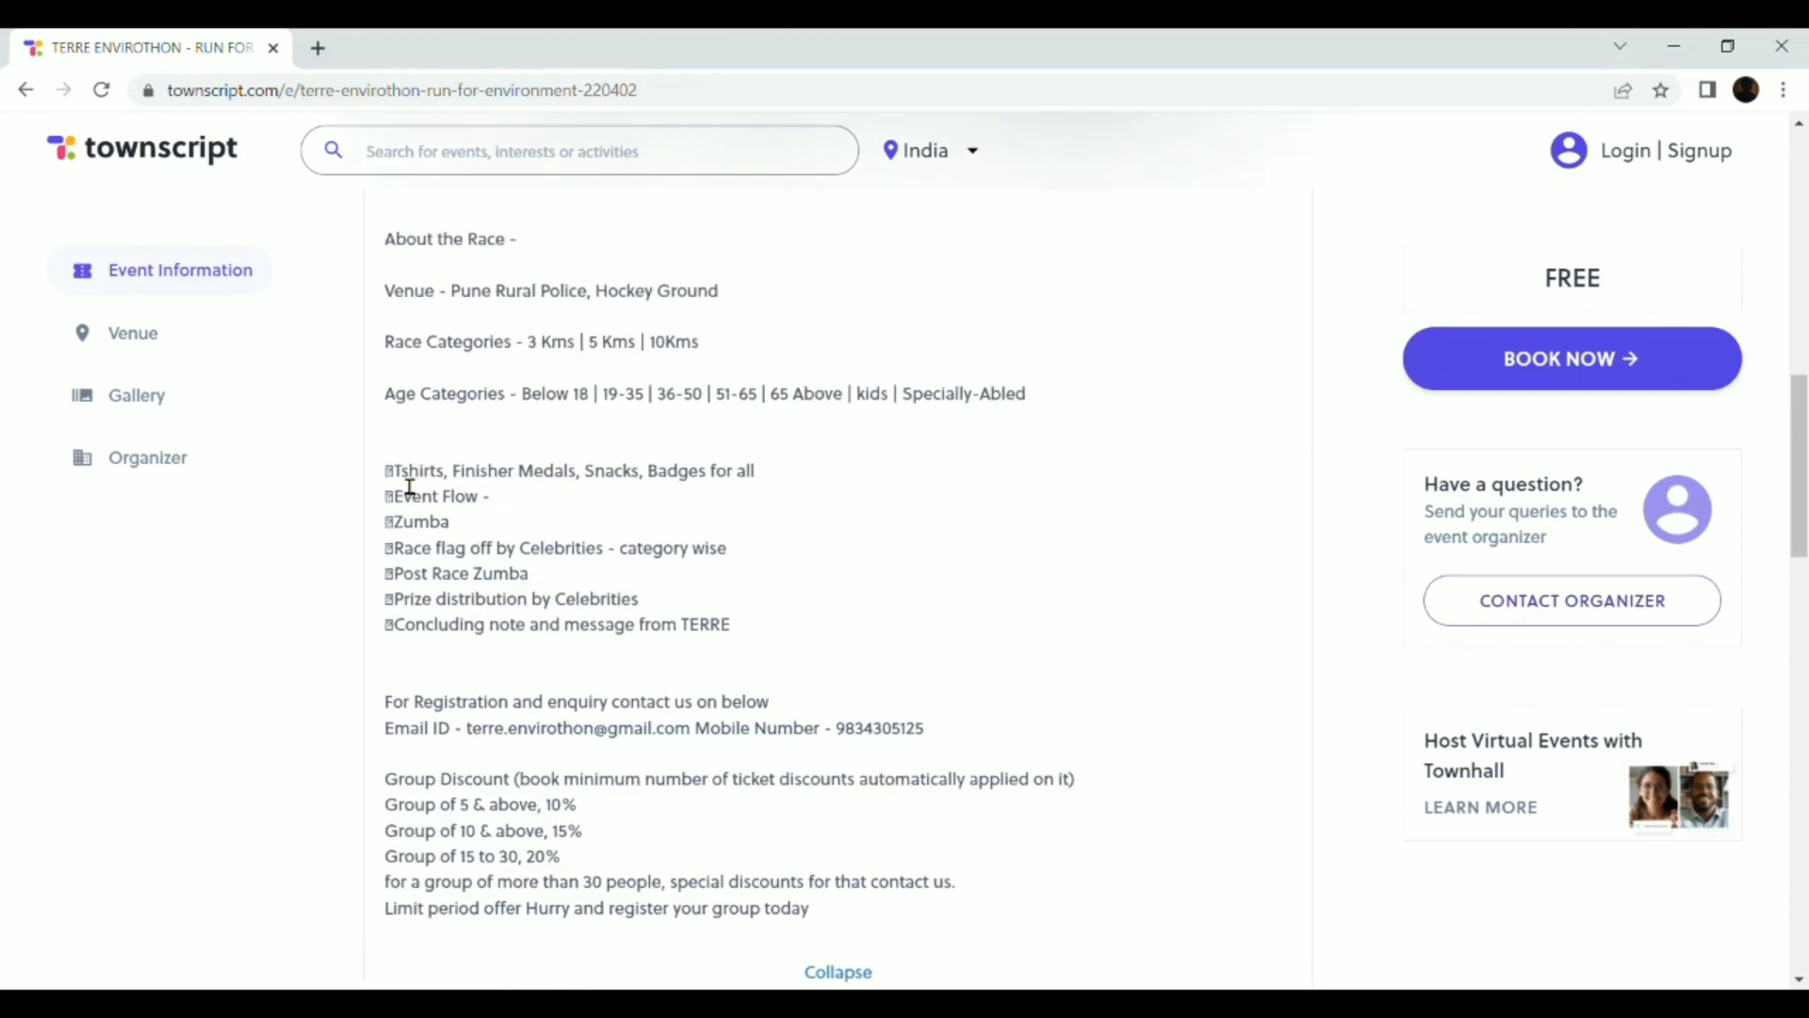
# Briefly highlight the 'Tshirts, Finisher Medals, Snacks, Badges' line, then continue toward the Venue section.
pyautogui.moveTo(390, 469); pyautogui.dragTo(645, 470)
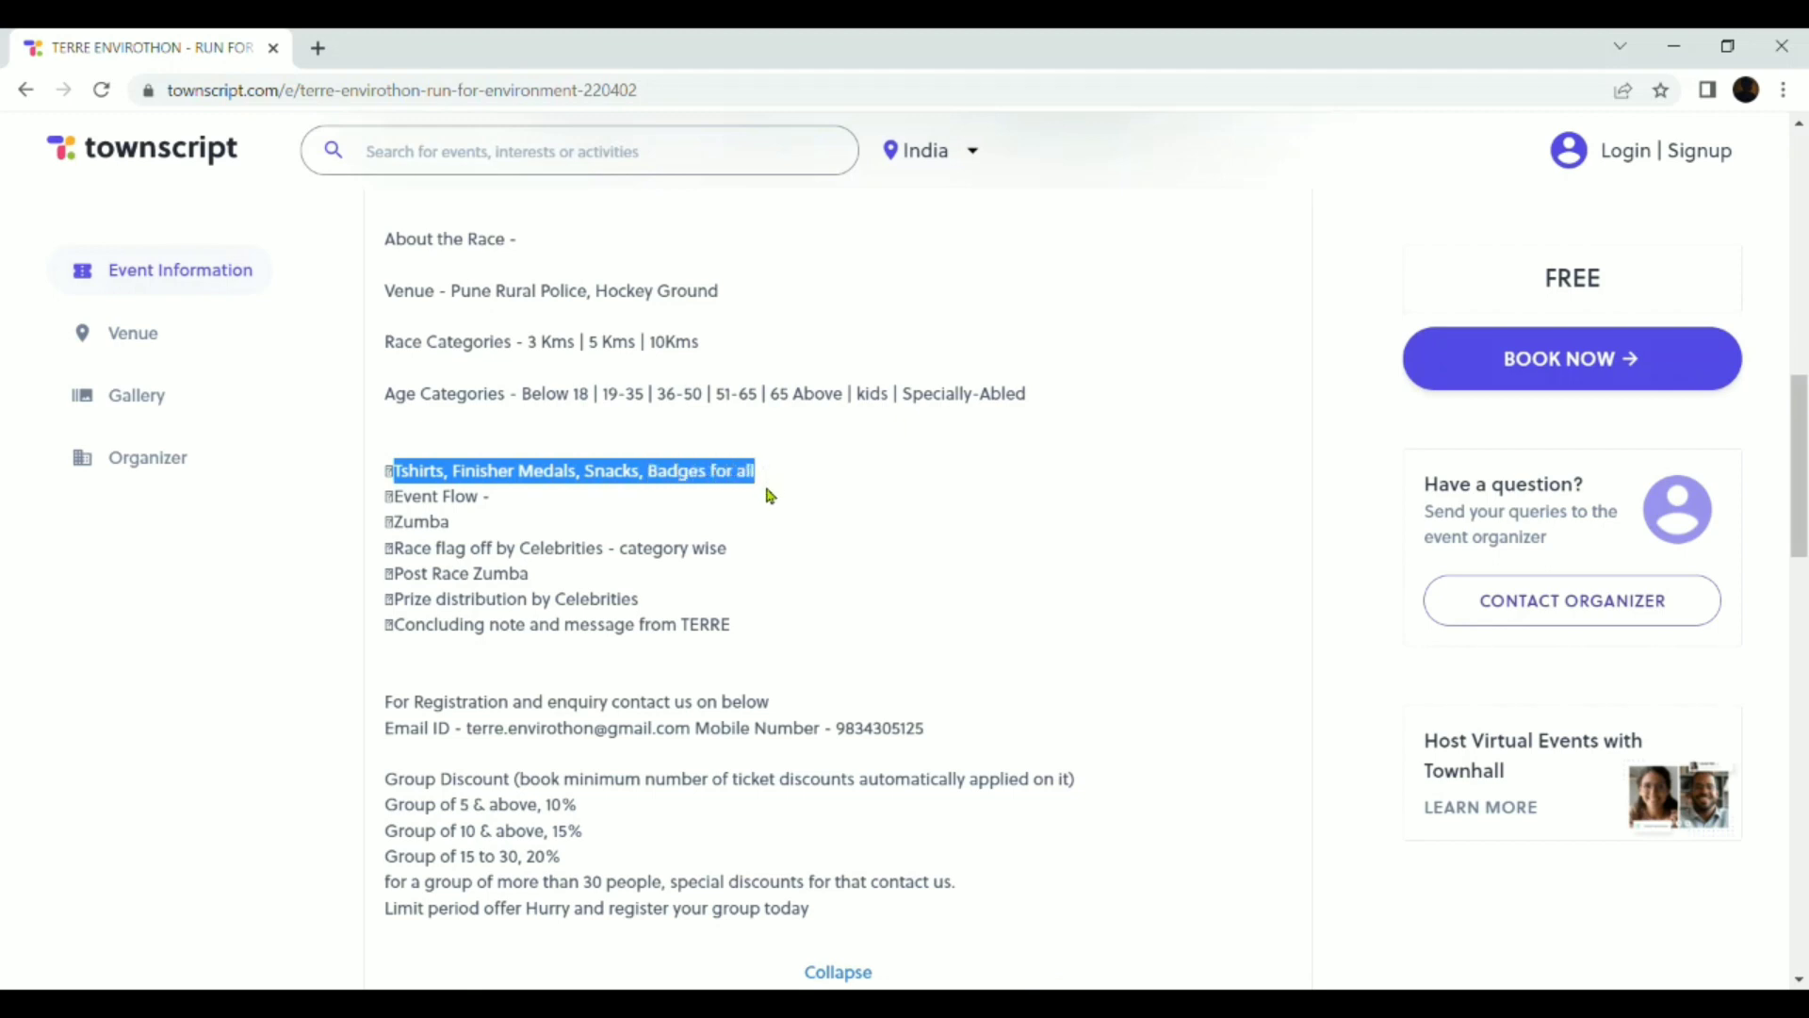
pyautogui.click(918, 501)
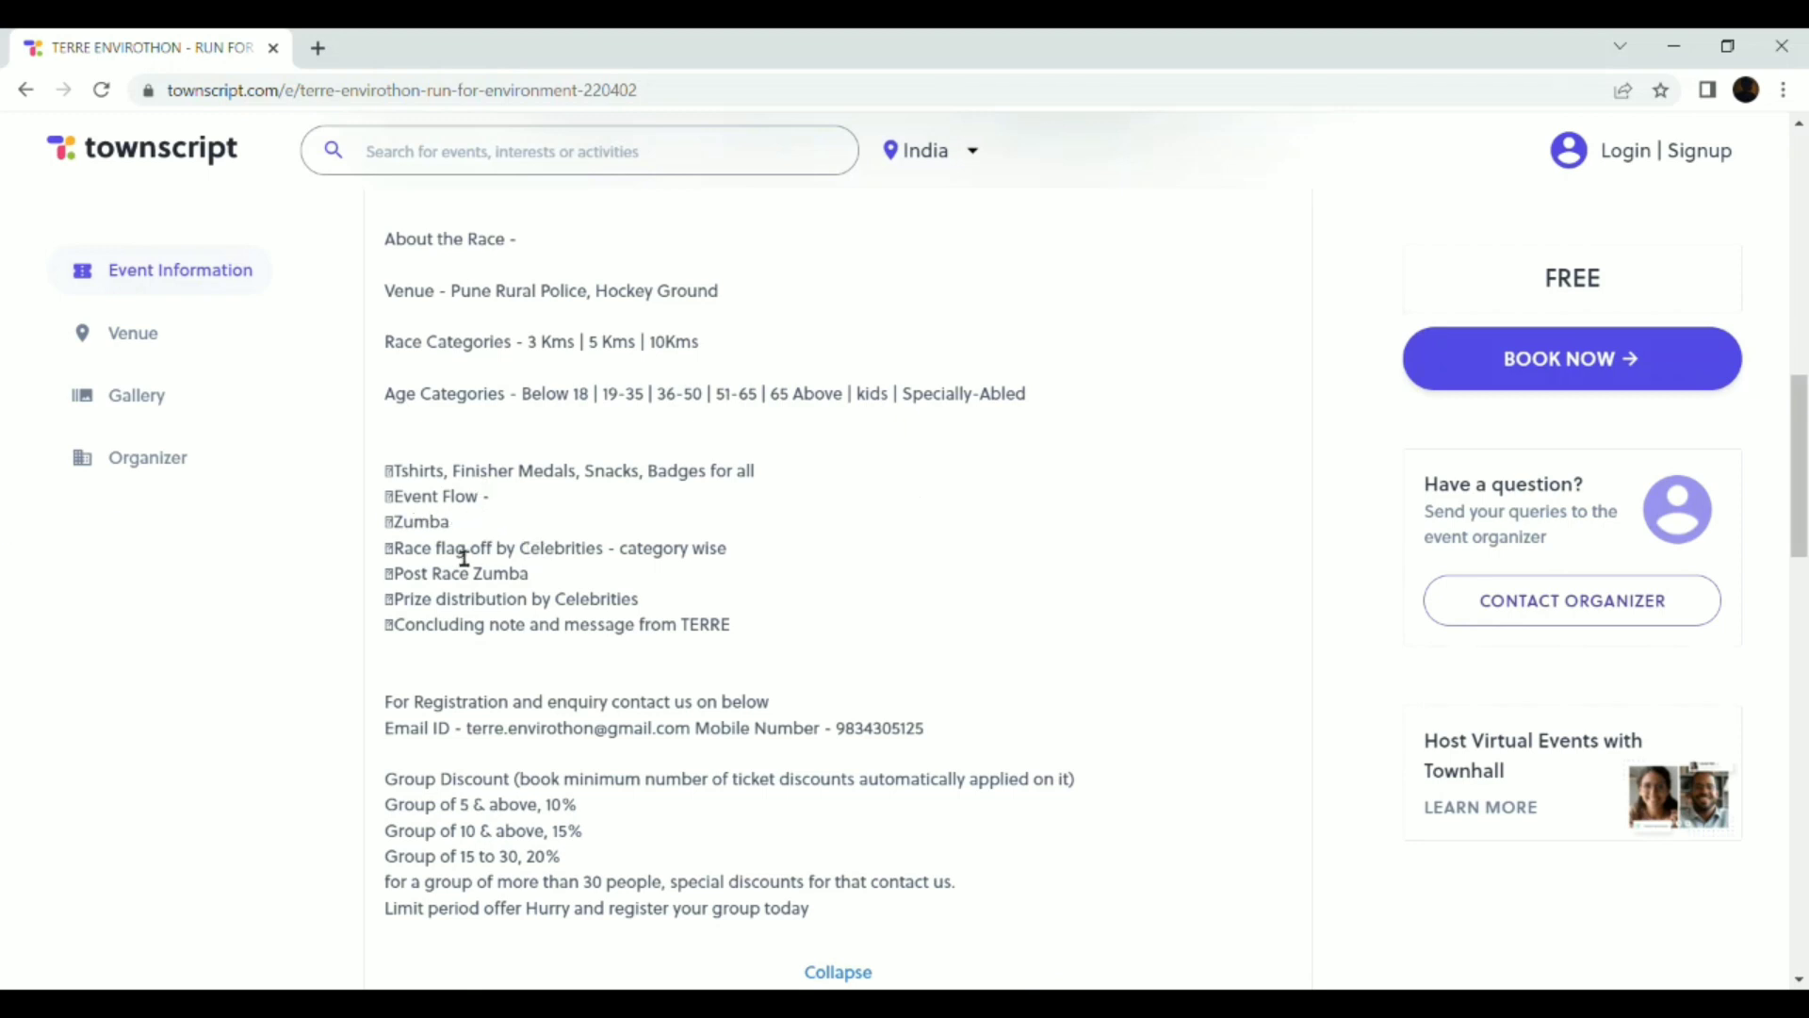
pyautogui.moveTo(597, 575)
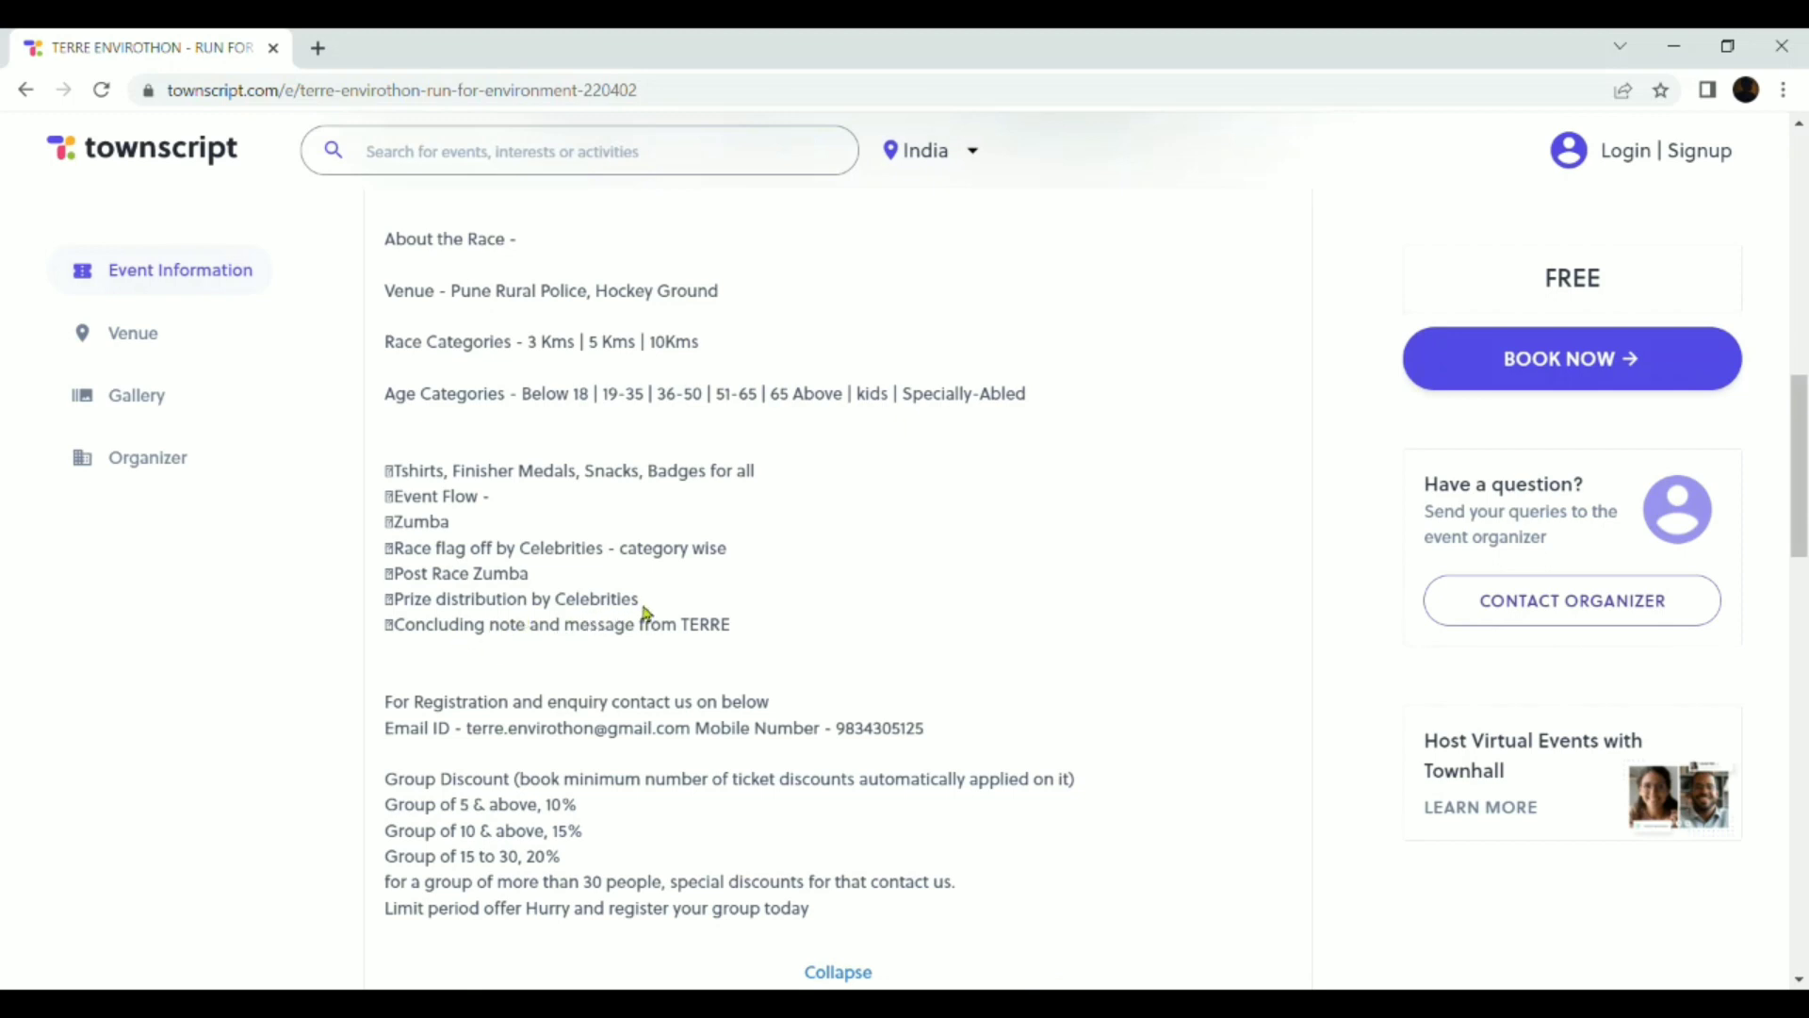
pyautogui.moveTo(684, 601)
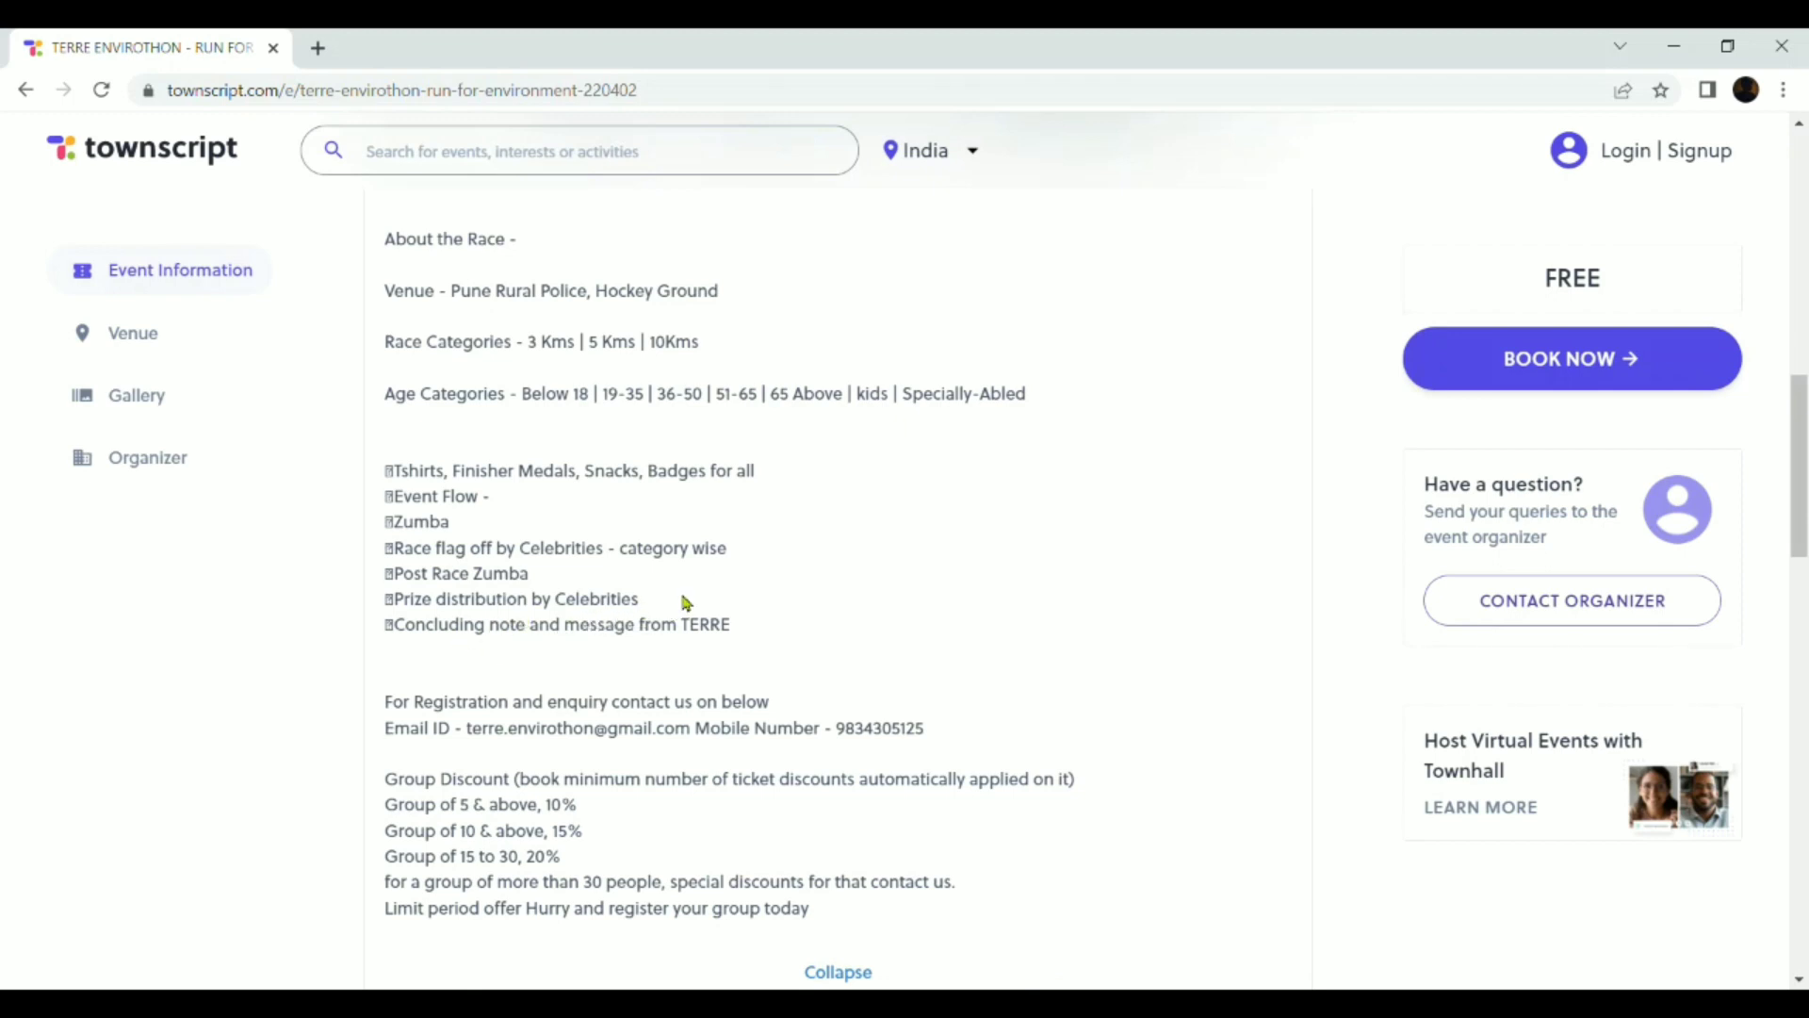
pyautogui.moveTo(608, 618)
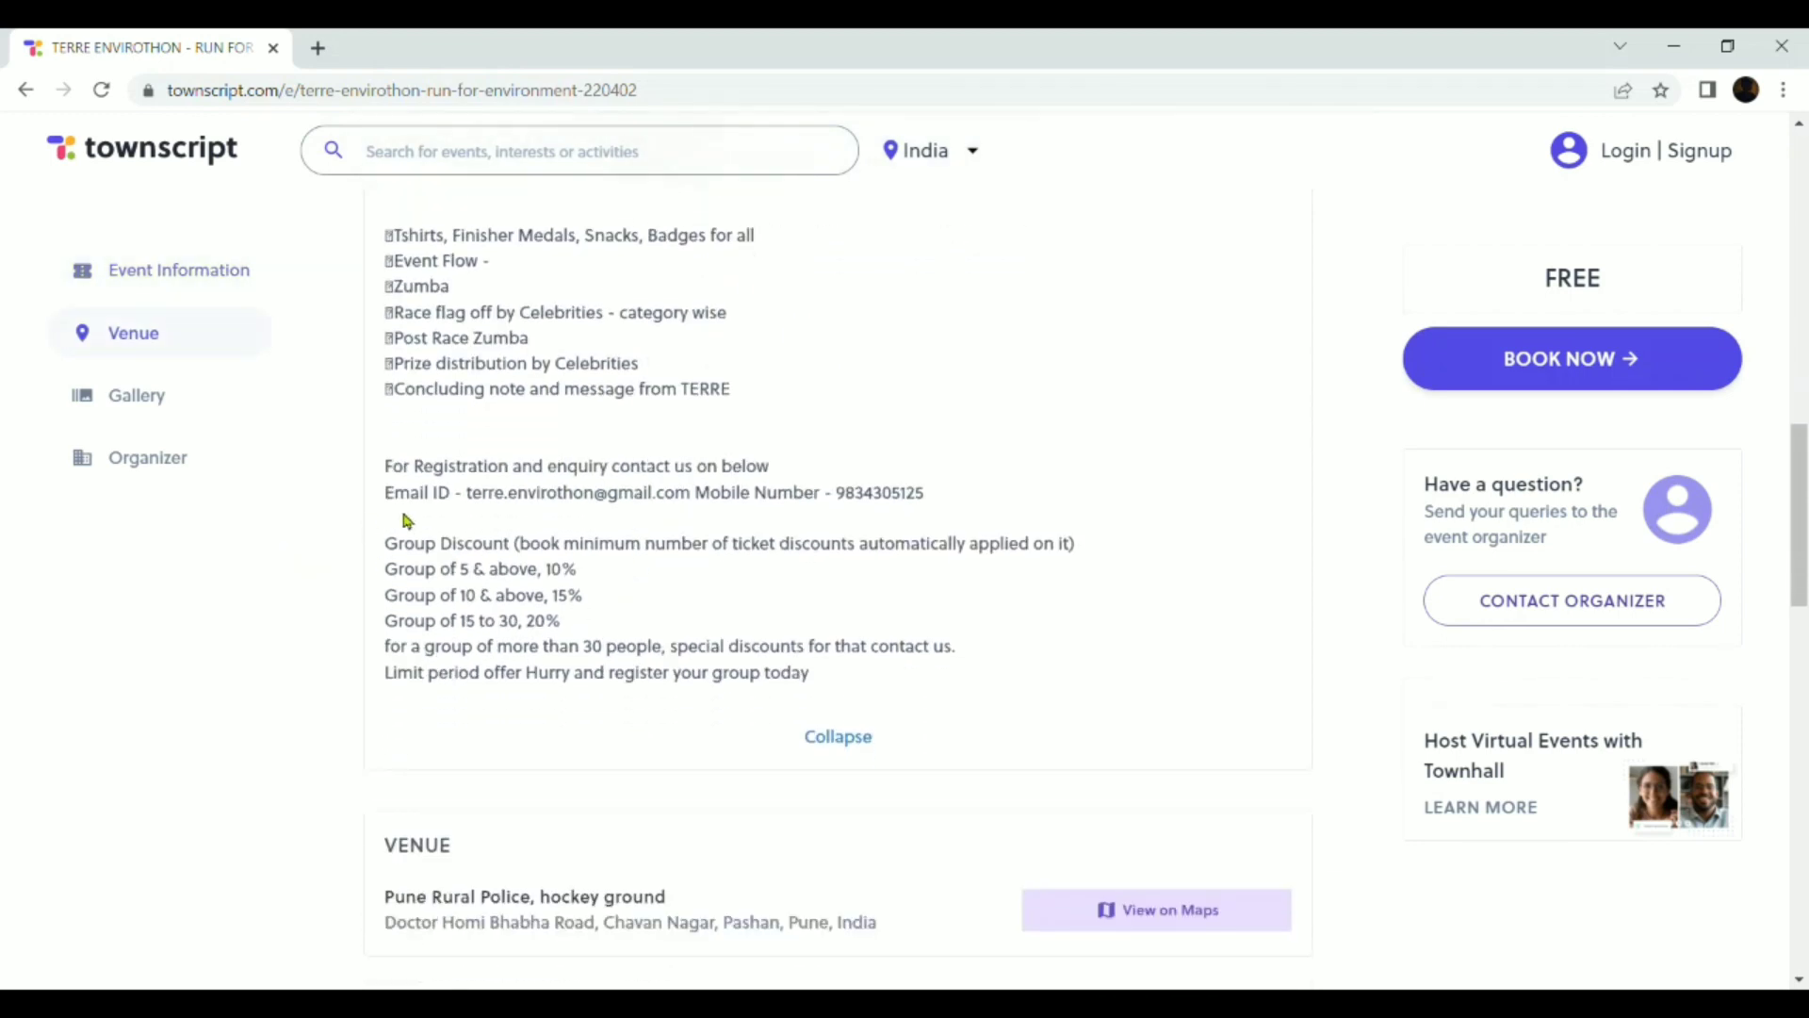
# Scroll past Gallery to the TERRE Policy Centre organizer, then jump back to the top via Event Information.
pyautogui.scroll(-3)
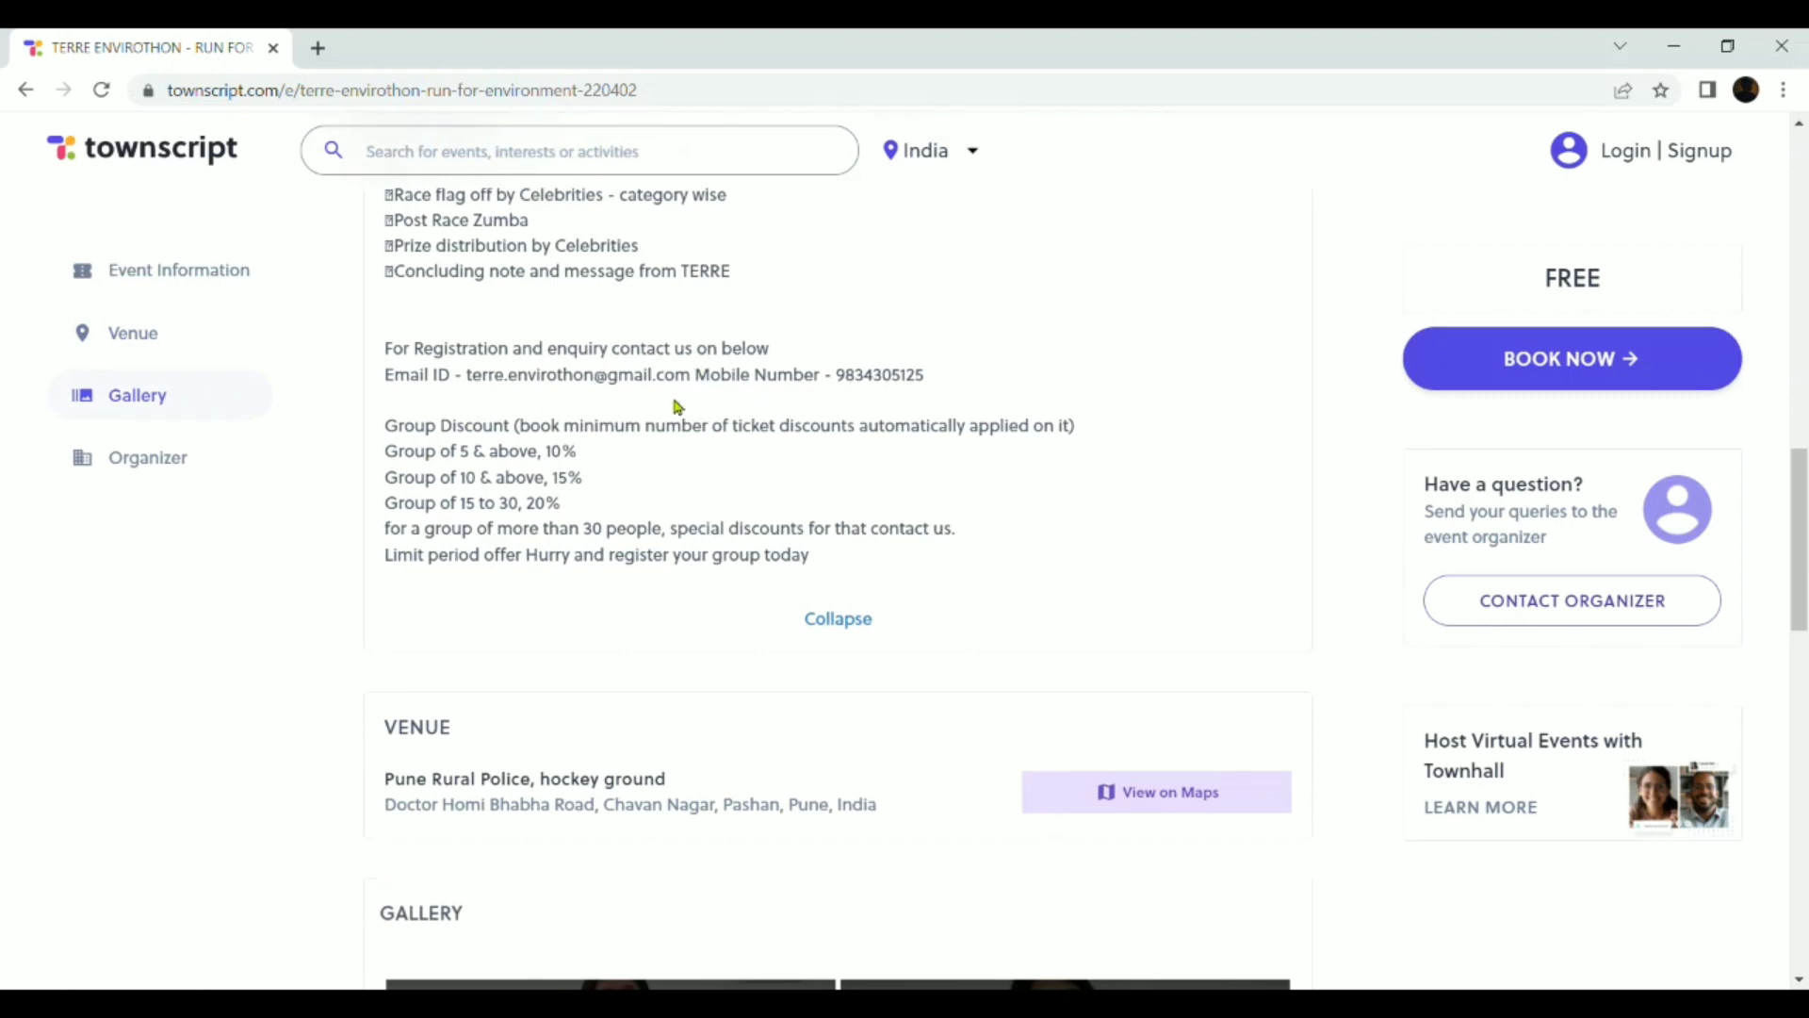
pyautogui.moveTo(748, 396)
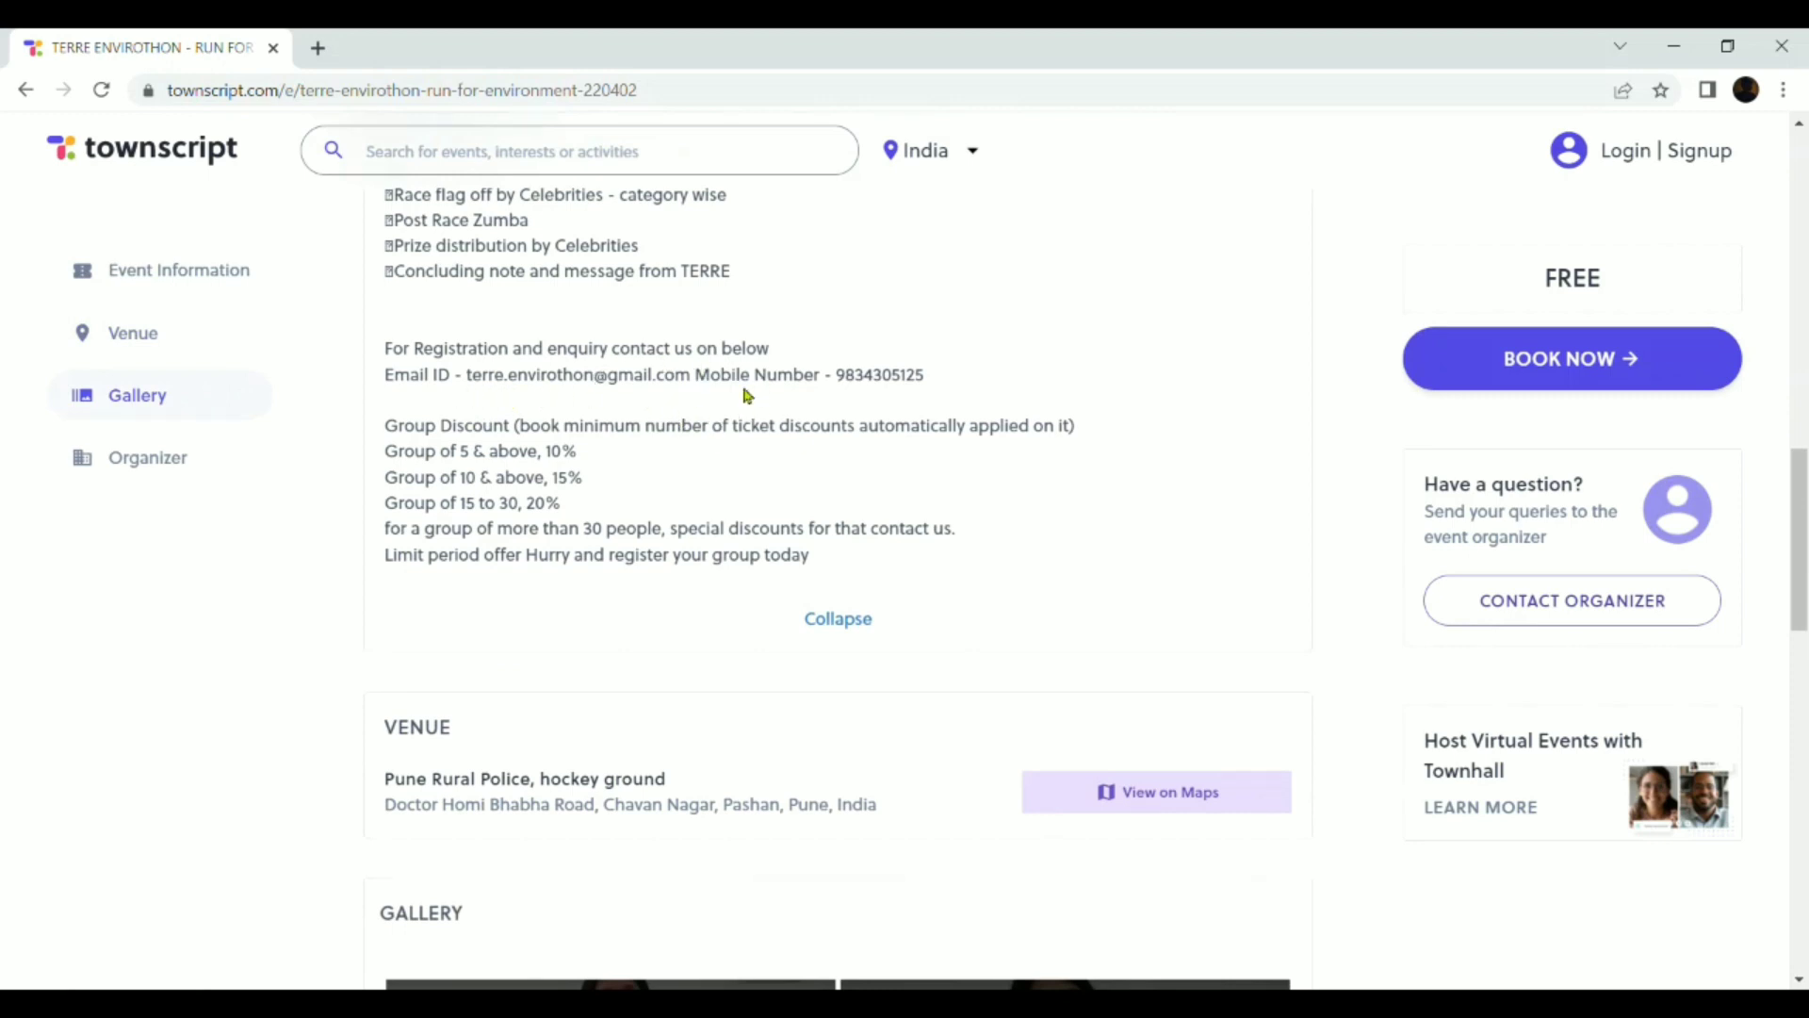
pyautogui.moveTo(842, 374); pyautogui.dragTo(924, 373)
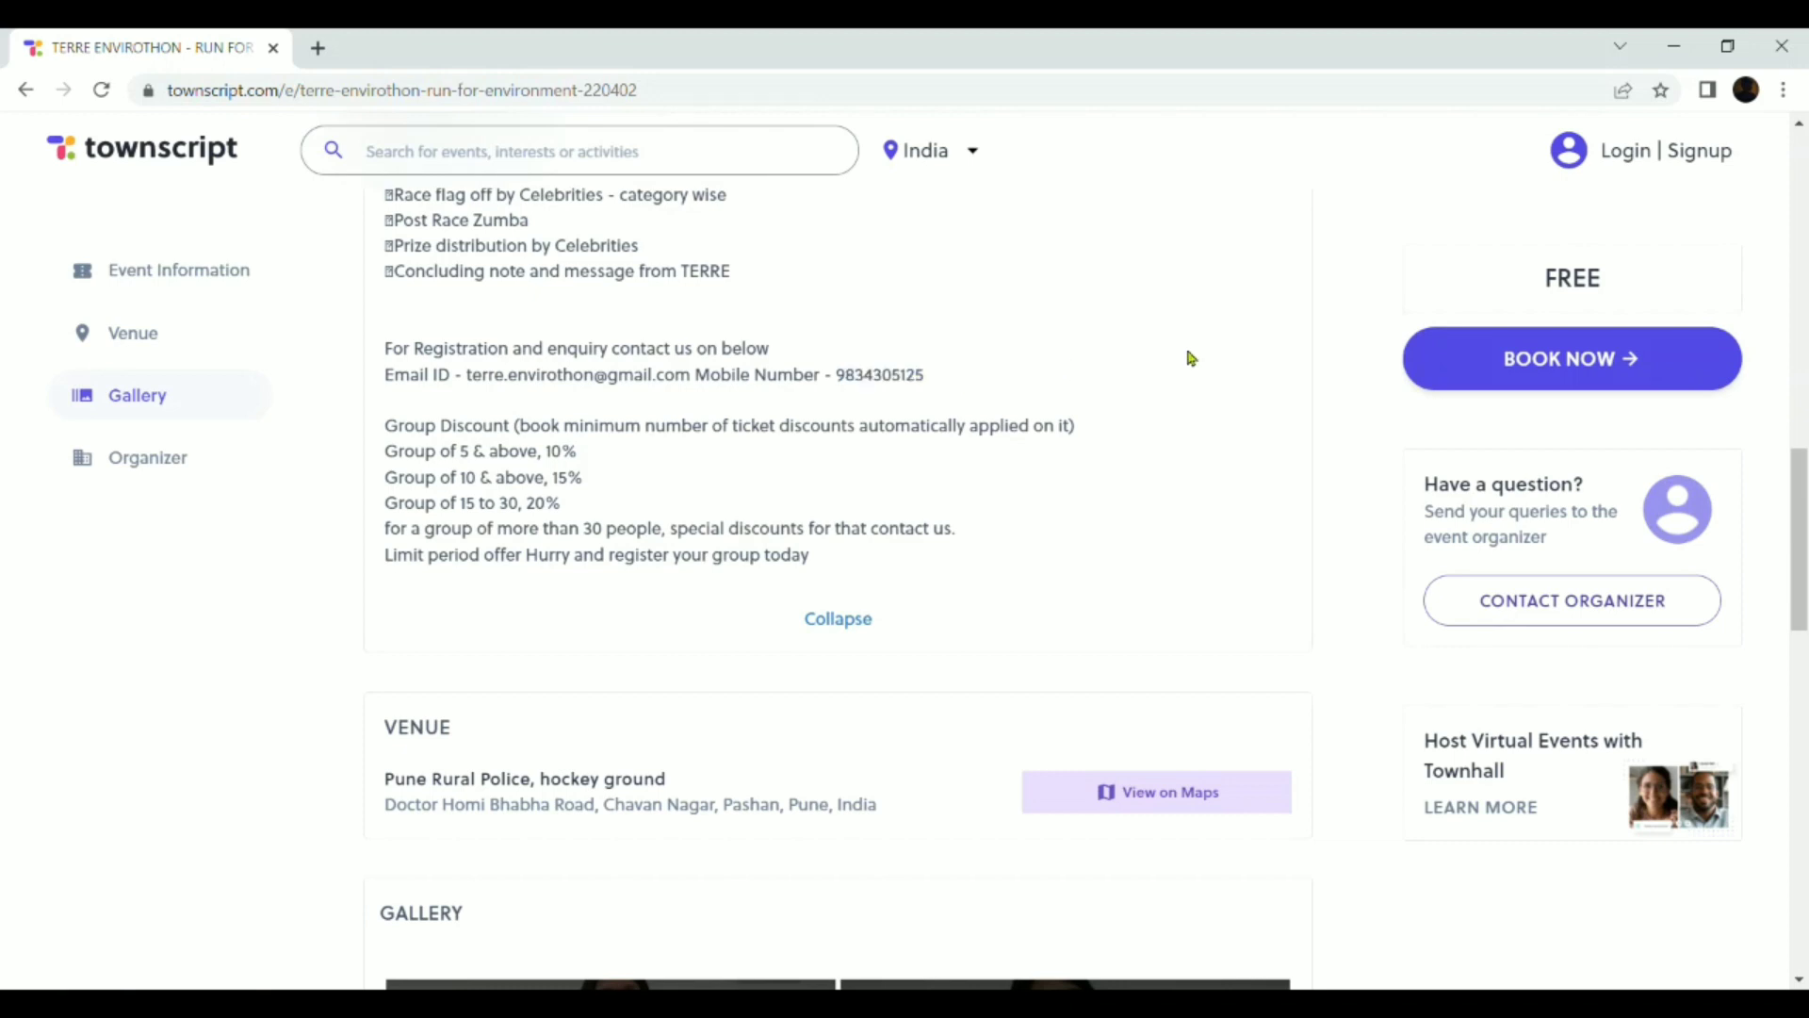
pyautogui.moveTo(765, 497)
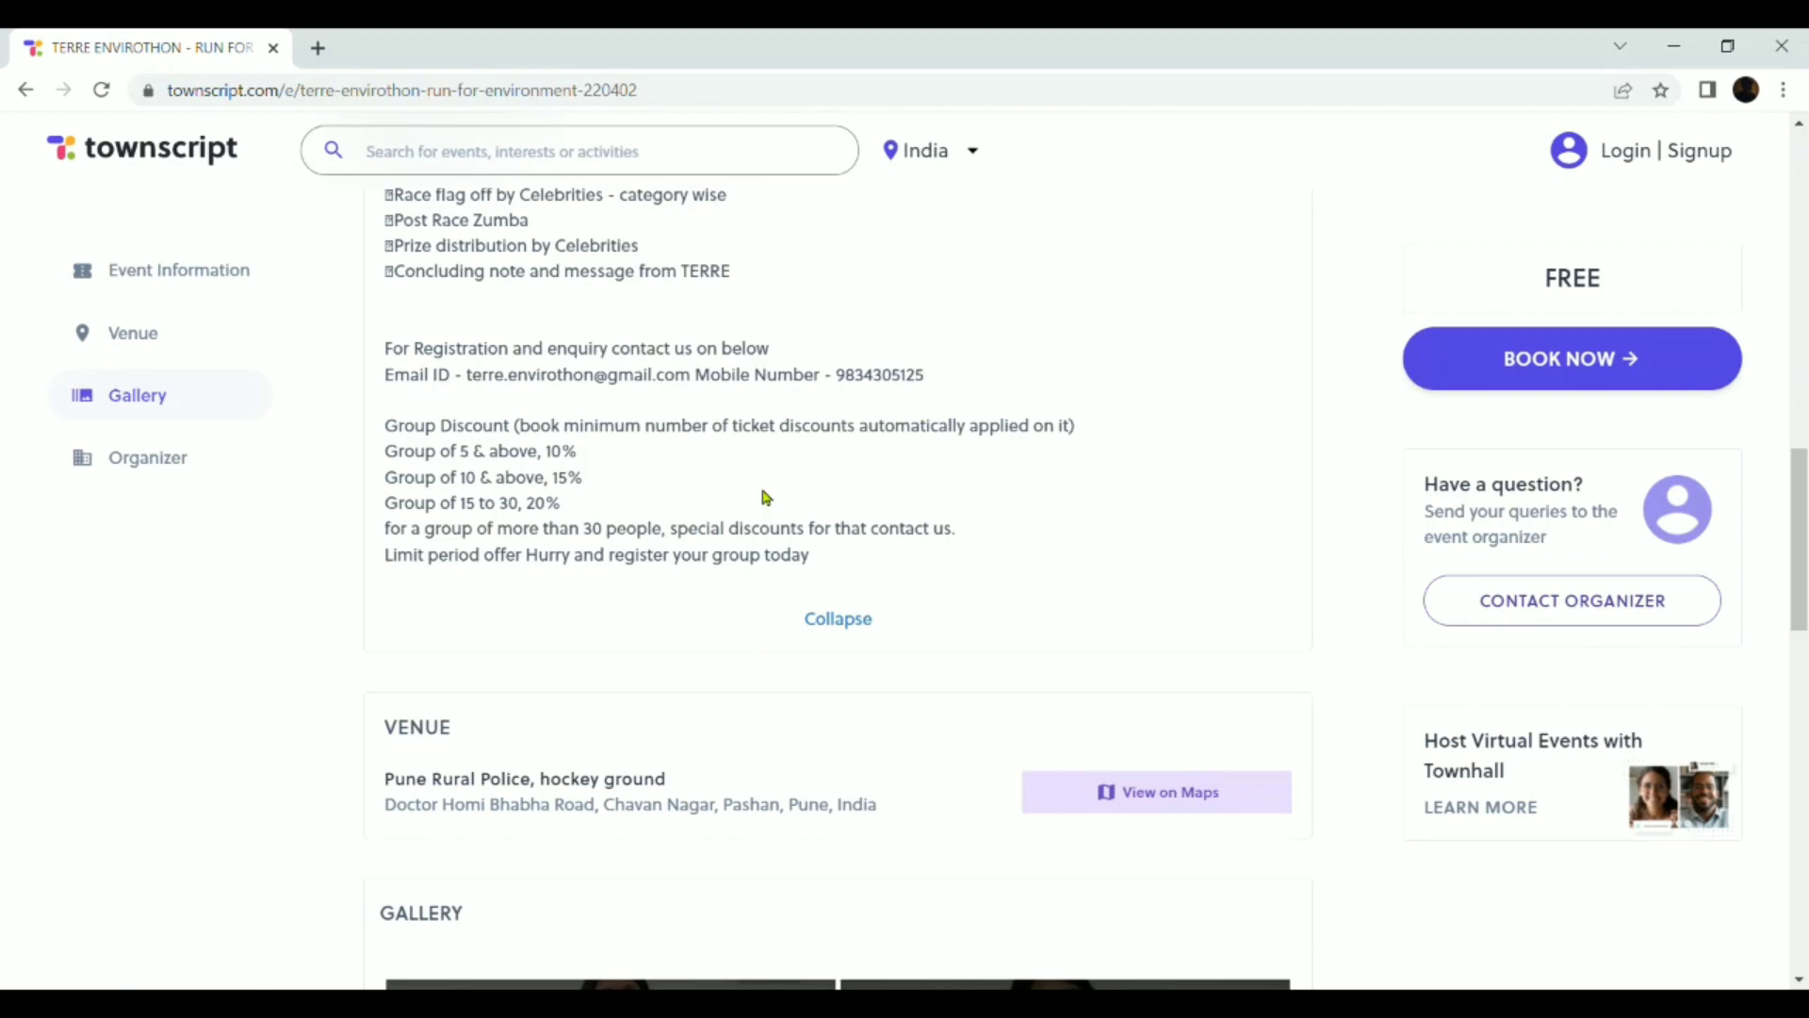
pyautogui.scroll(-3)
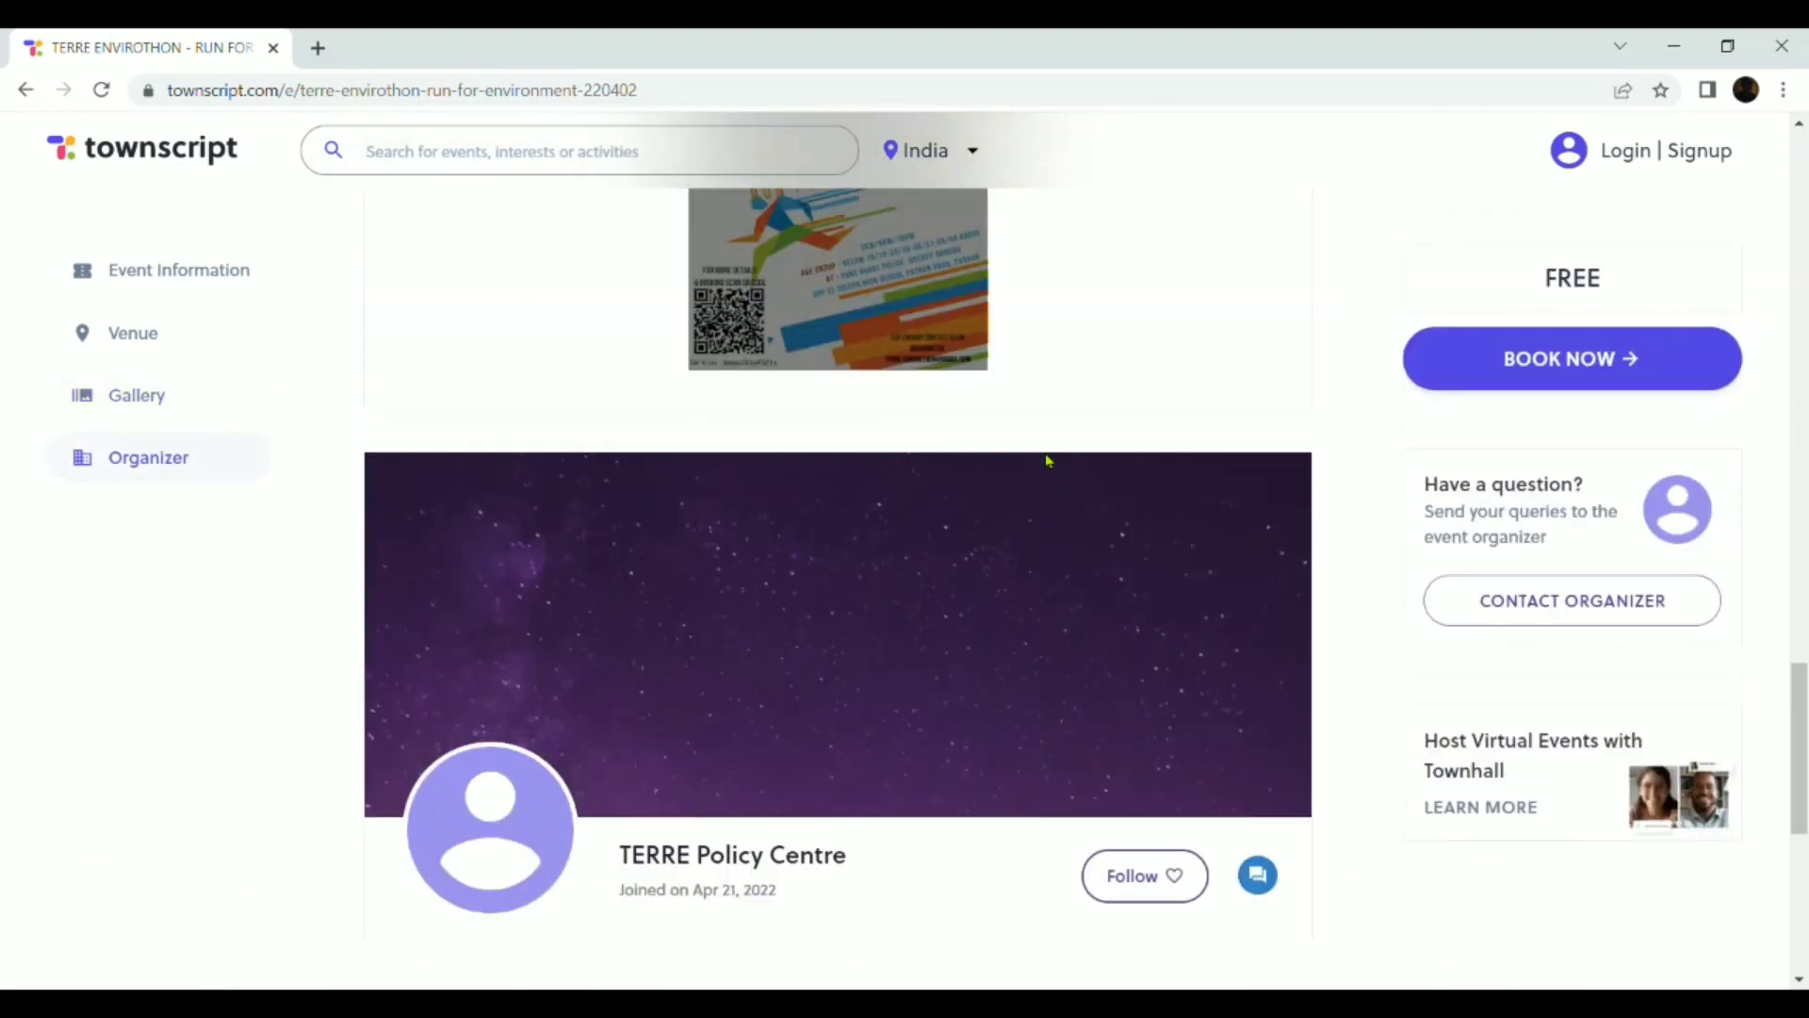
pyautogui.click(179, 269)
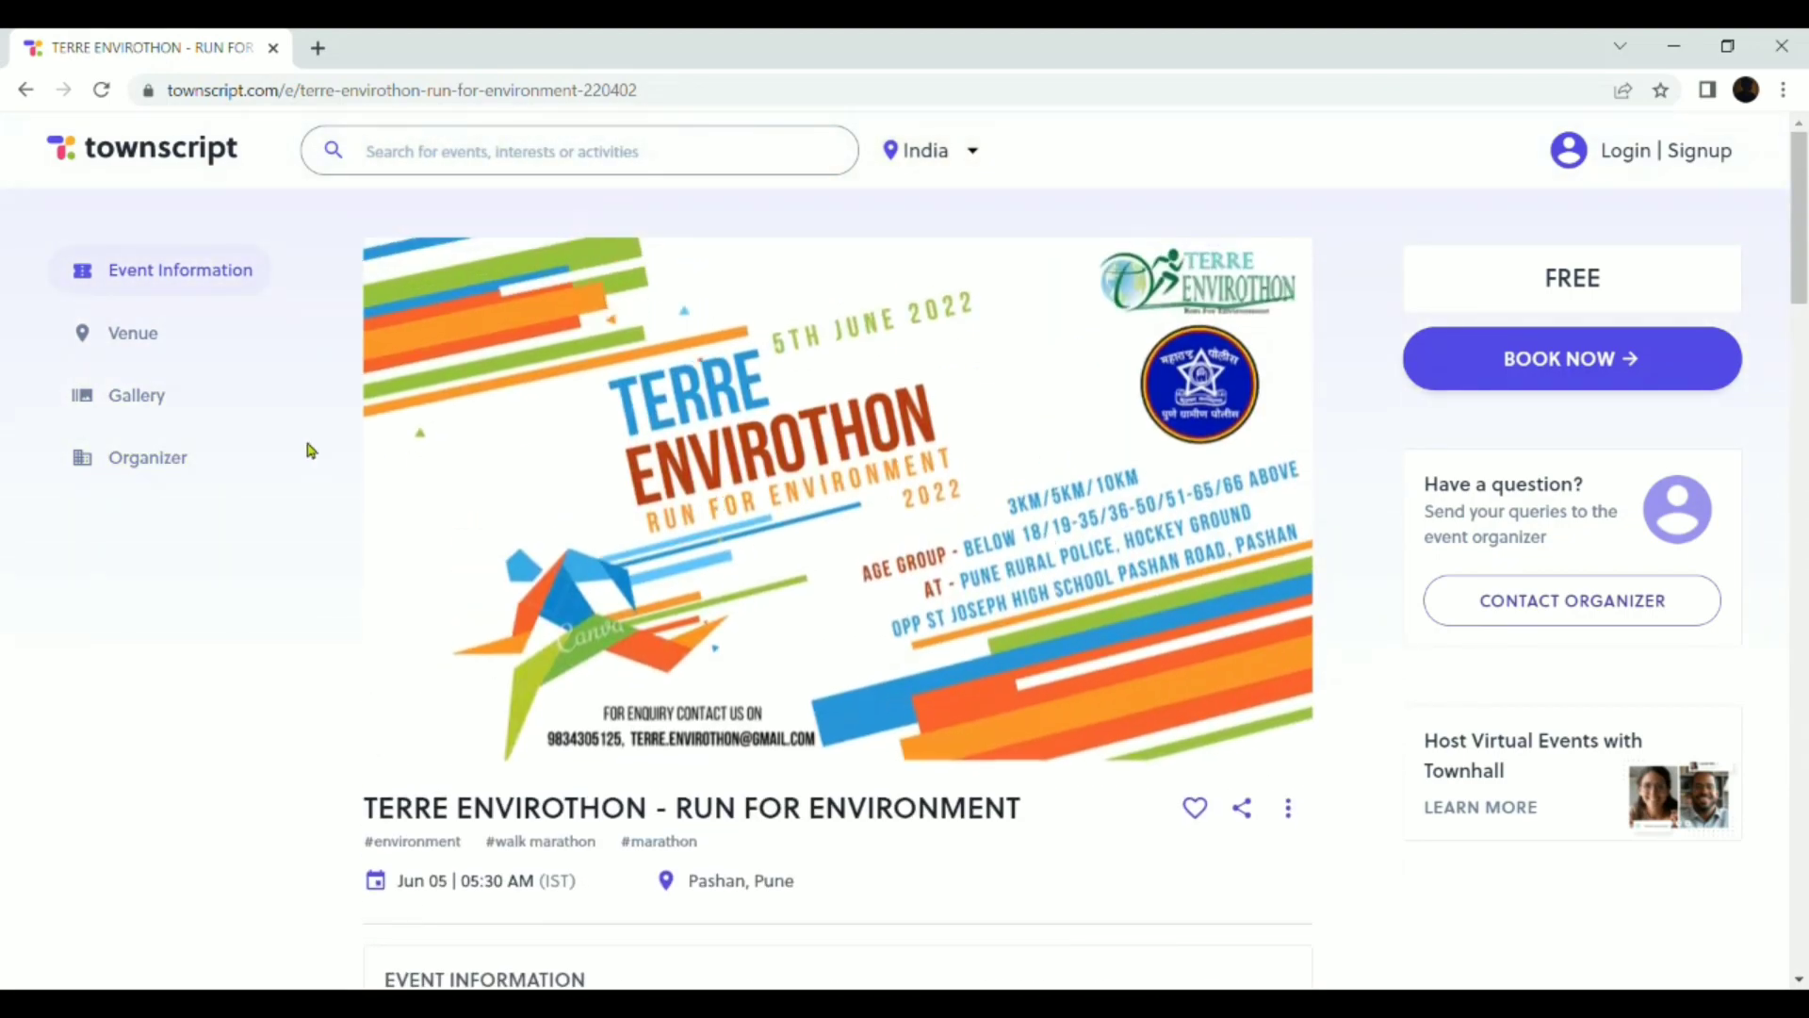
pyautogui.moveTo(389, 522)
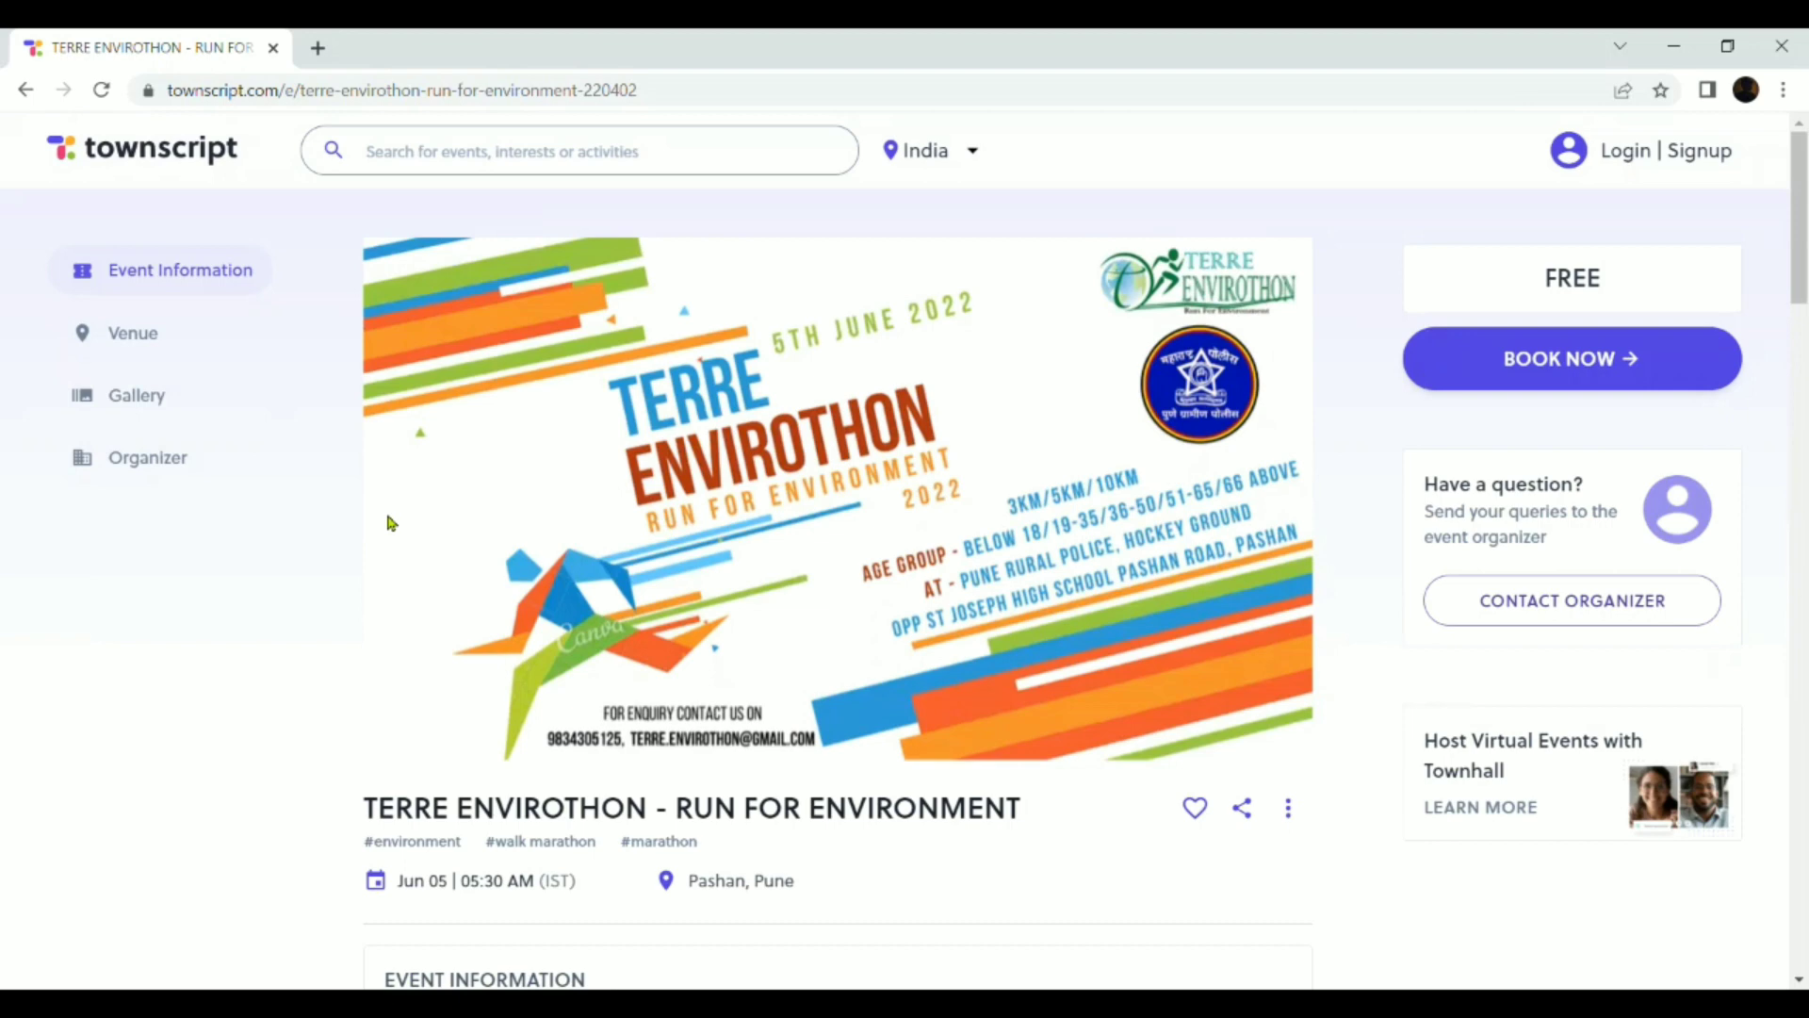
pyautogui.moveTo(880, 528)
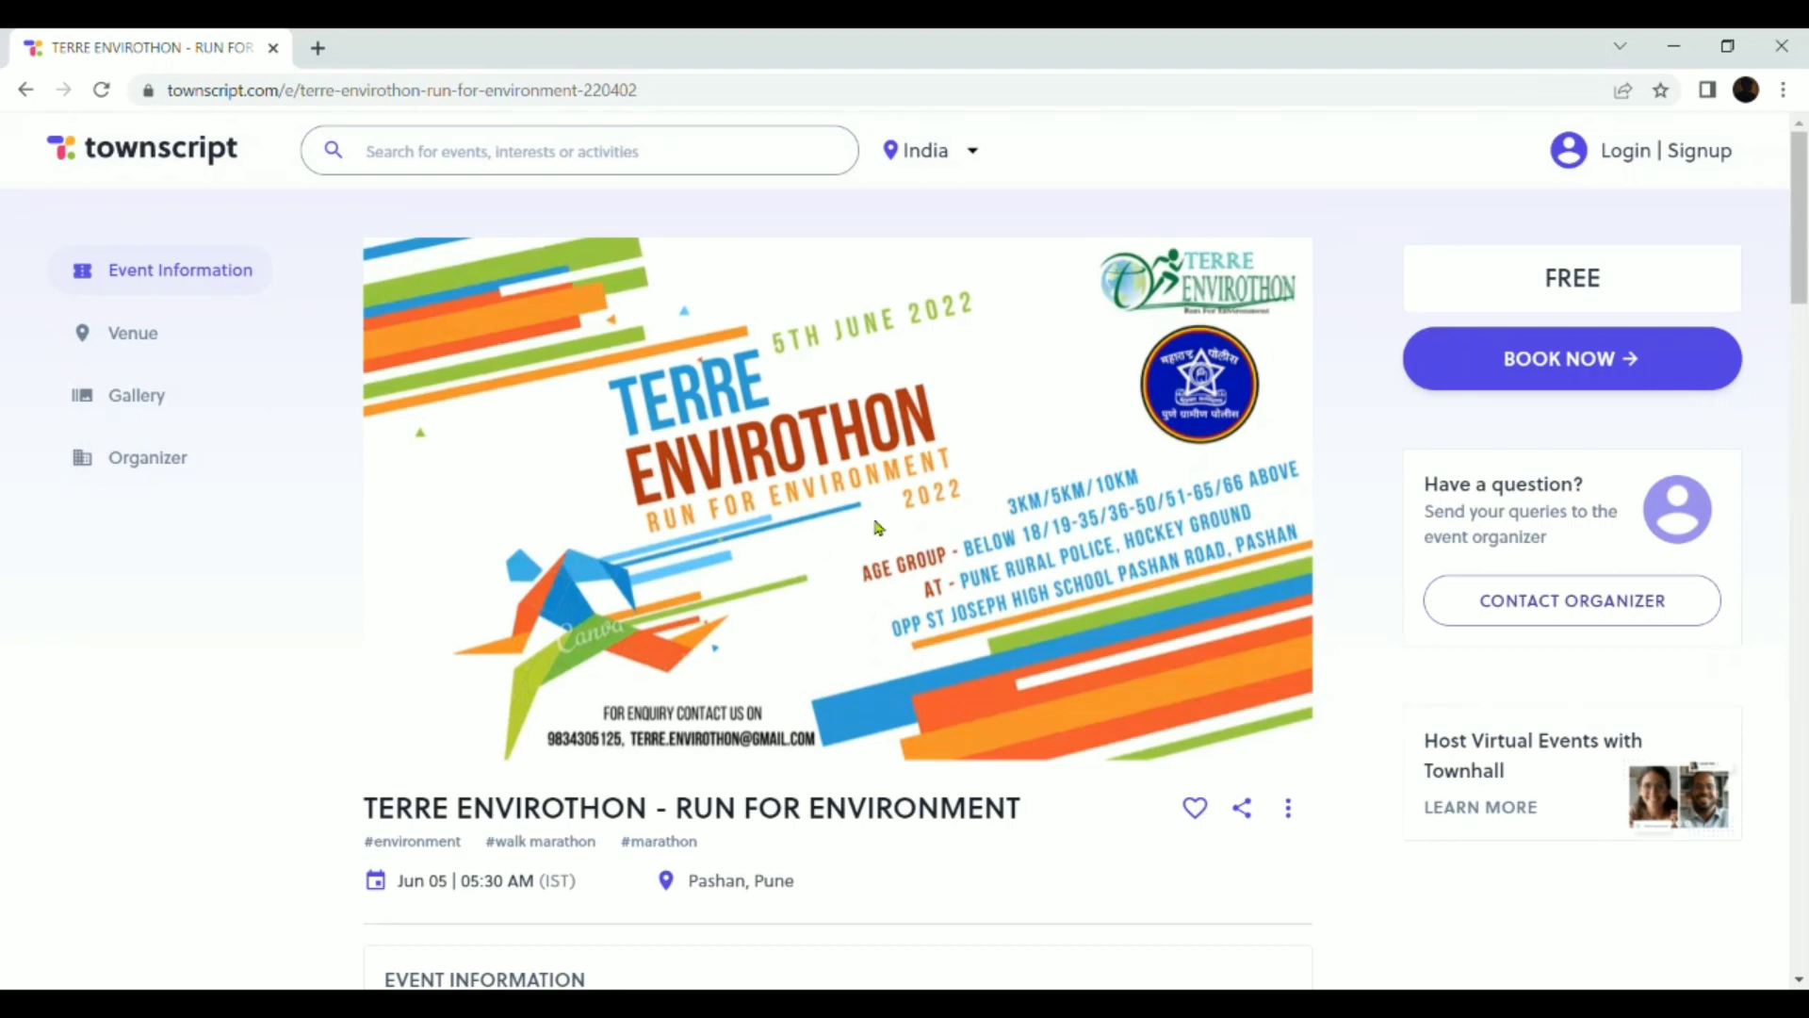
pyautogui.moveTo(1159, 424)
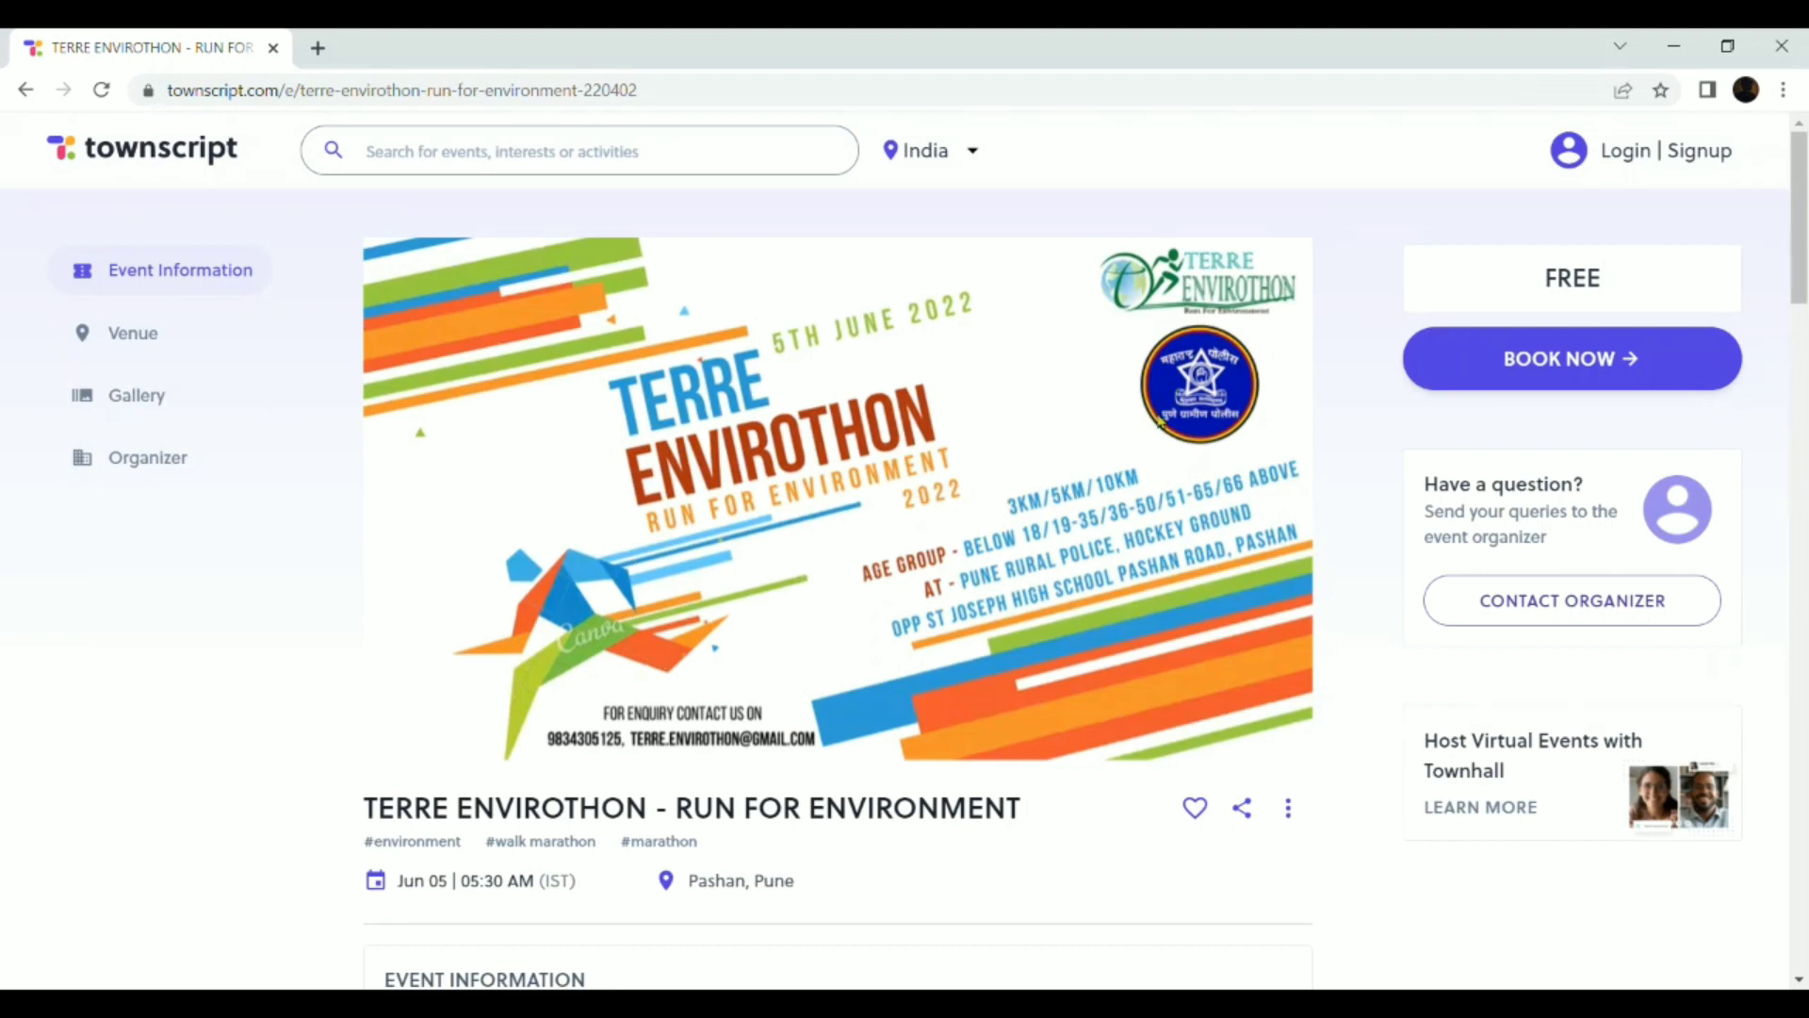
pyautogui.moveTo(265, 222)
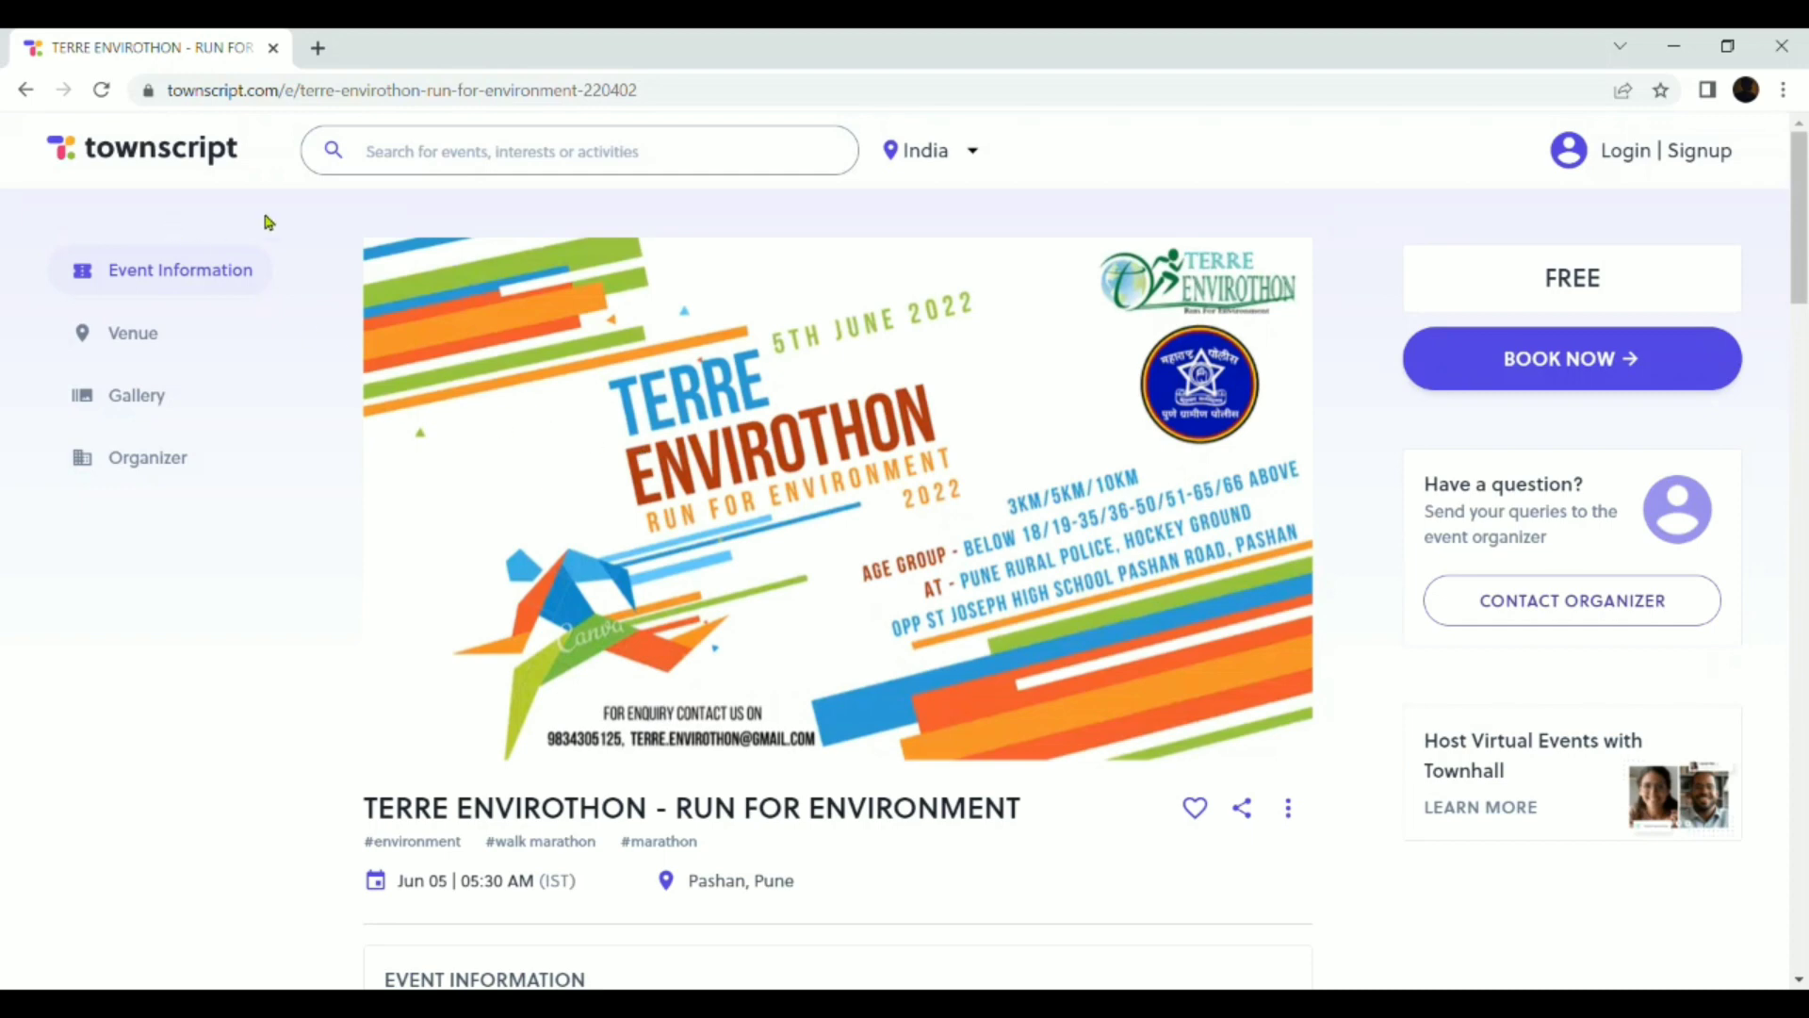
pyautogui.moveTo(609, 459)
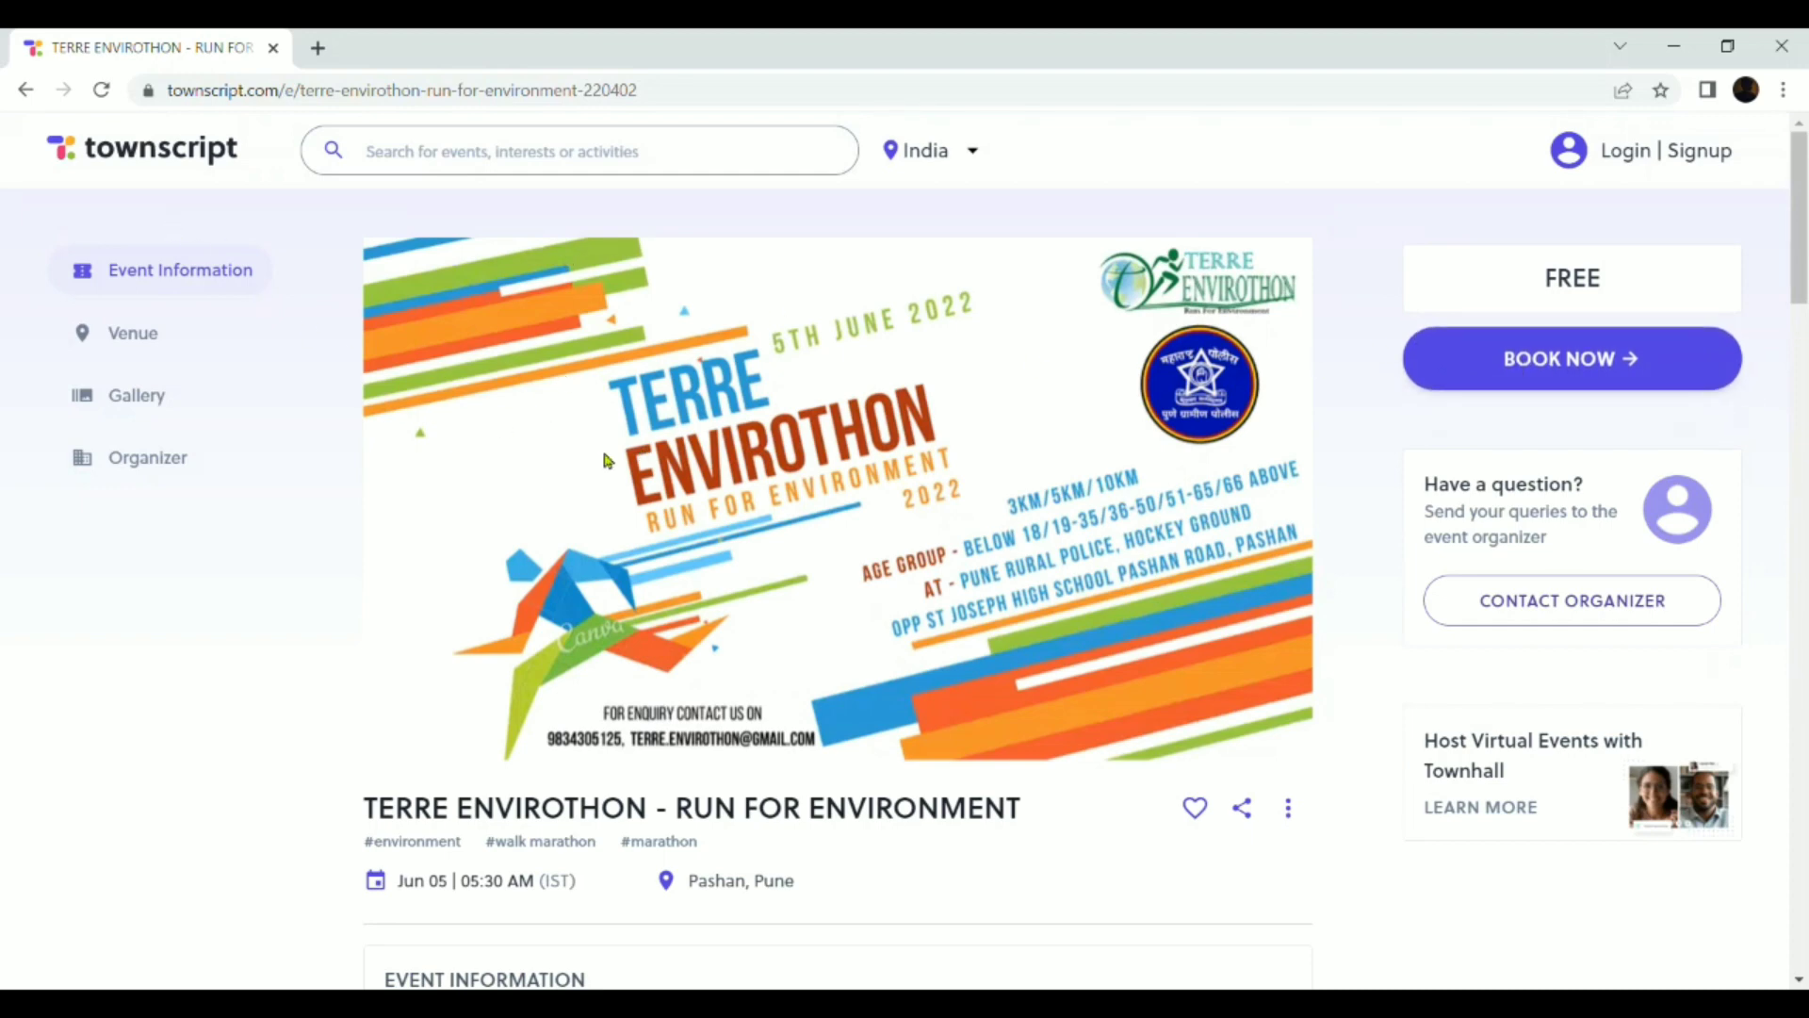
pyautogui.moveTo(841, 354)
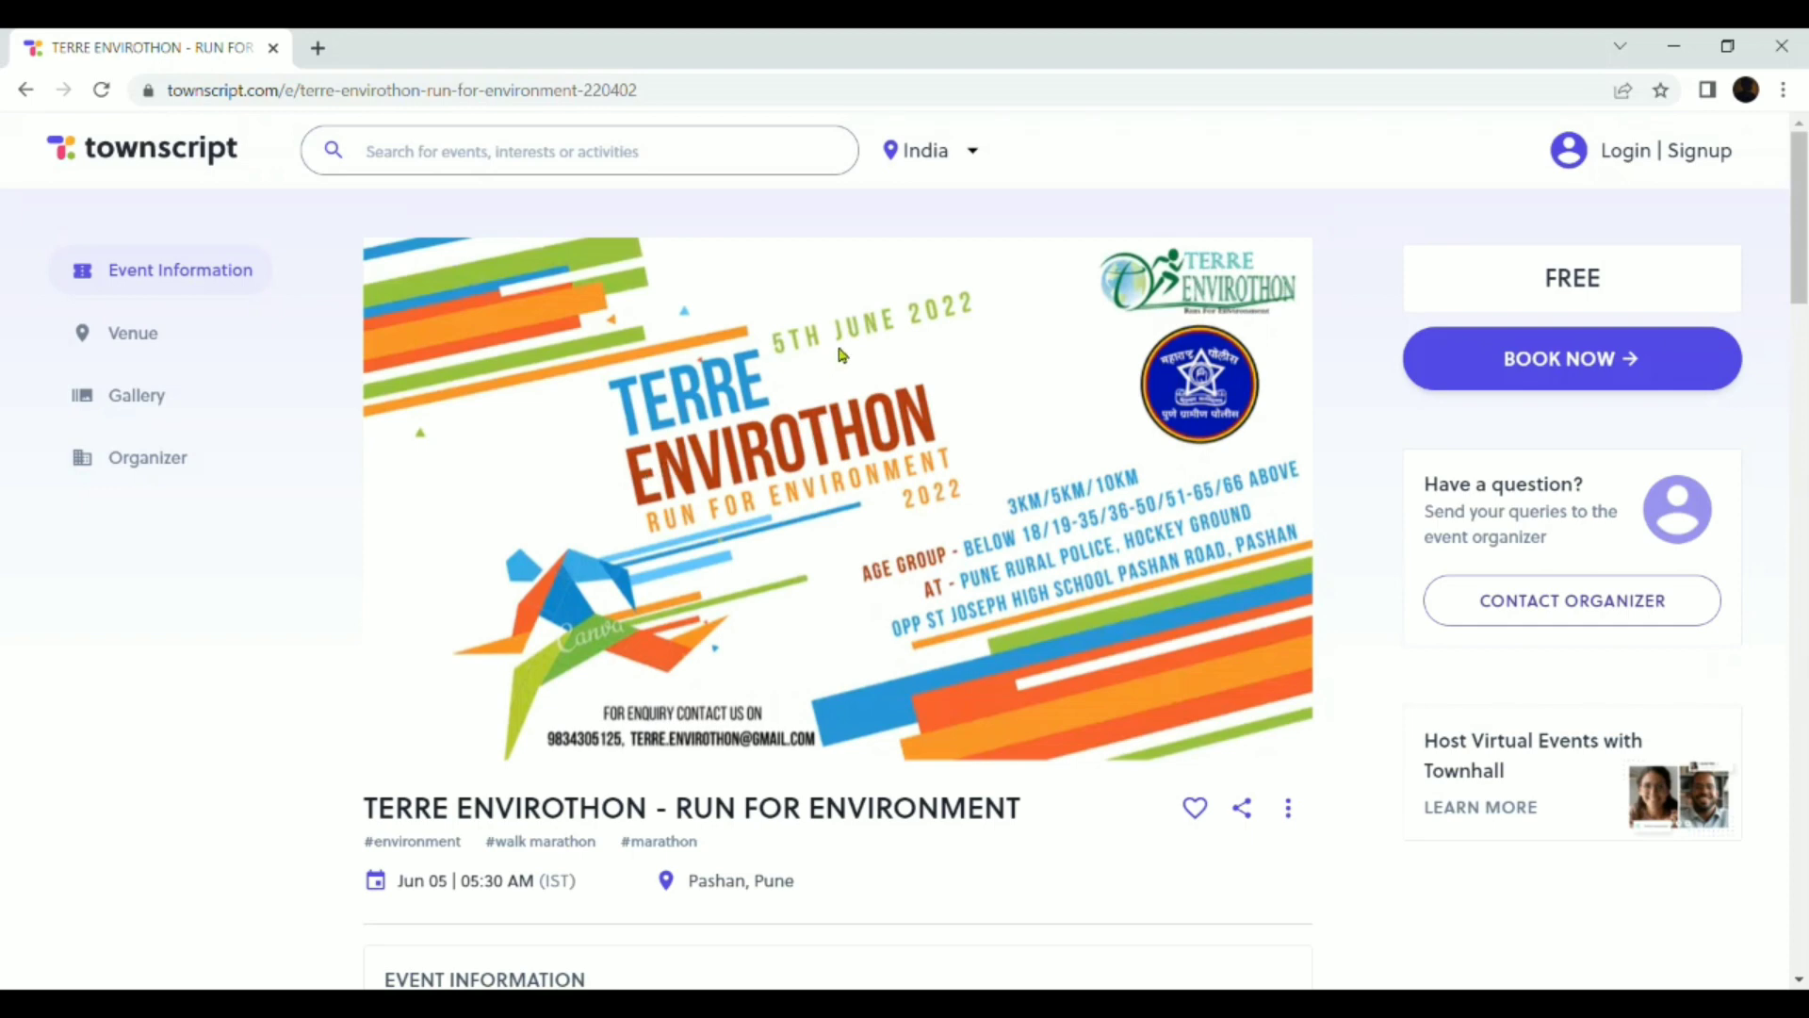
pyautogui.moveTo(947, 380)
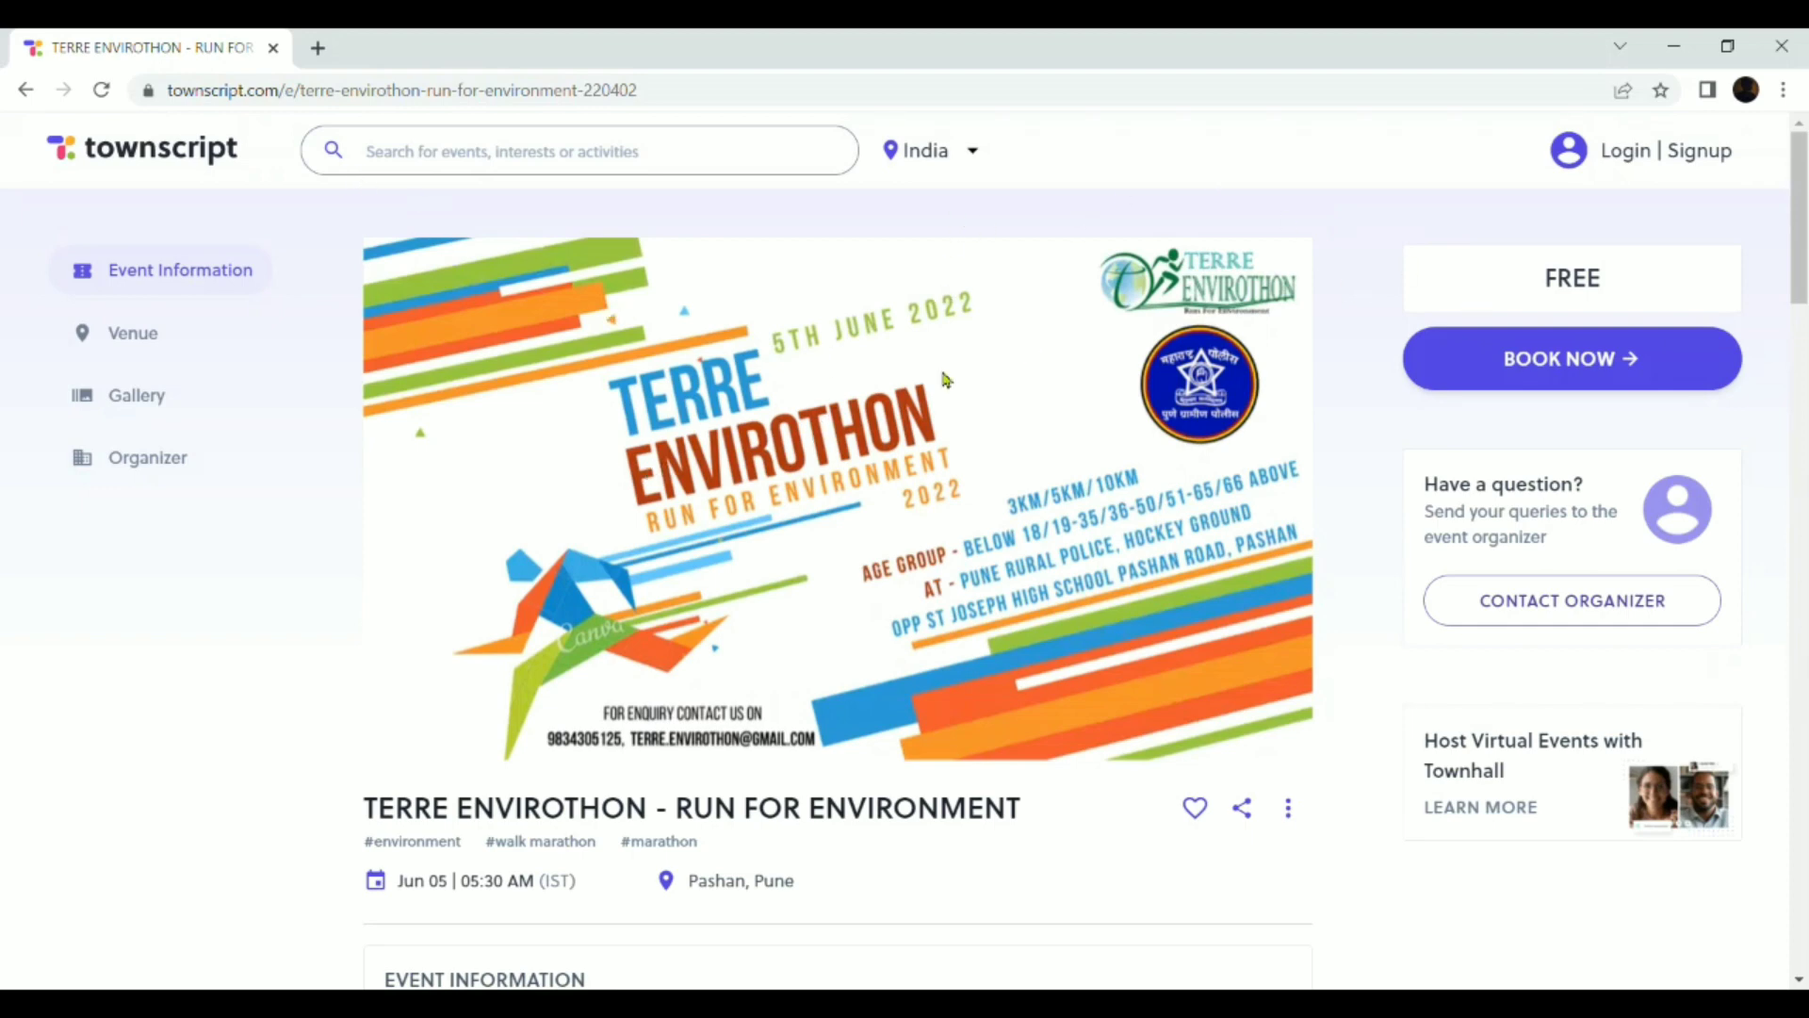
pyautogui.moveTo(1570, 379)
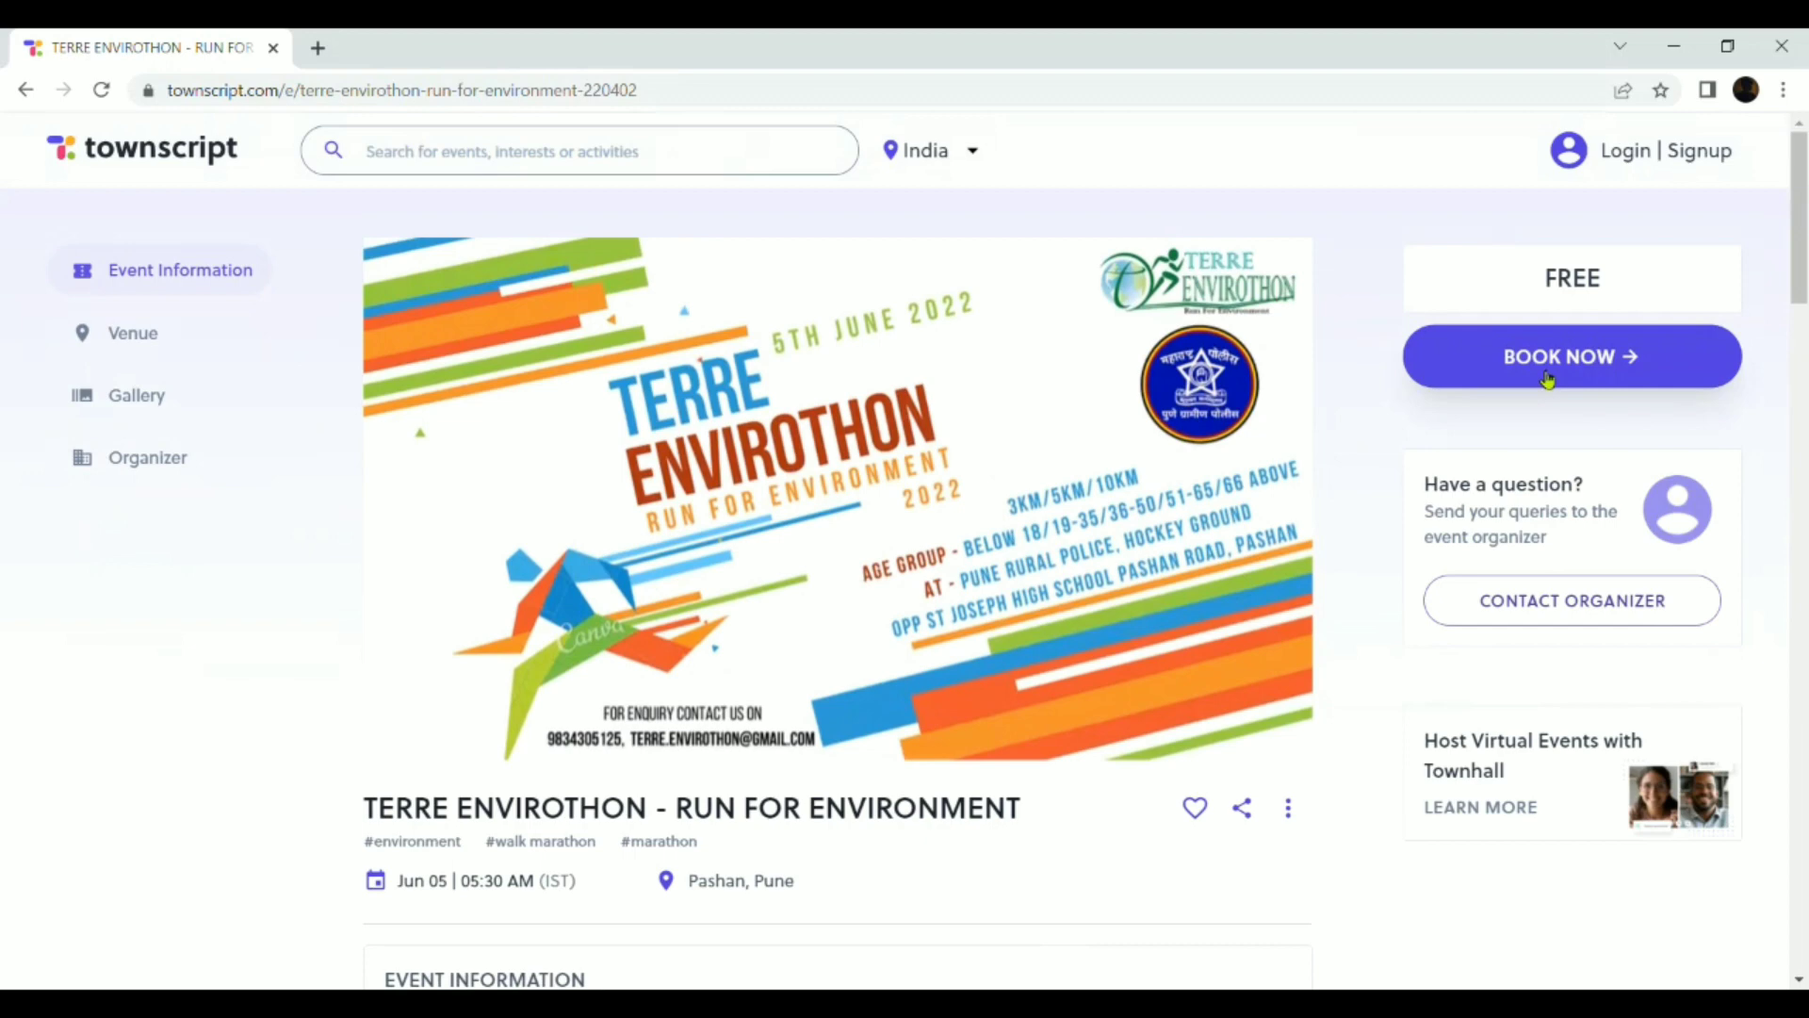
# Open the ticket booking page and review the free Specially-Abled ticket's inclusions.
pyautogui.click(1570, 356)
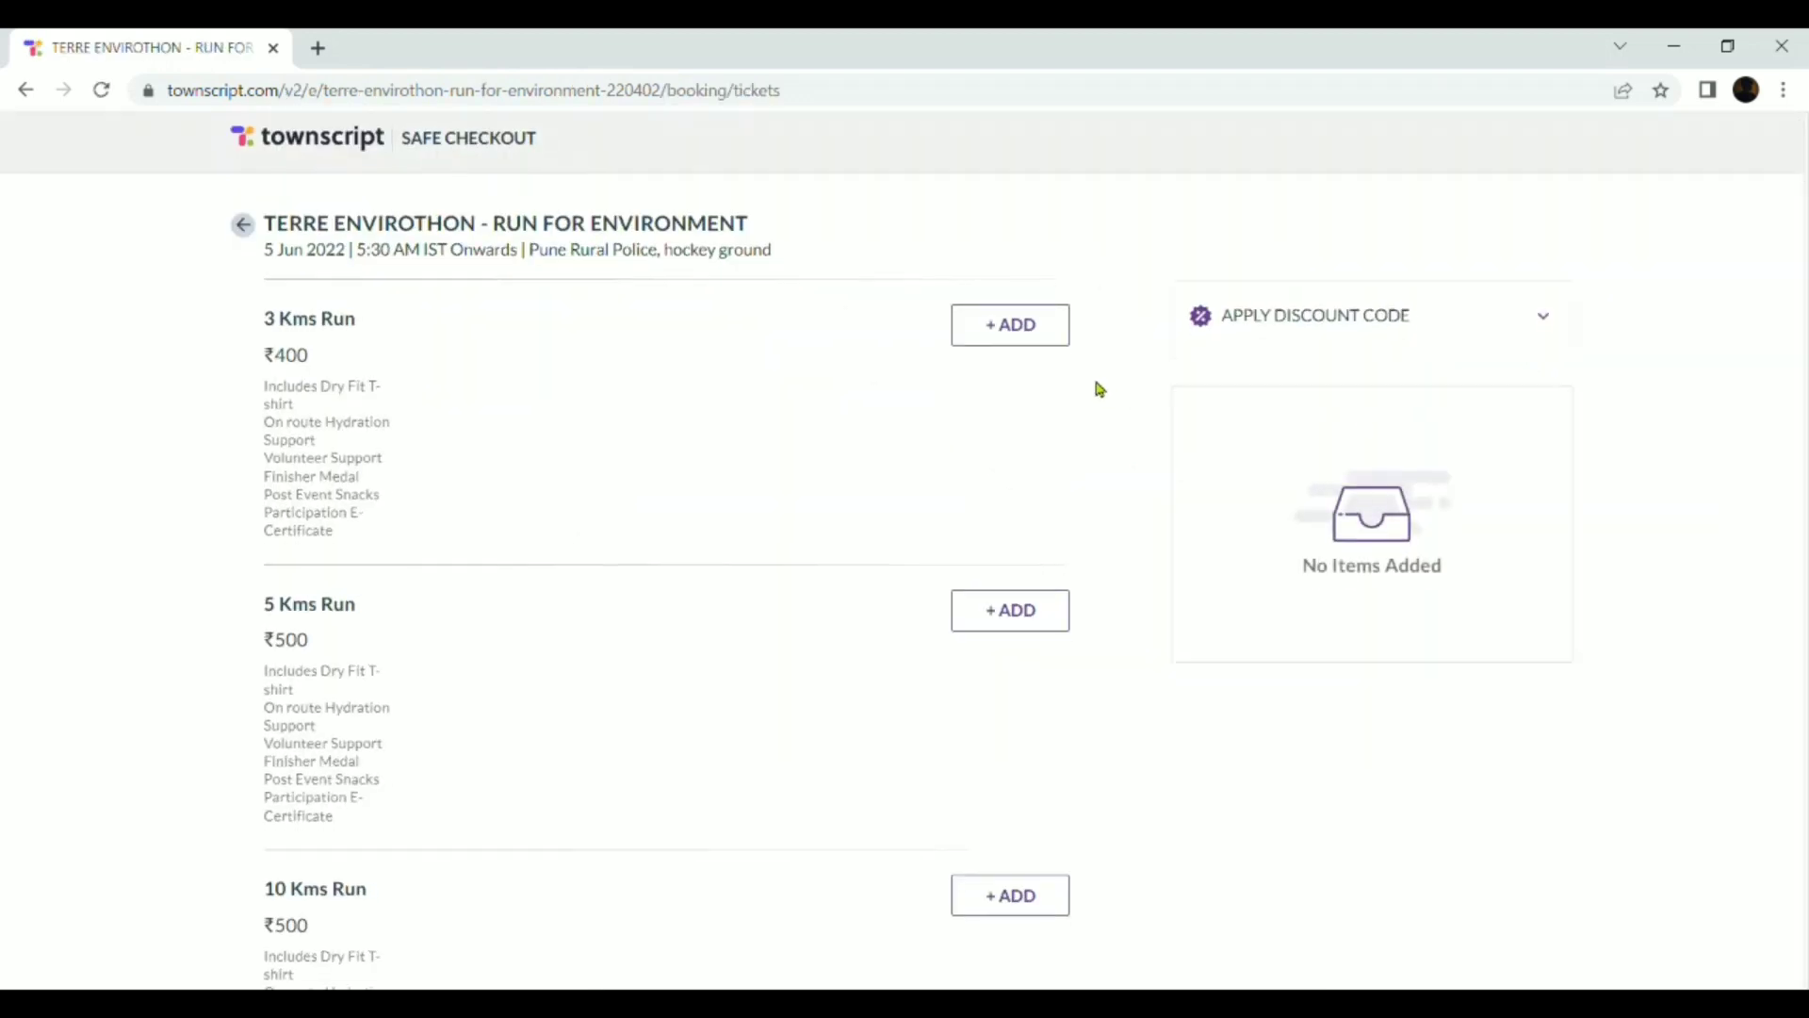
pyautogui.scroll(-3)
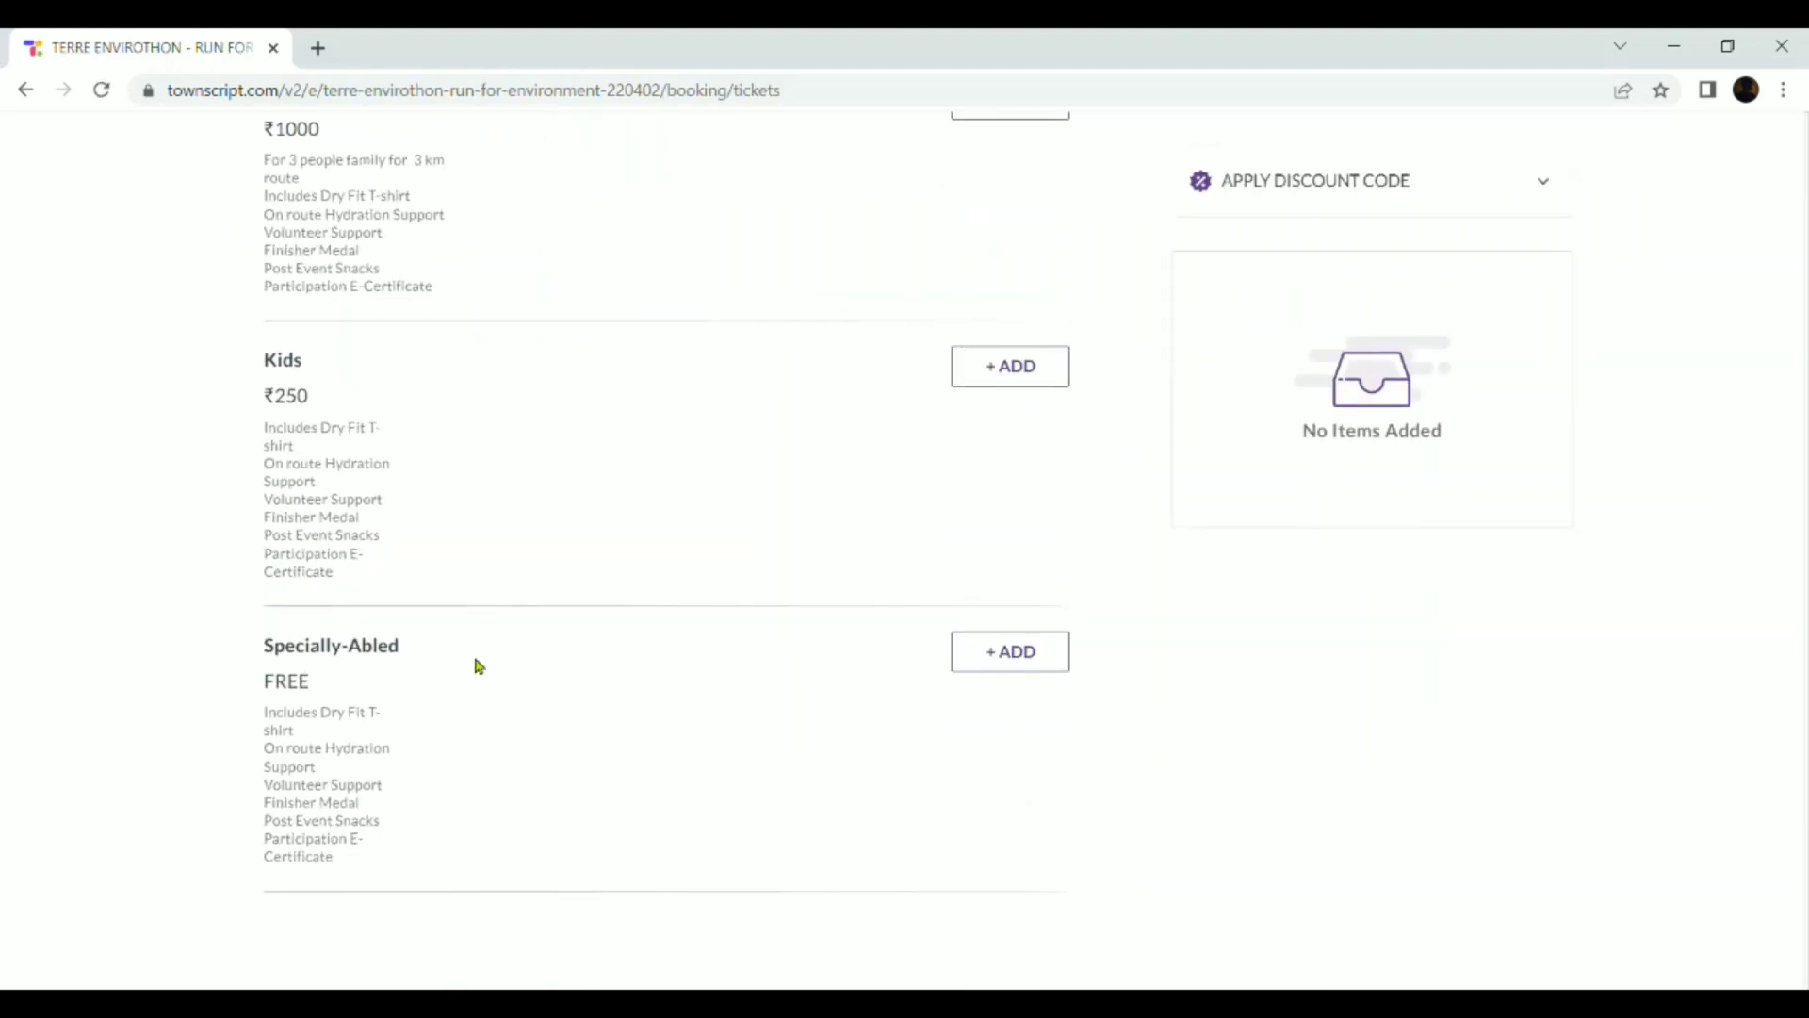
pyautogui.moveTo(933, 688)
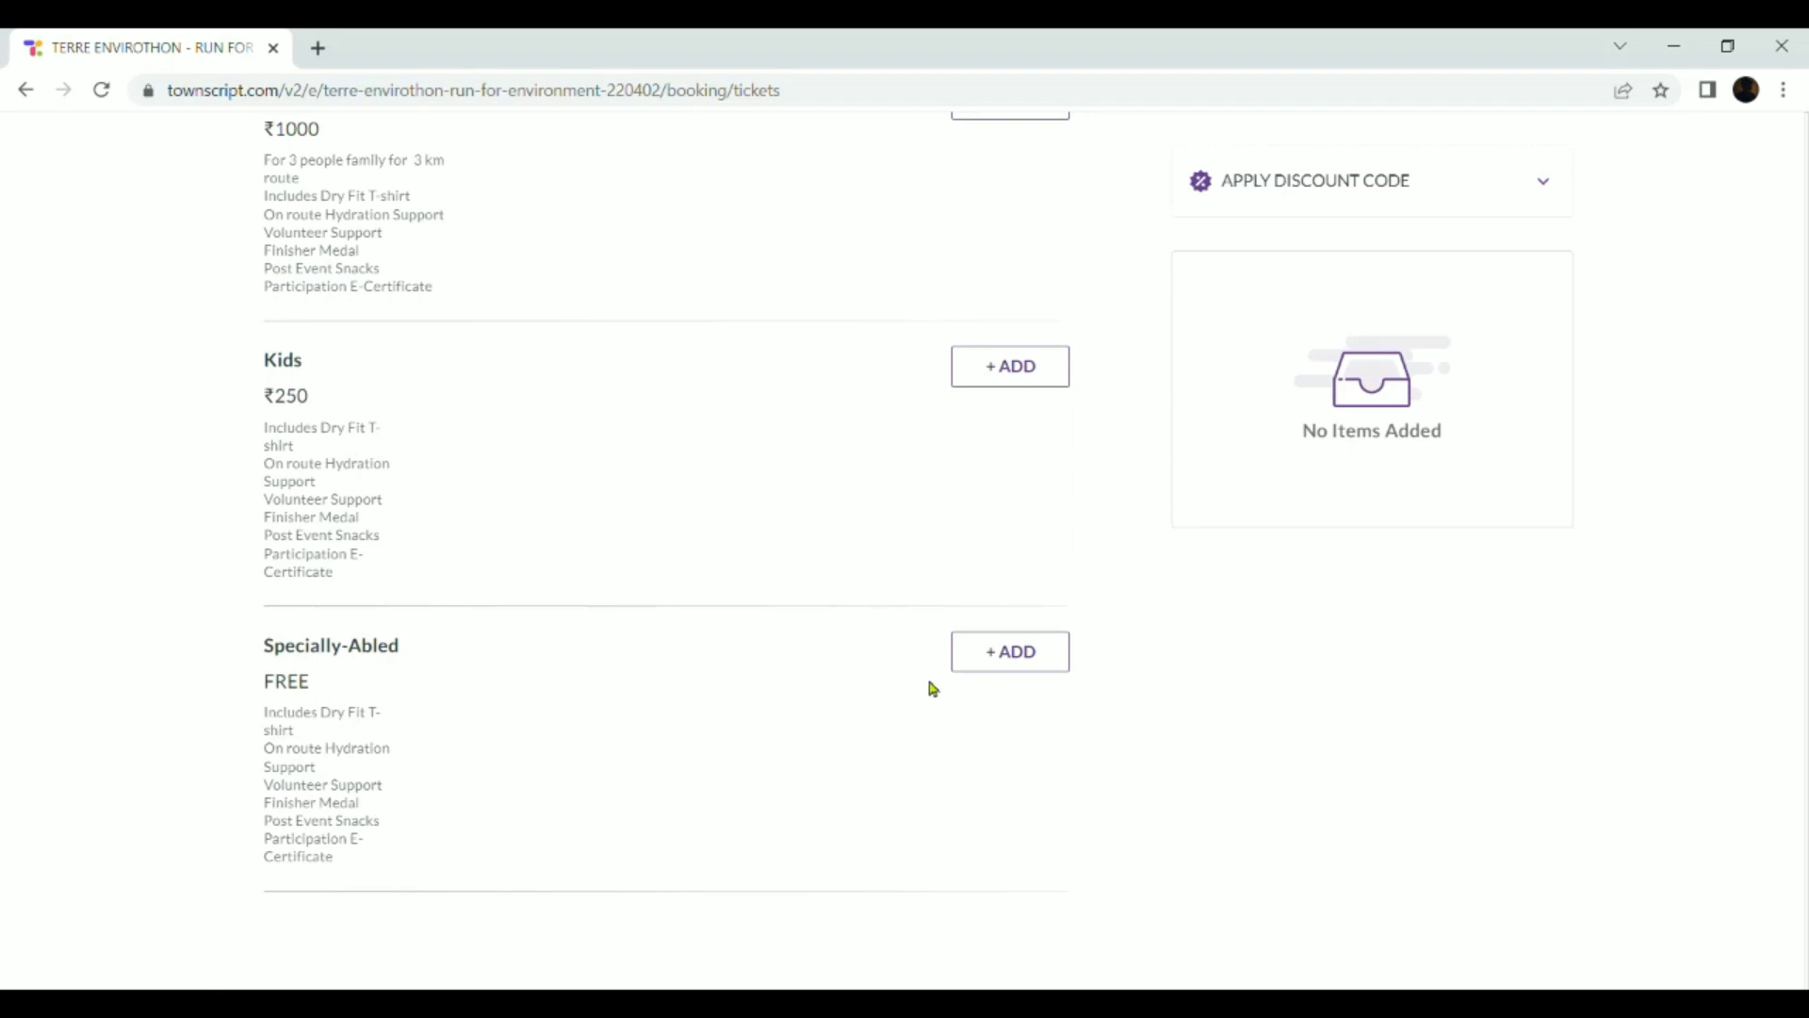
pyautogui.doubleClick(322, 710)
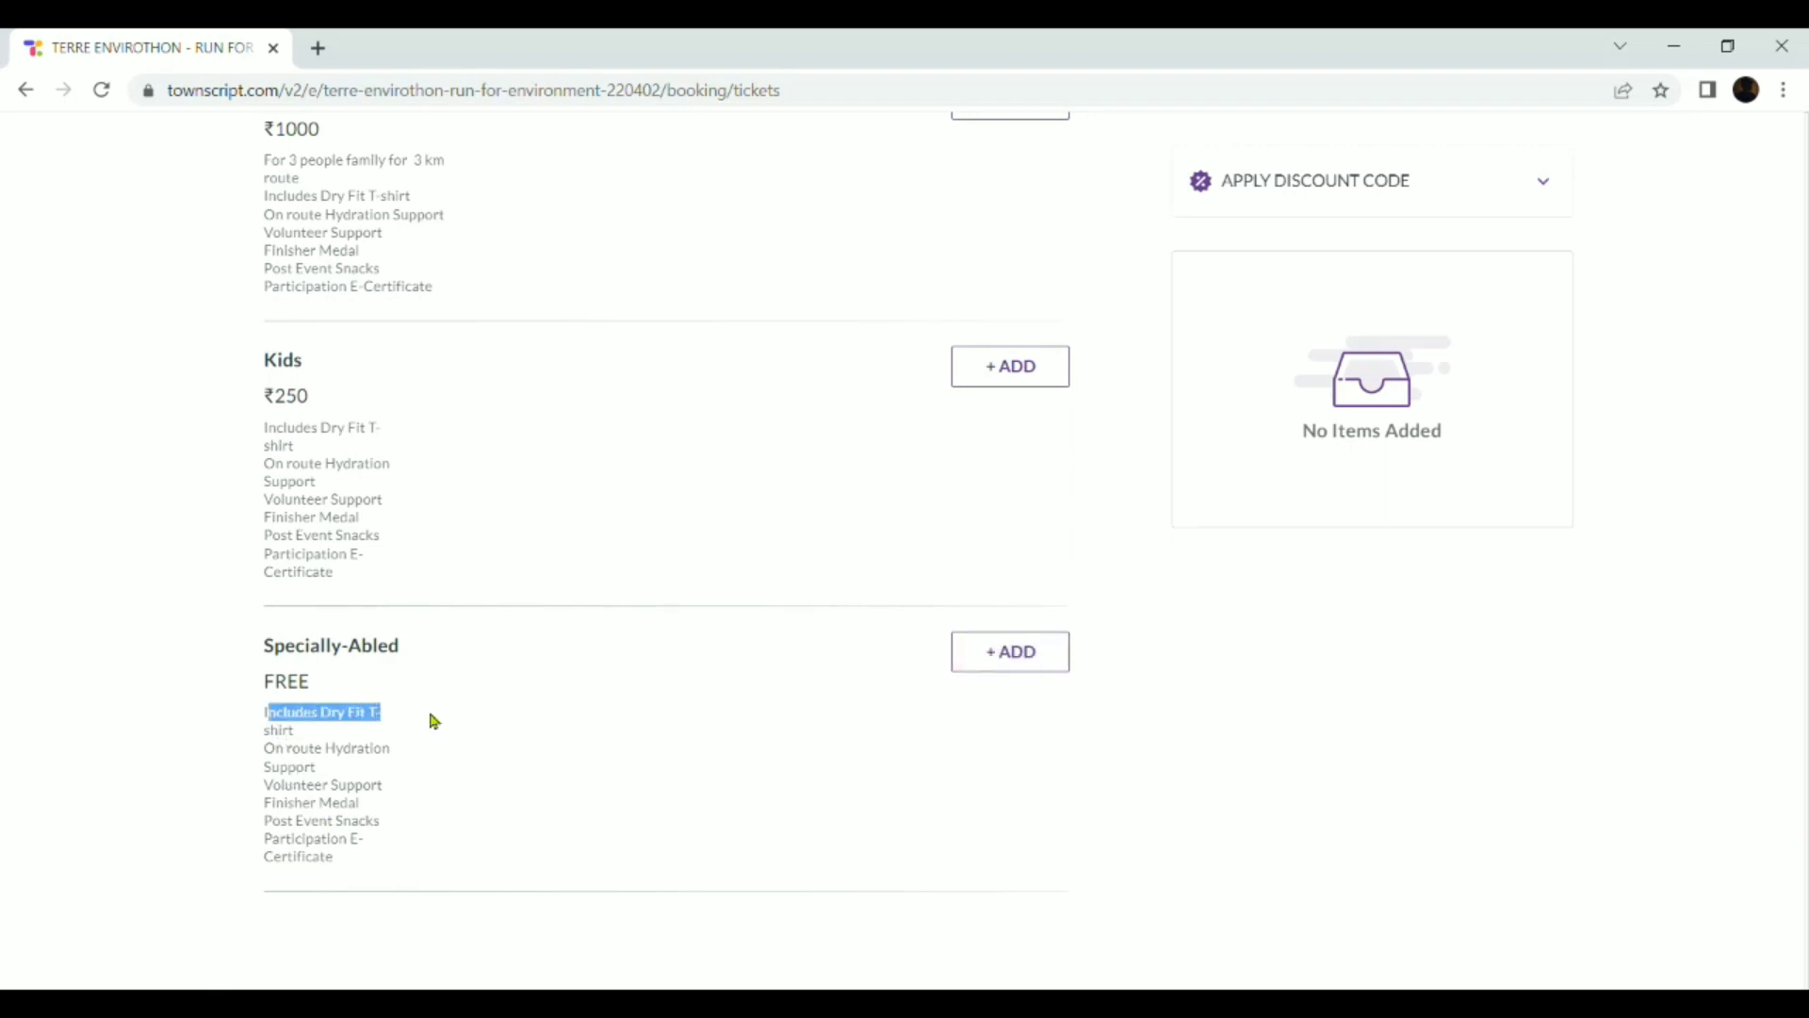
pyautogui.click(326, 767)
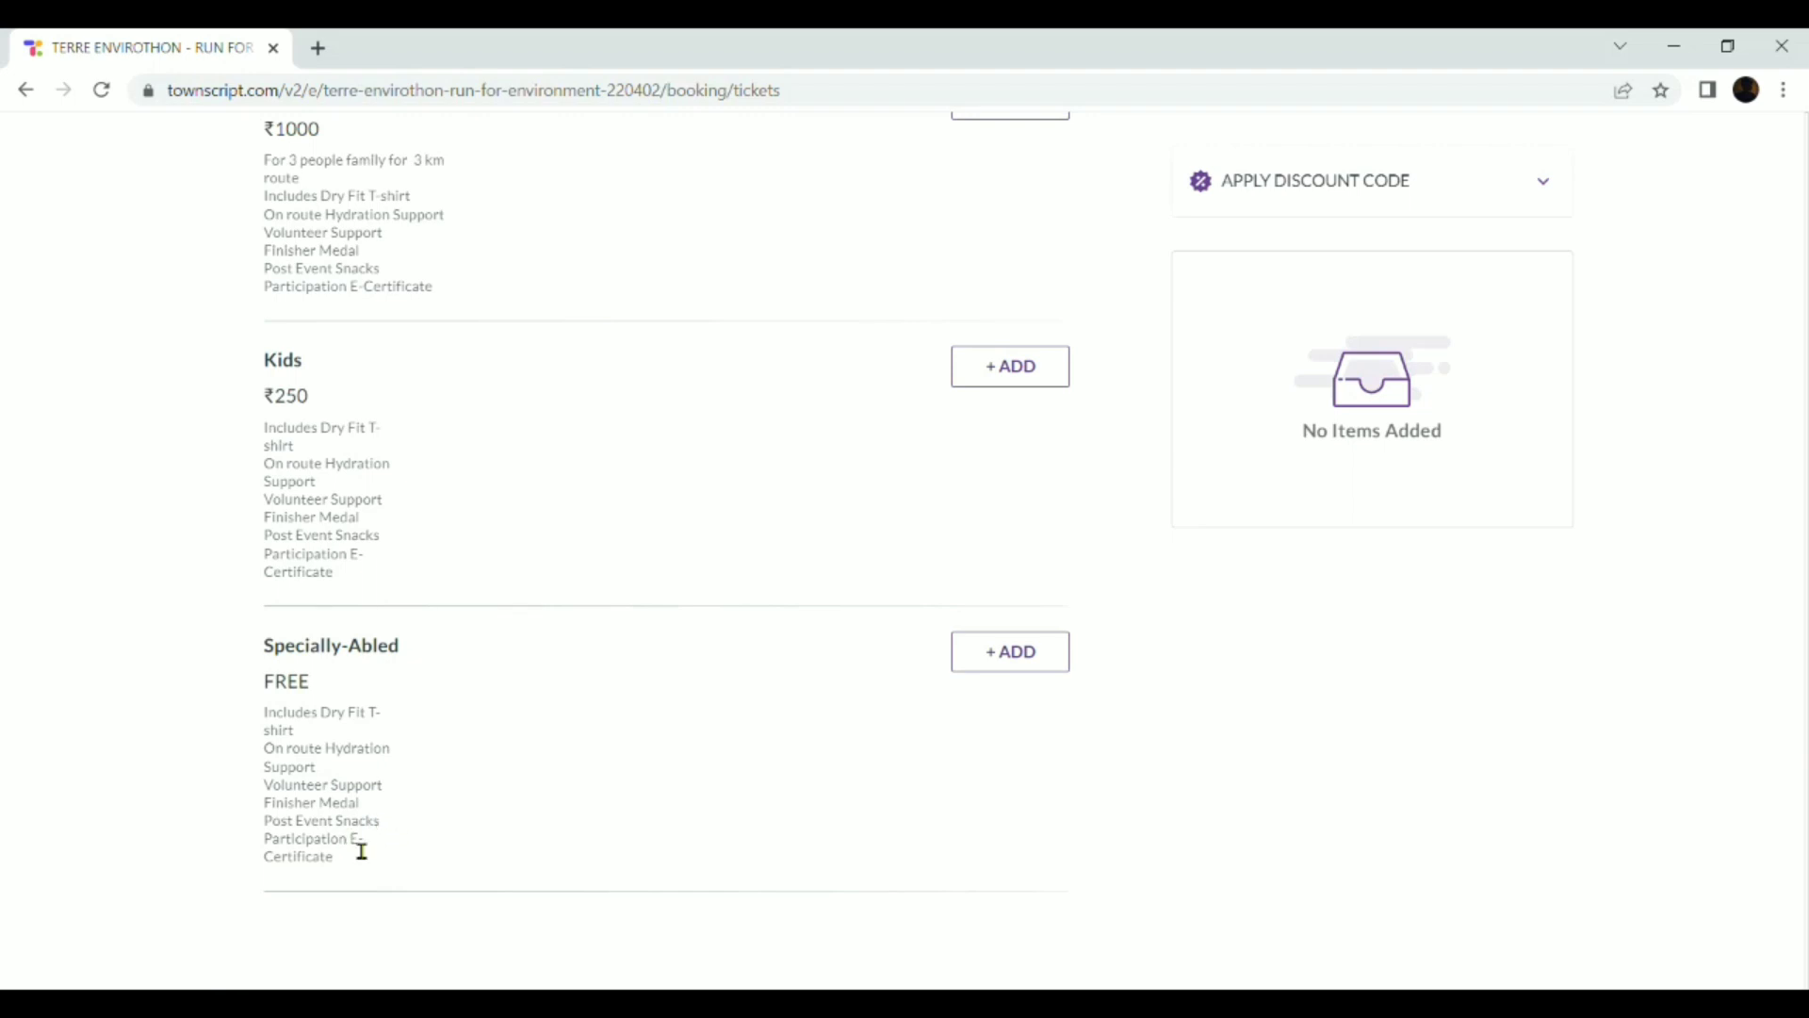
pyautogui.moveTo(466, 626)
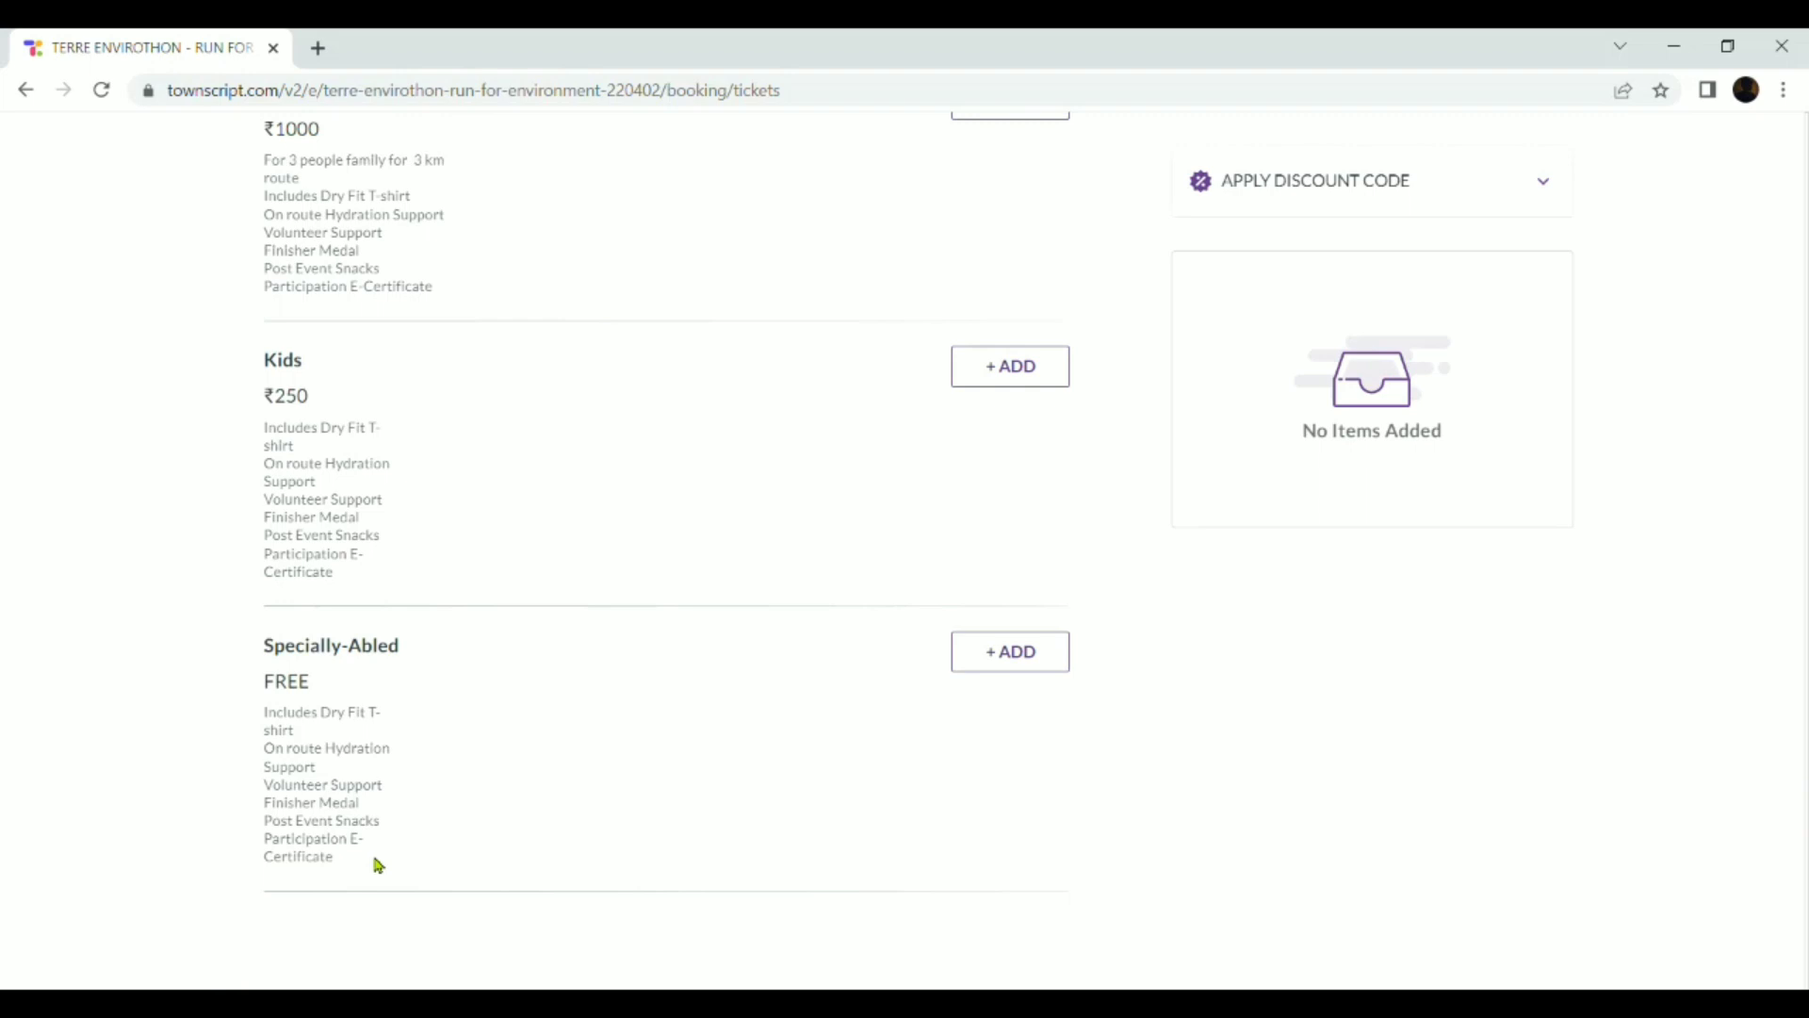
pyautogui.moveTo(674, 769)
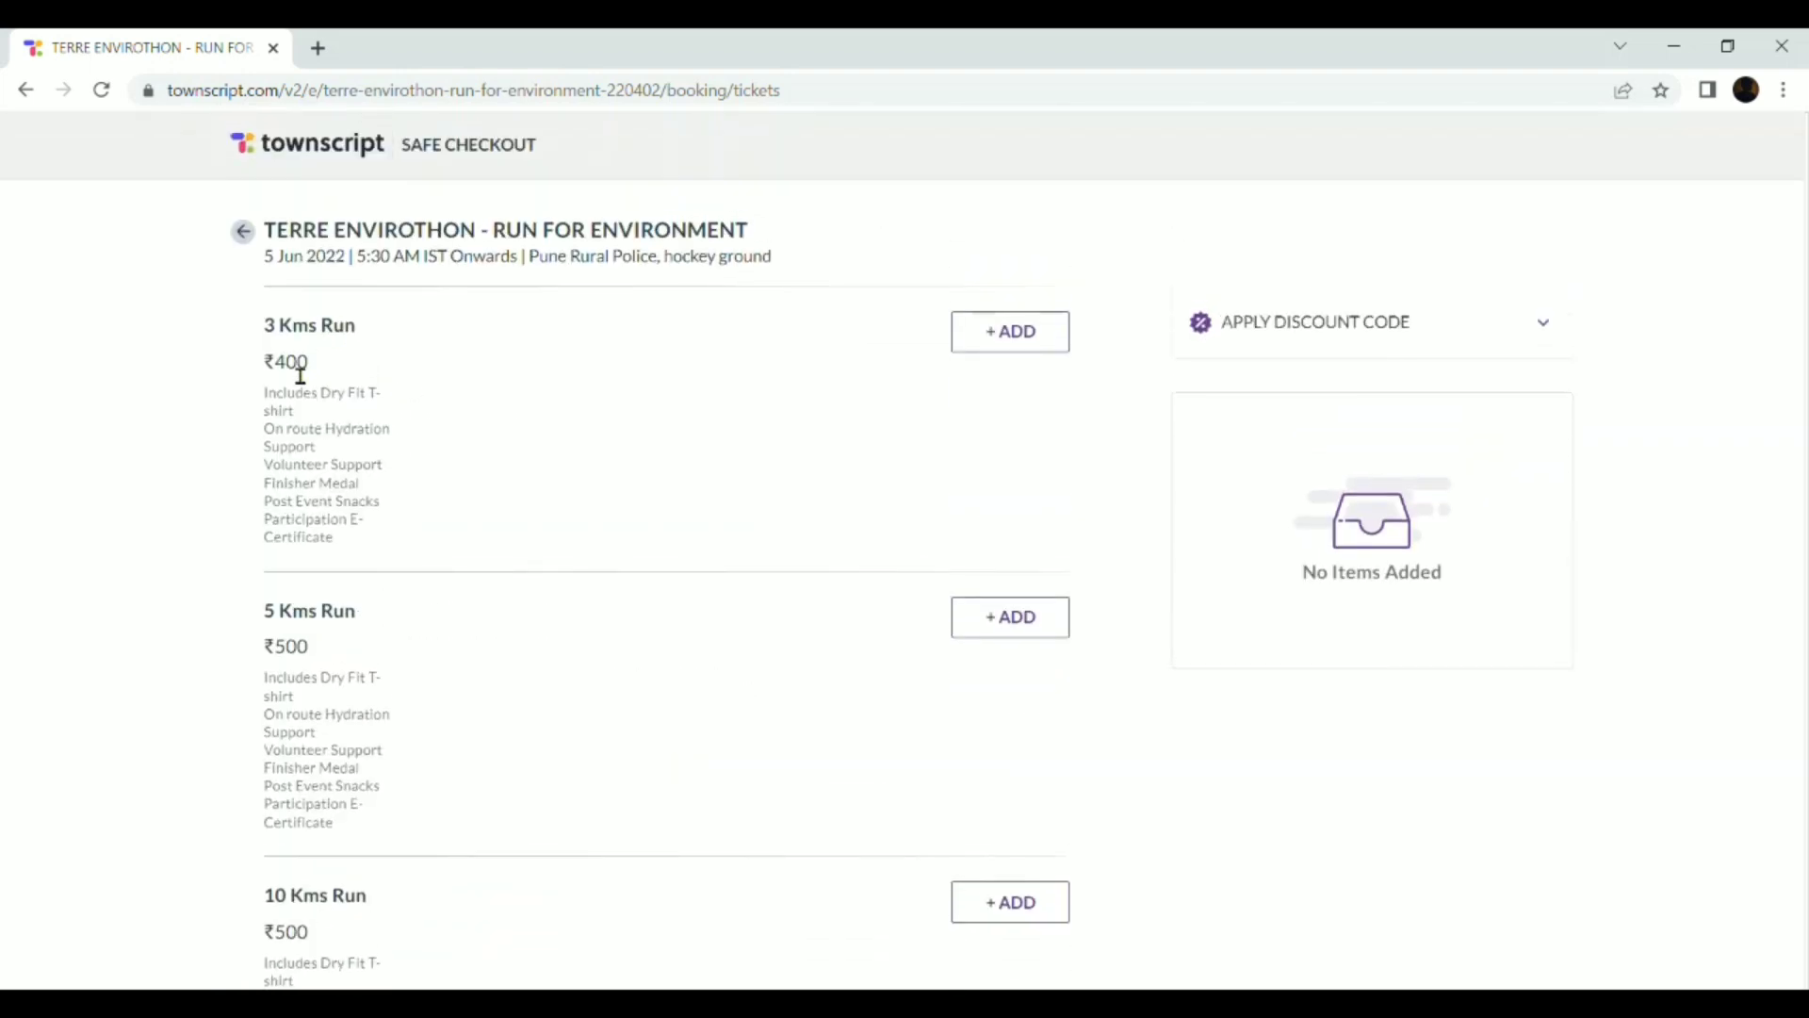
pyautogui.moveTo(269, 343)
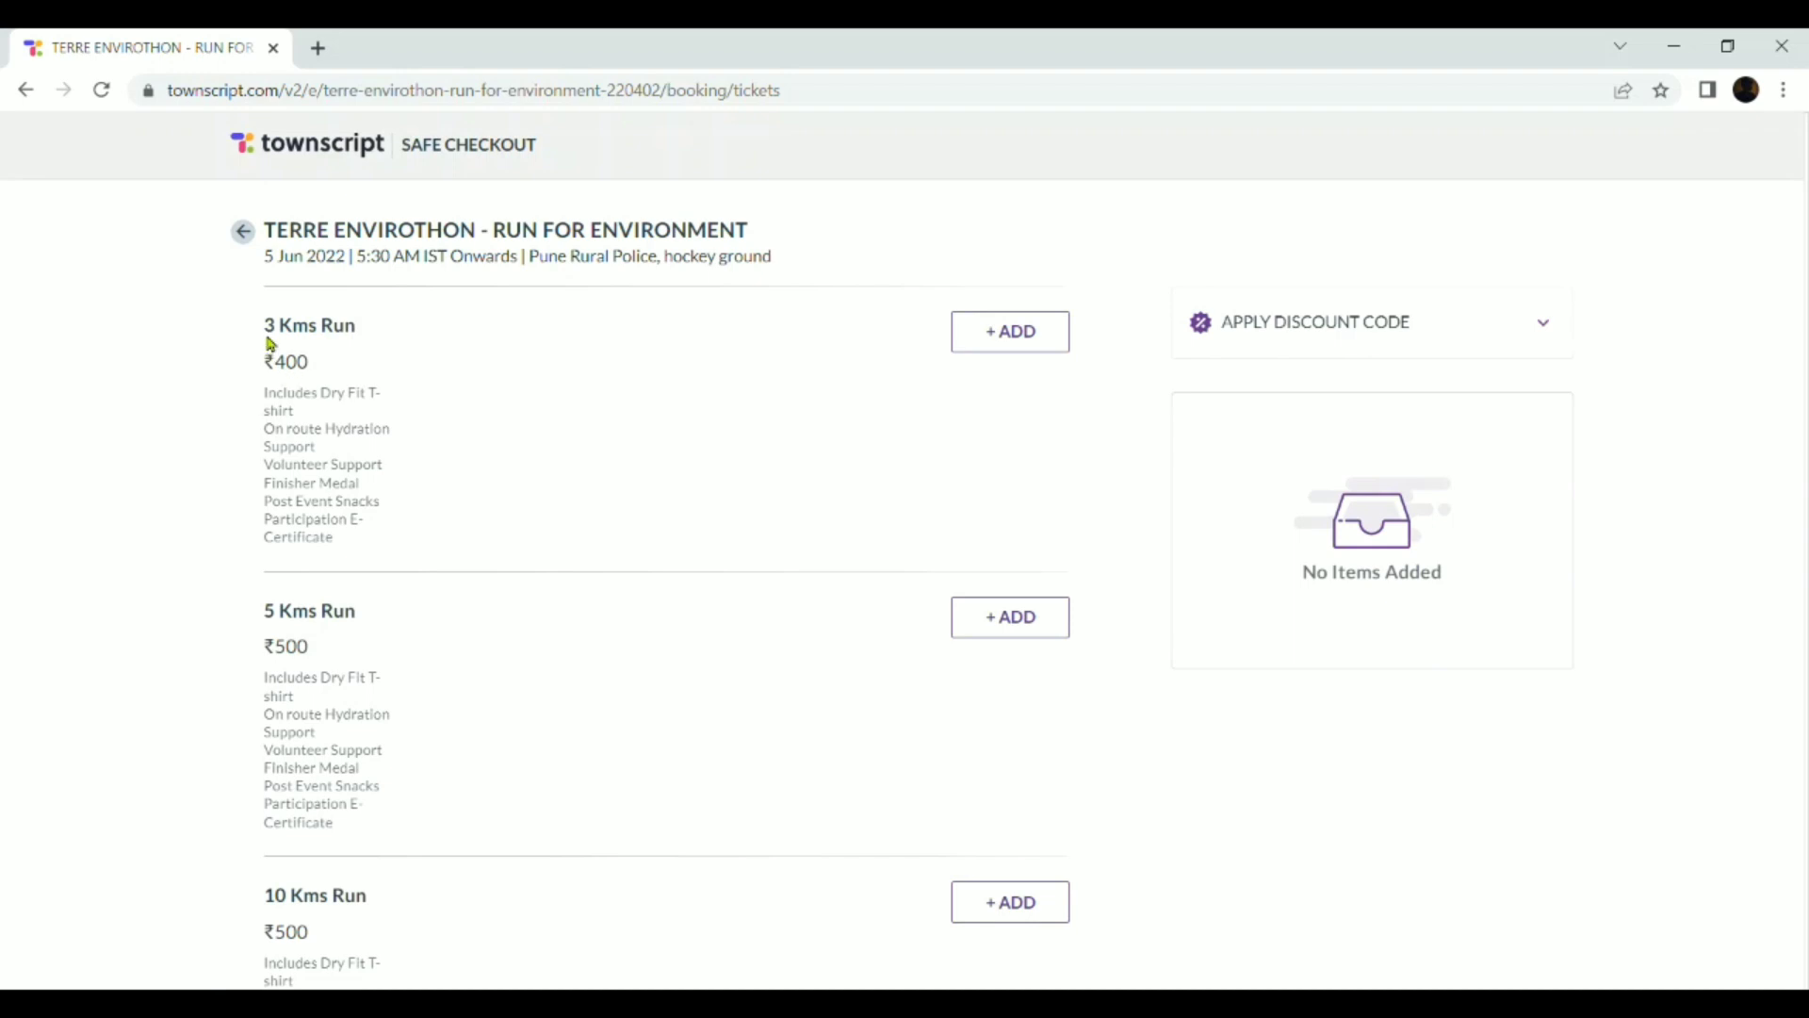
pyautogui.moveTo(403, 460)
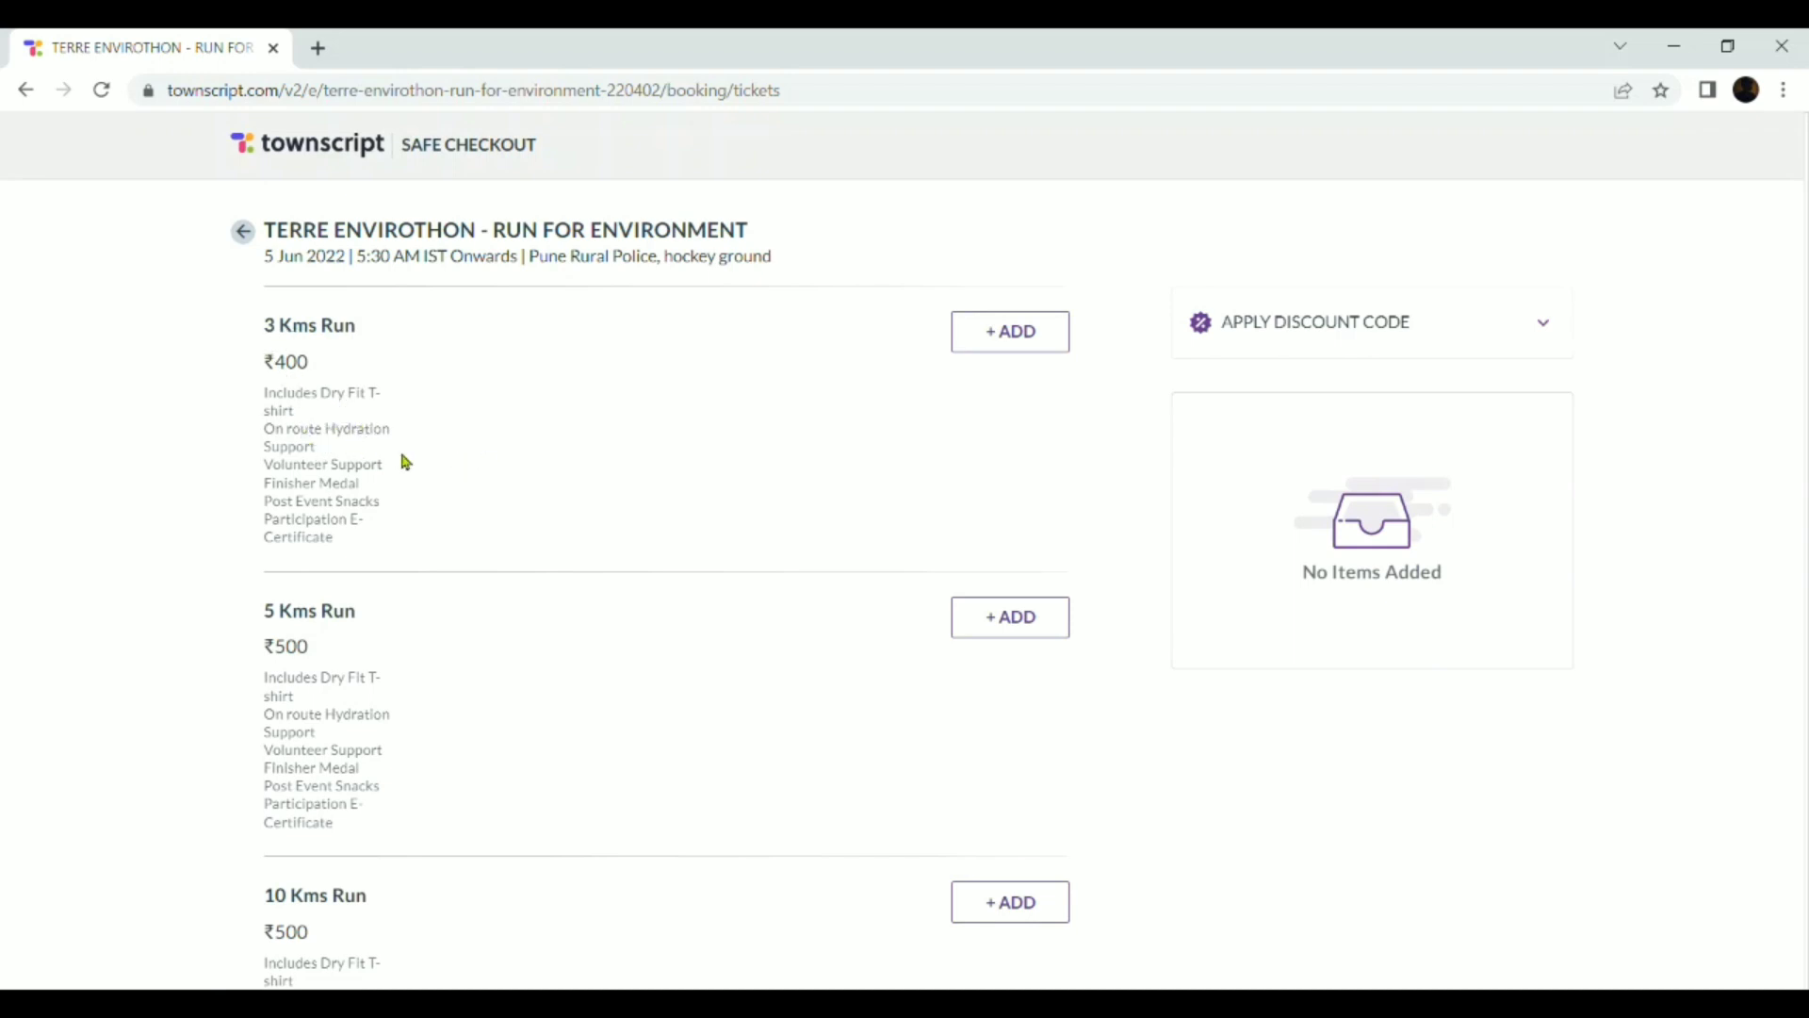
# Review the remaining categories — ₹400 3 Kms Run, ₹1000 family run, ₹250 kids, tree-planting donation — adding none.
pyautogui.scroll(-3)
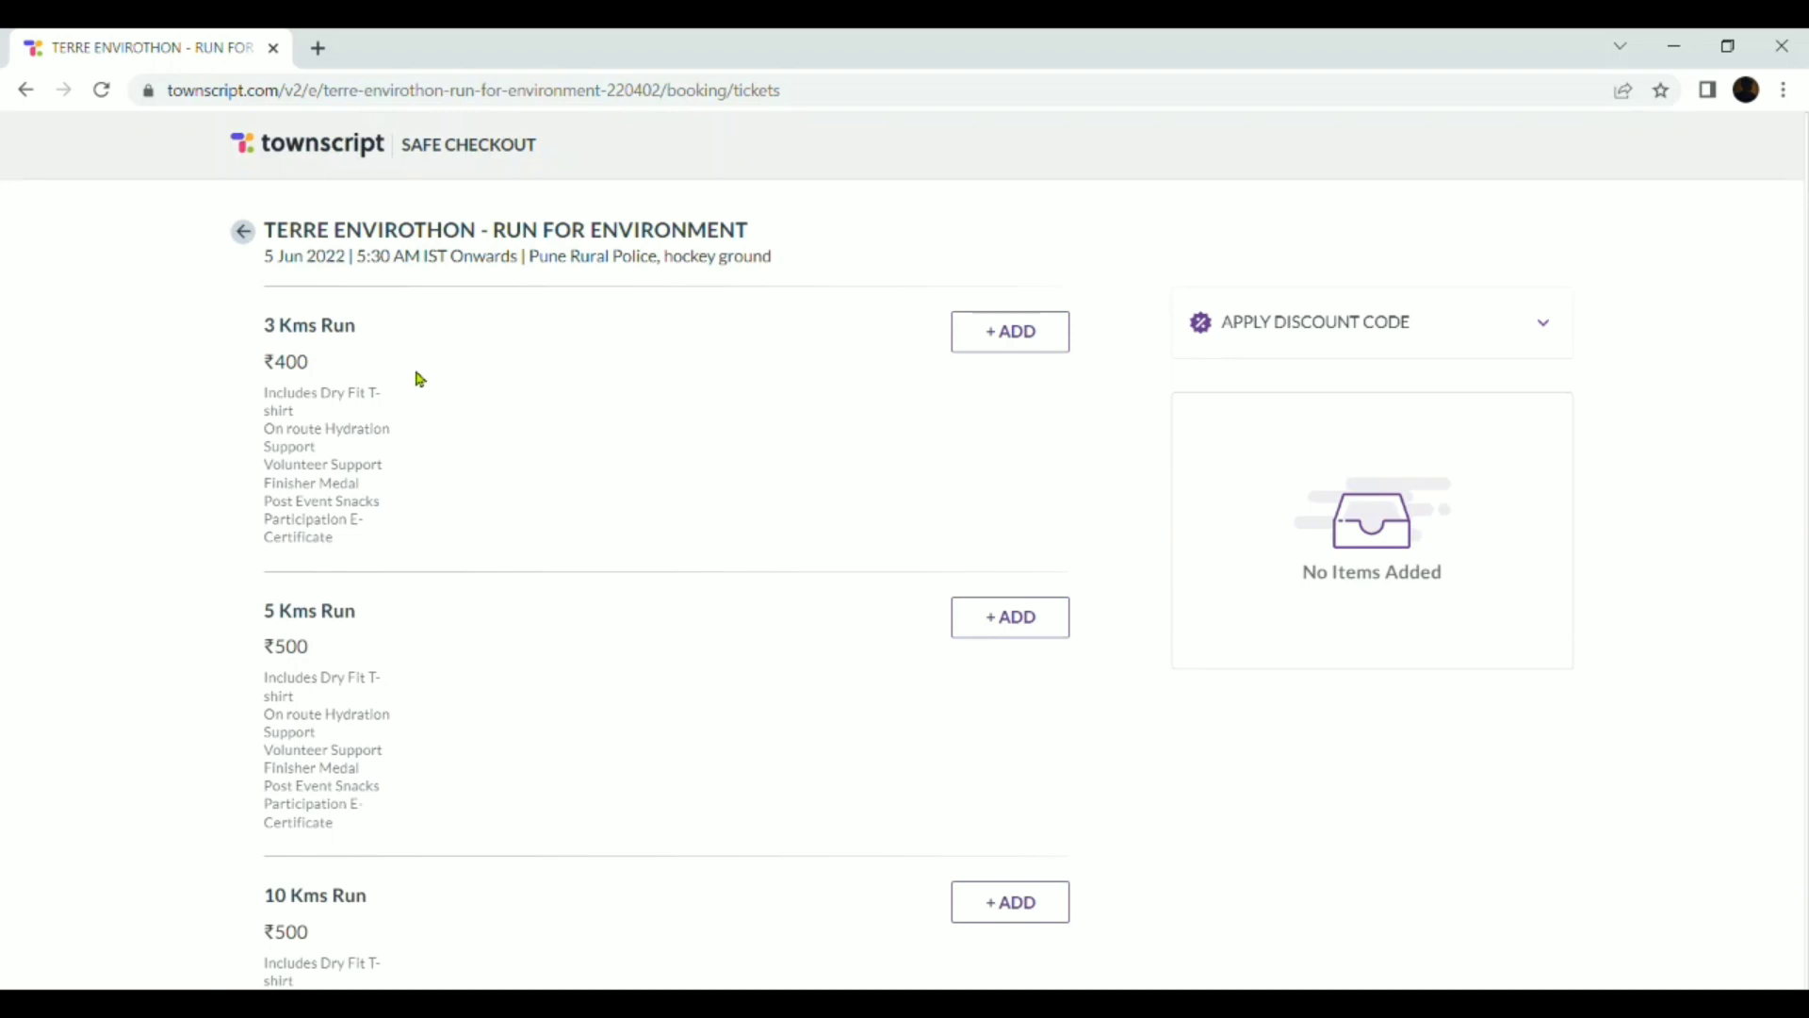
pyautogui.doubleClick(287, 362)
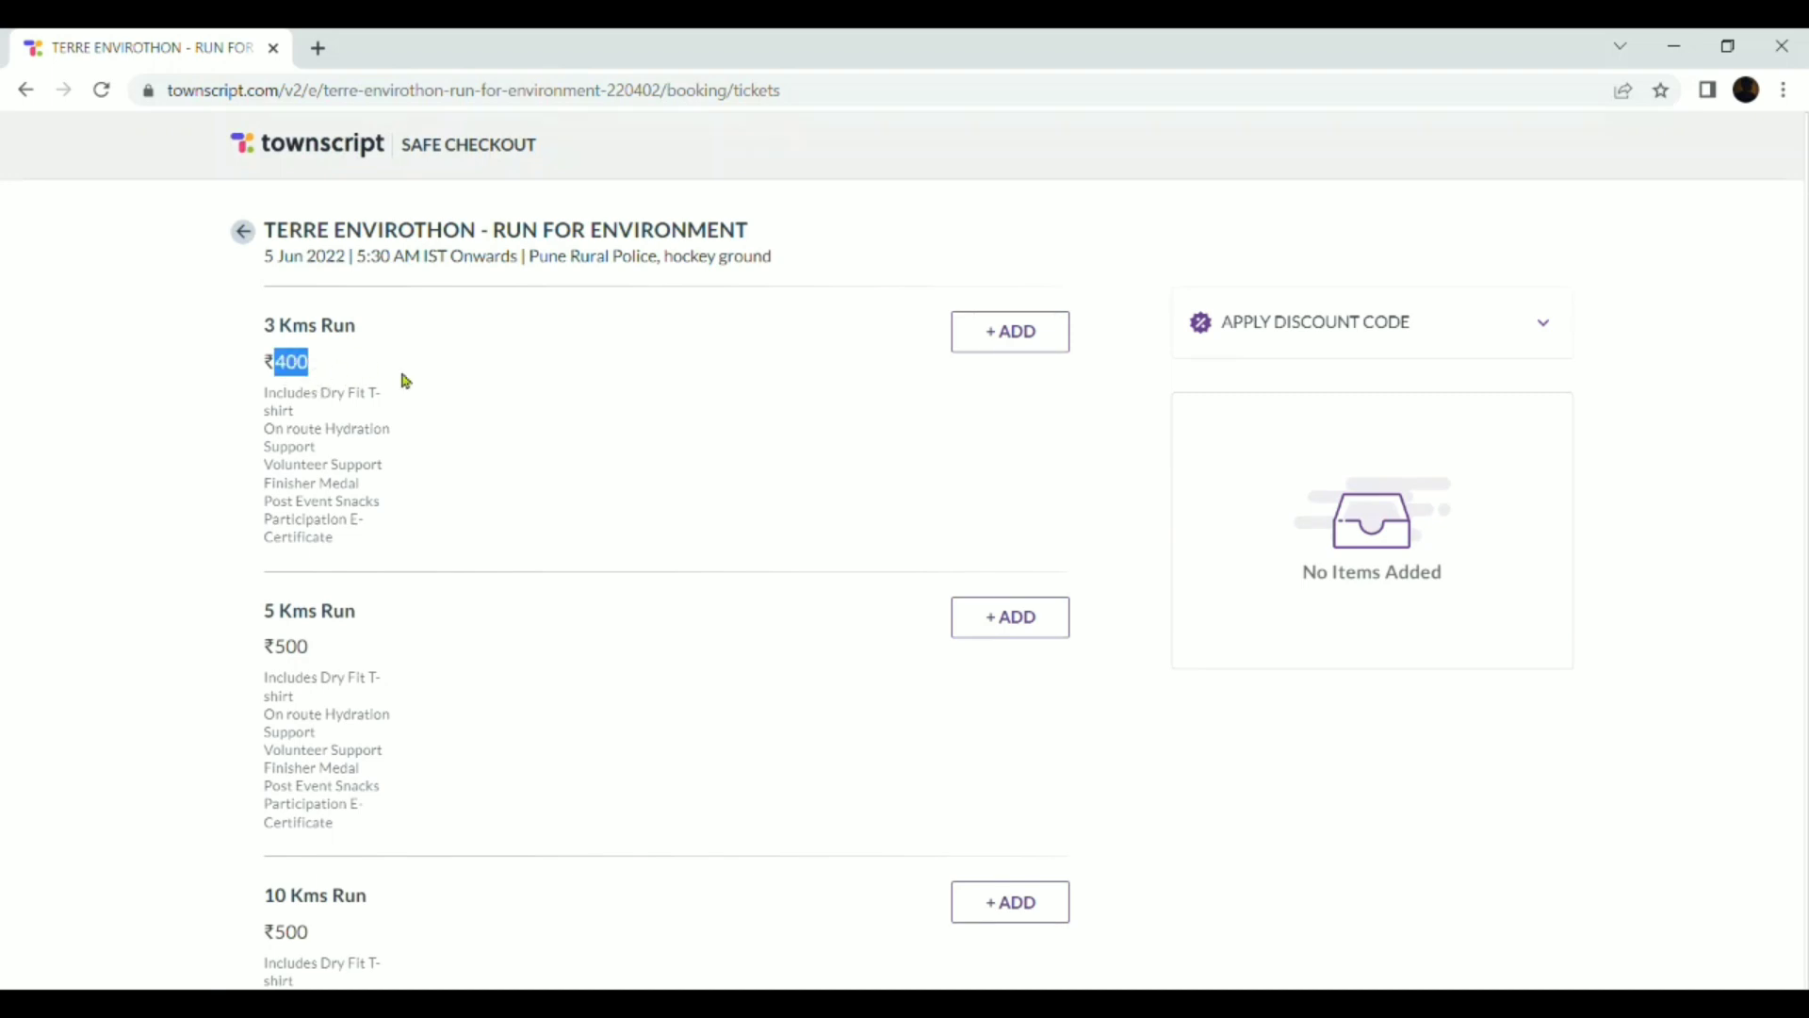
pyautogui.scroll(-3)
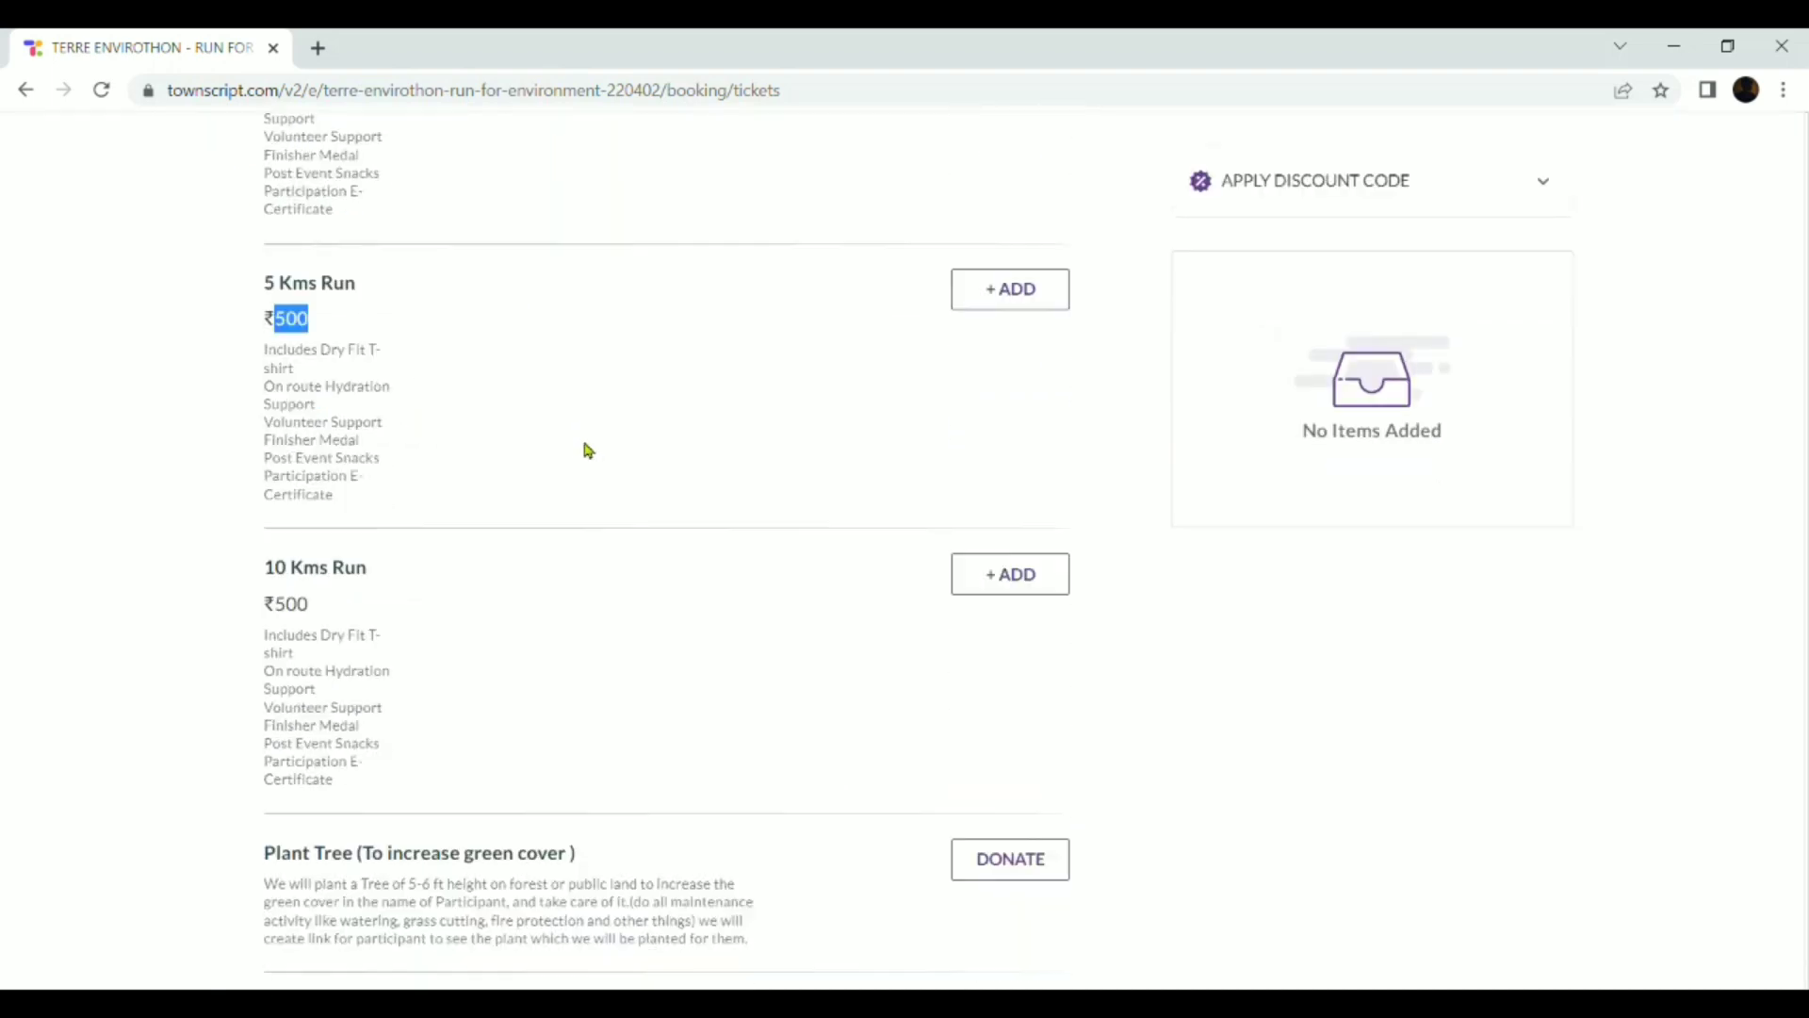
pyautogui.scroll(-3)
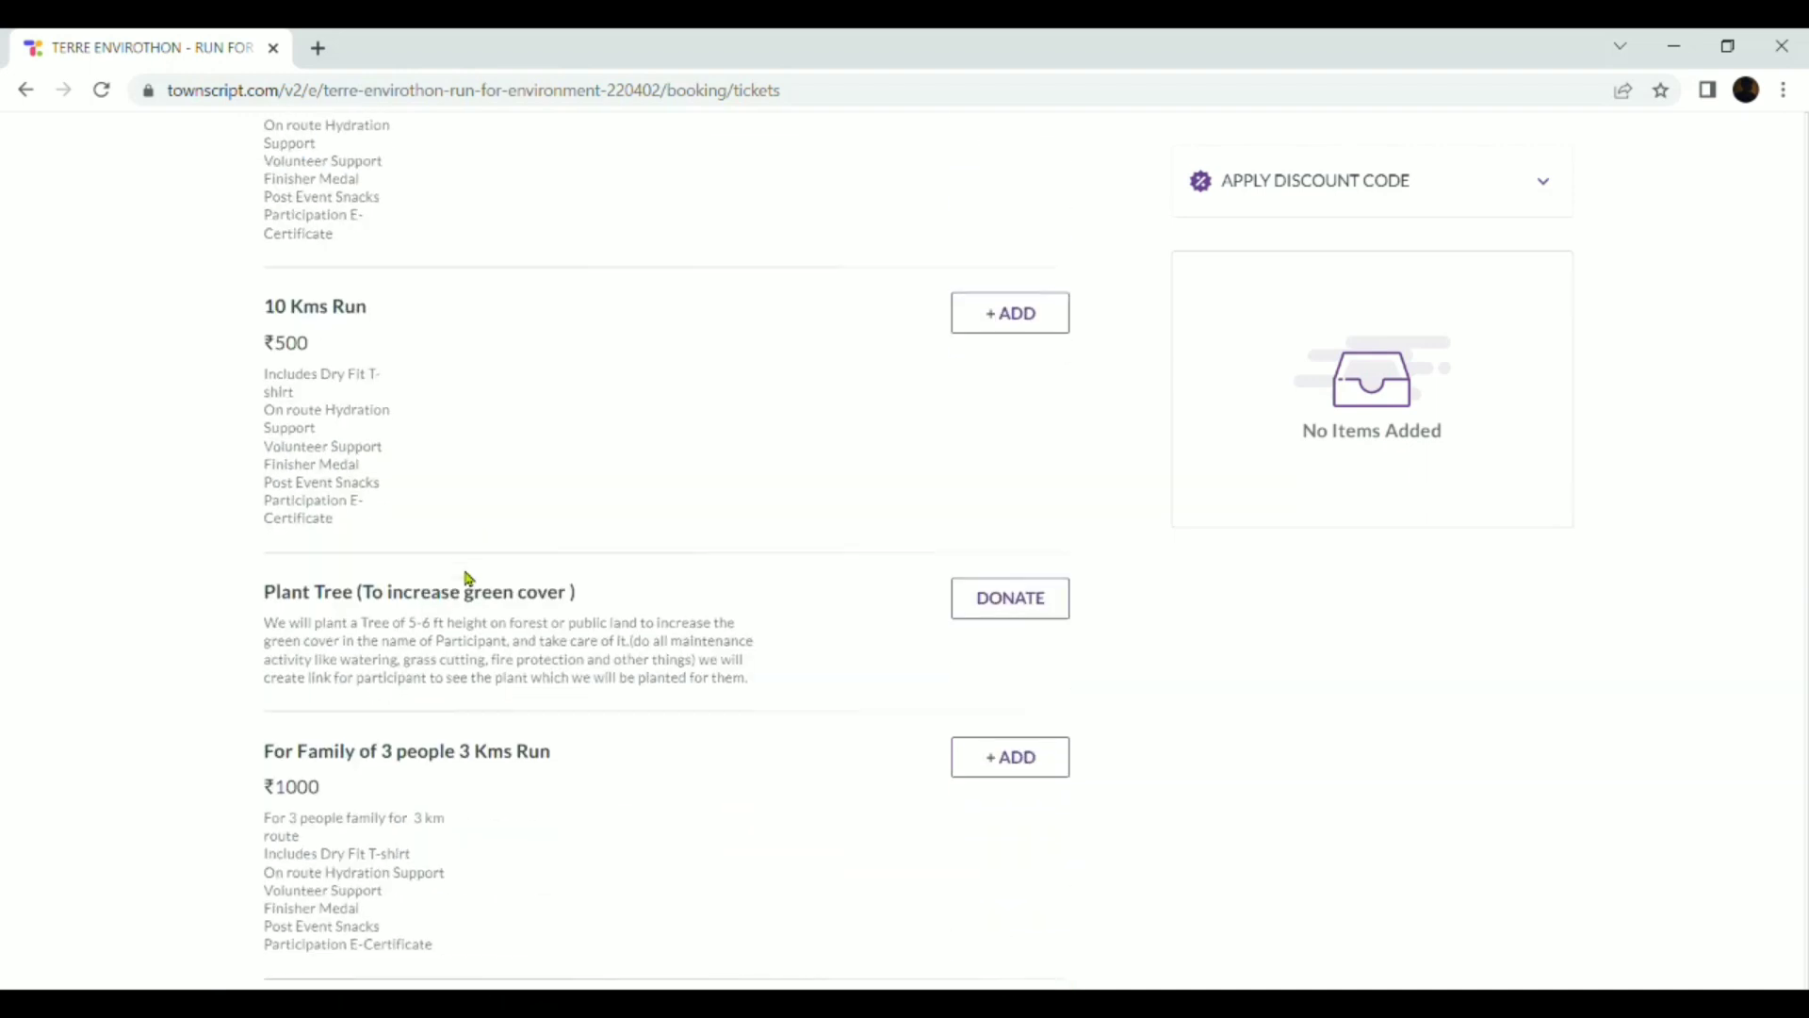
pyautogui.scroll(-3)
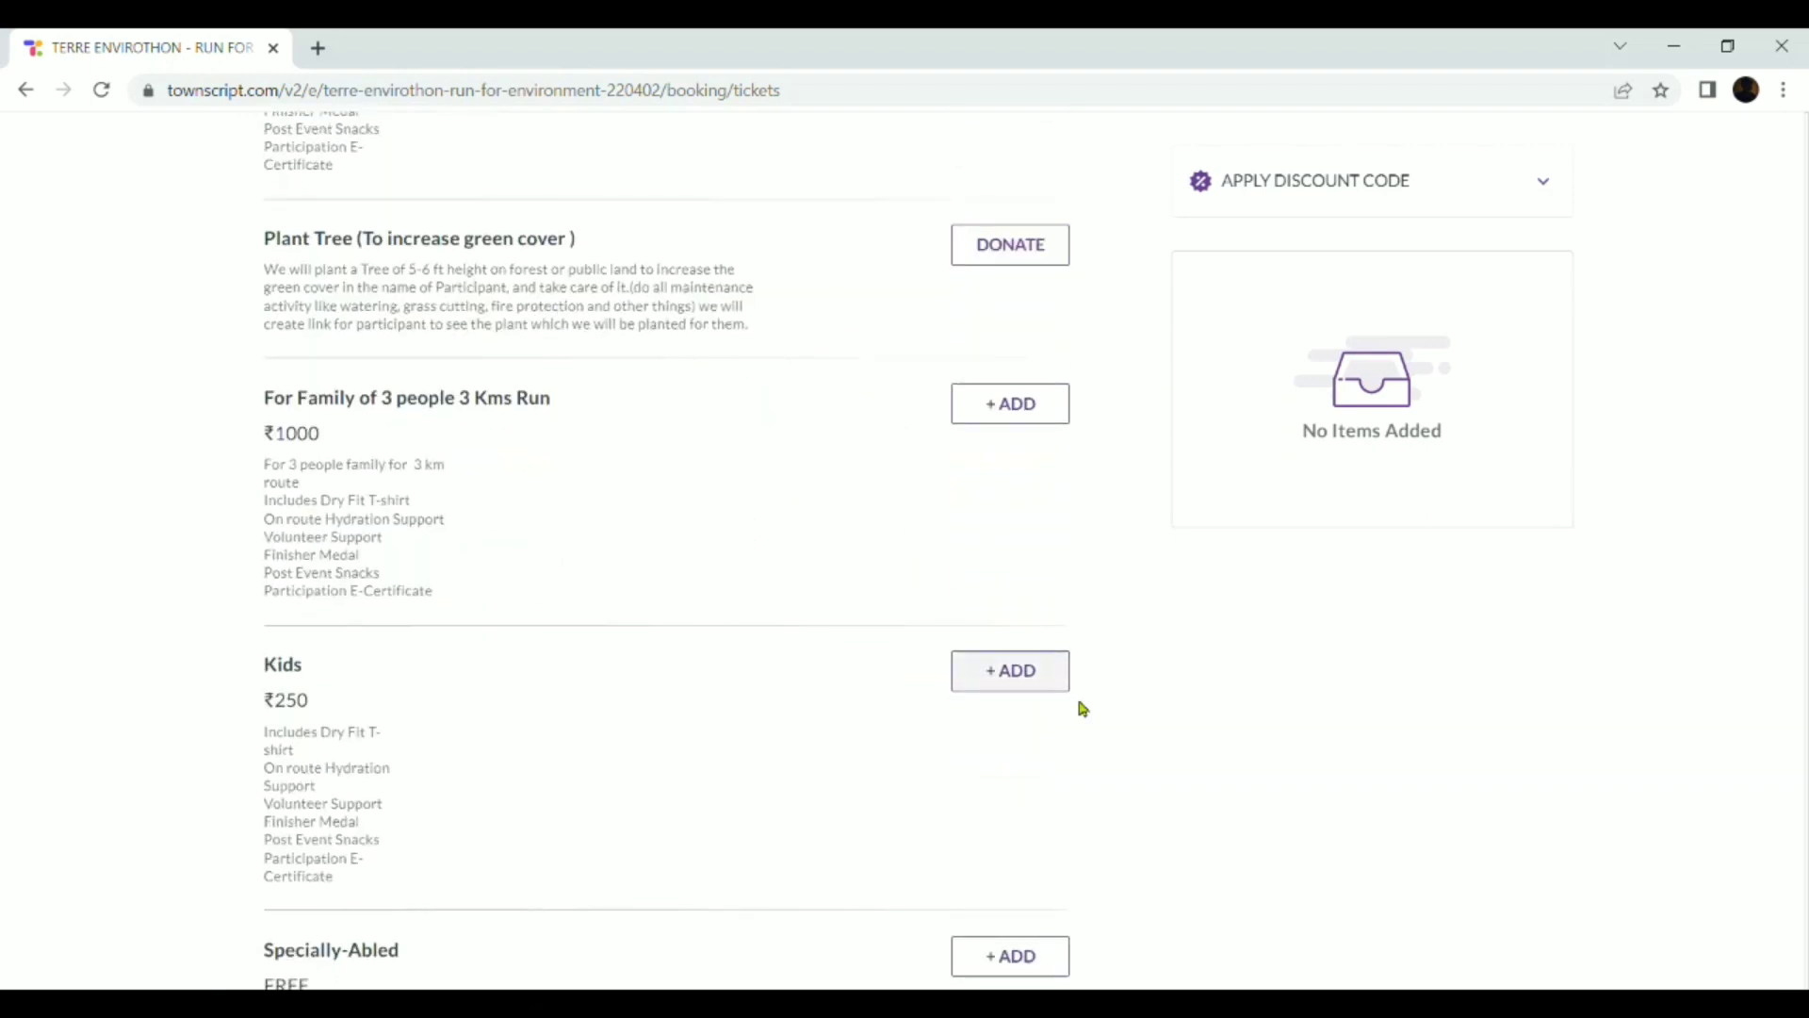
pyautogui.scroll(-3)
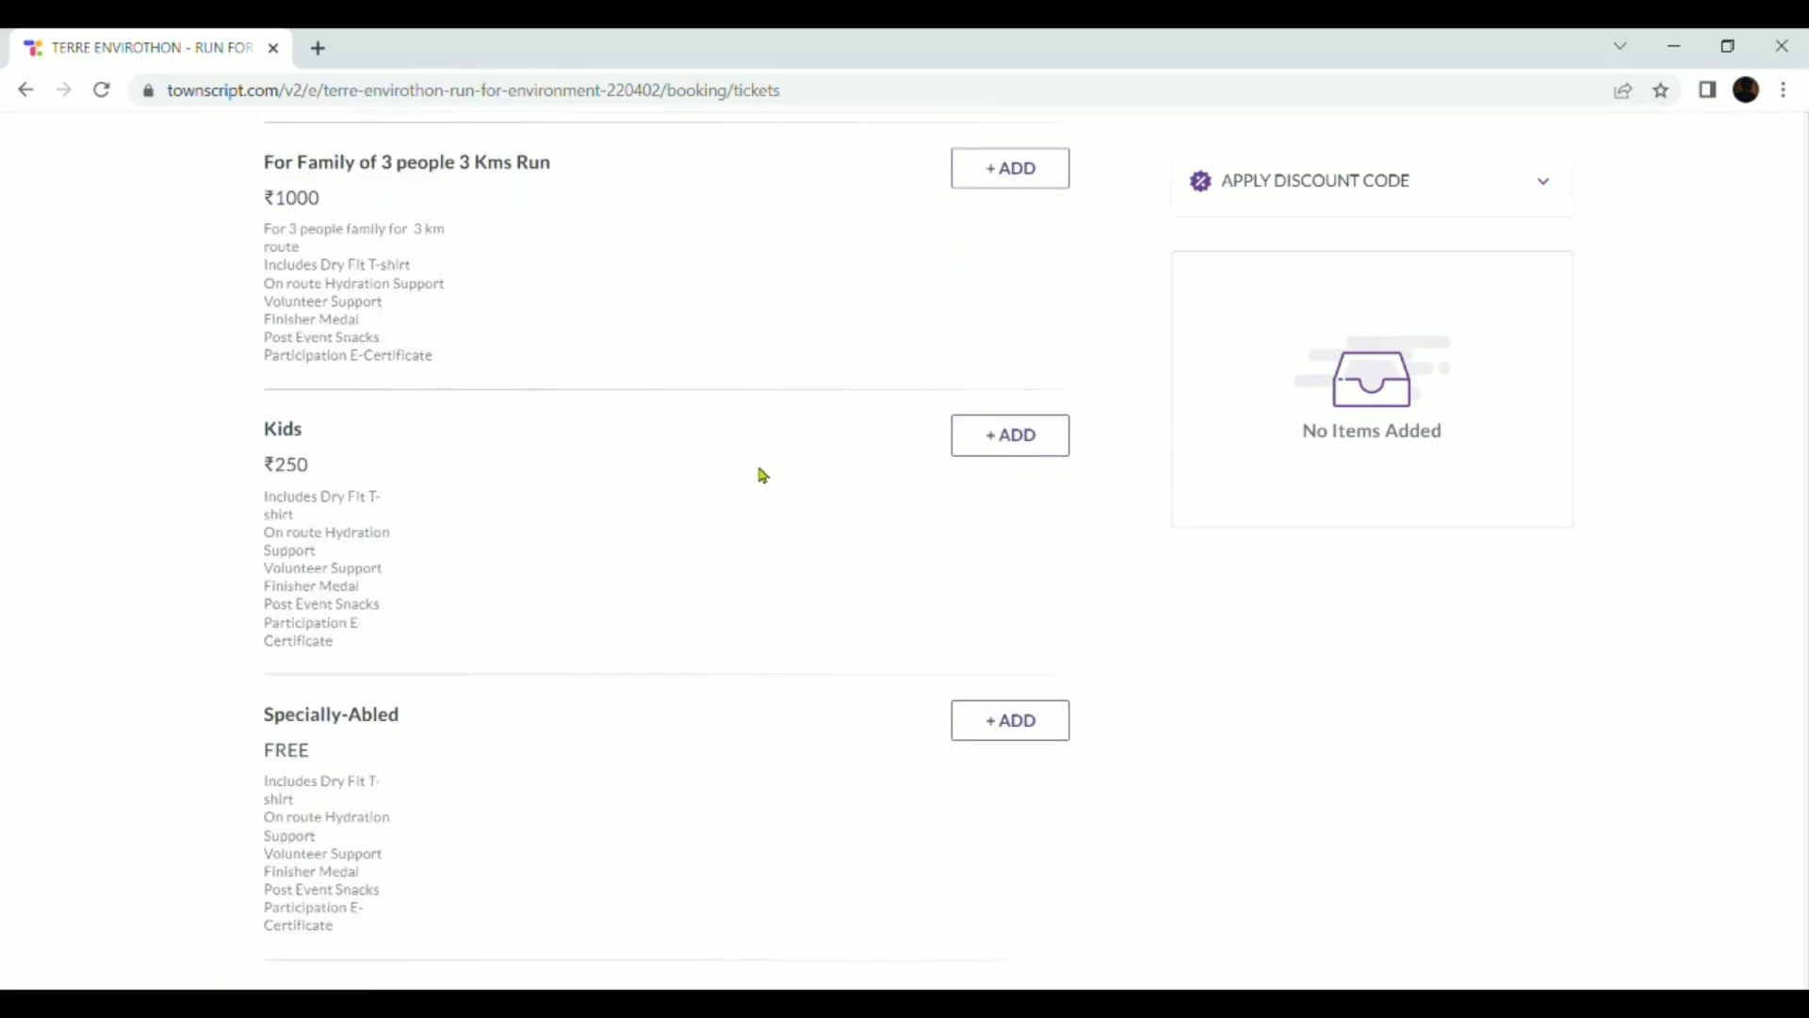
pyautogui.scroll(3)
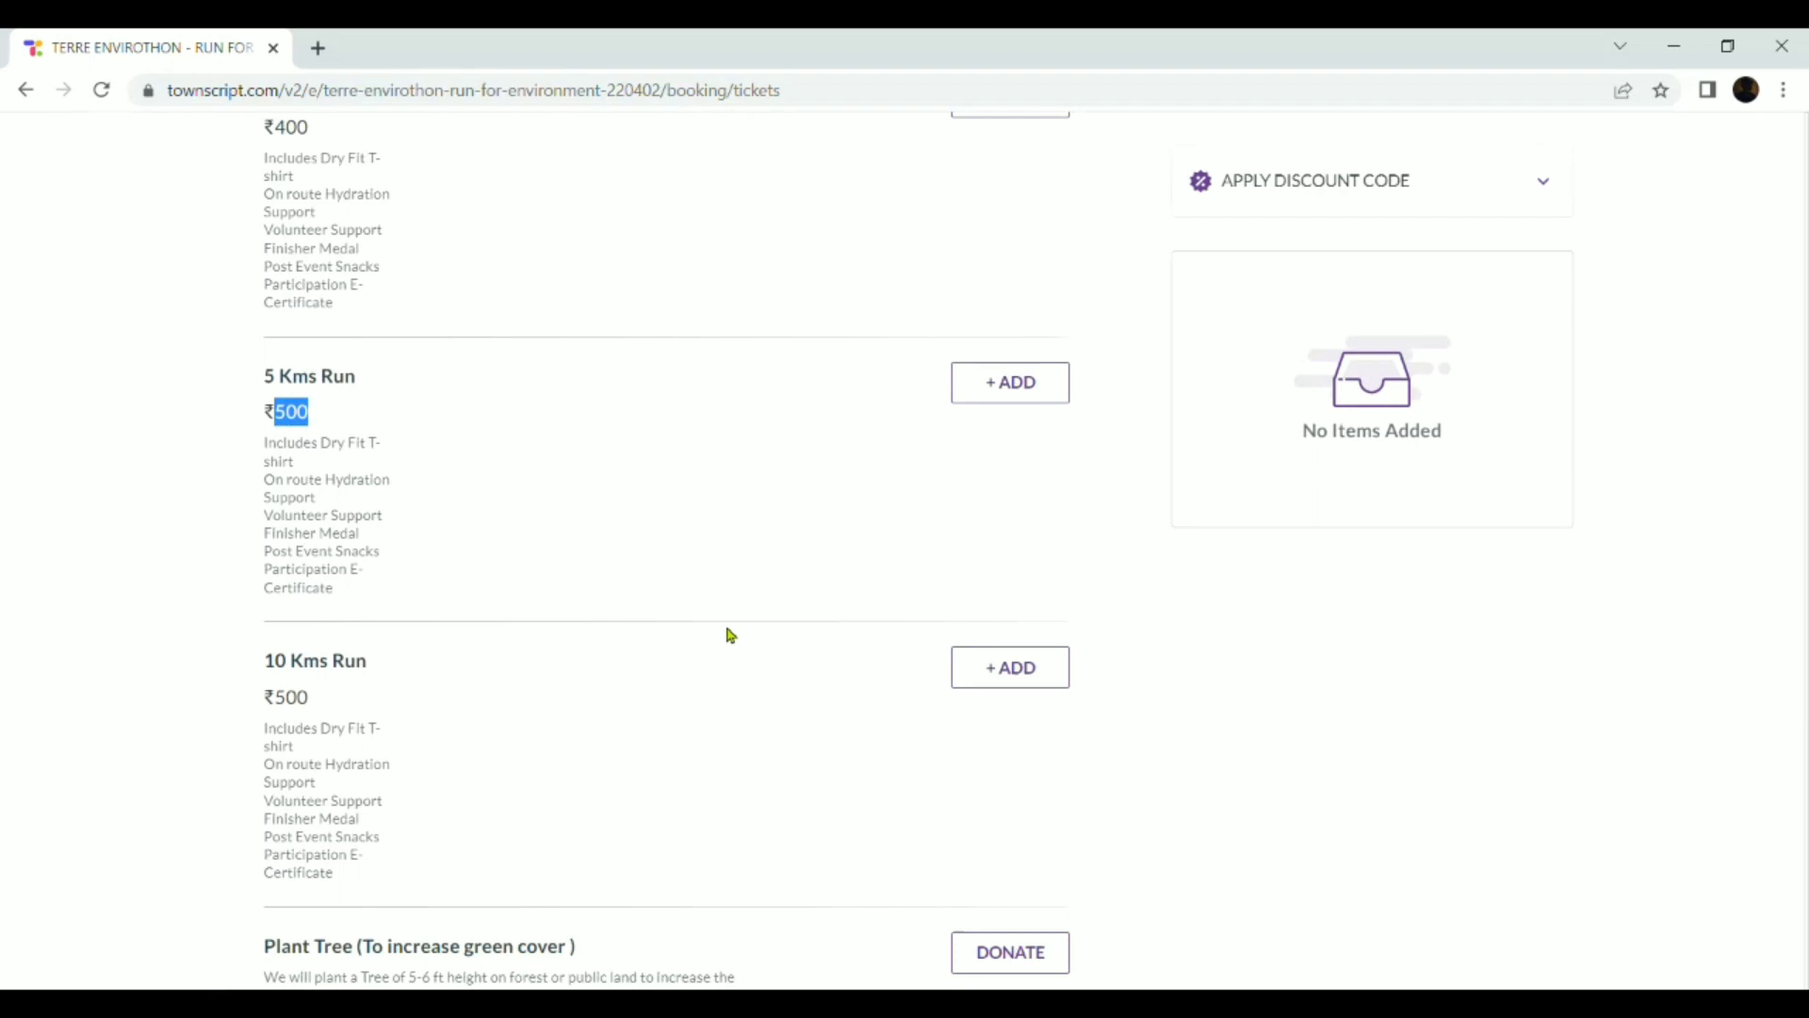
pyautogui.scroll(-3)
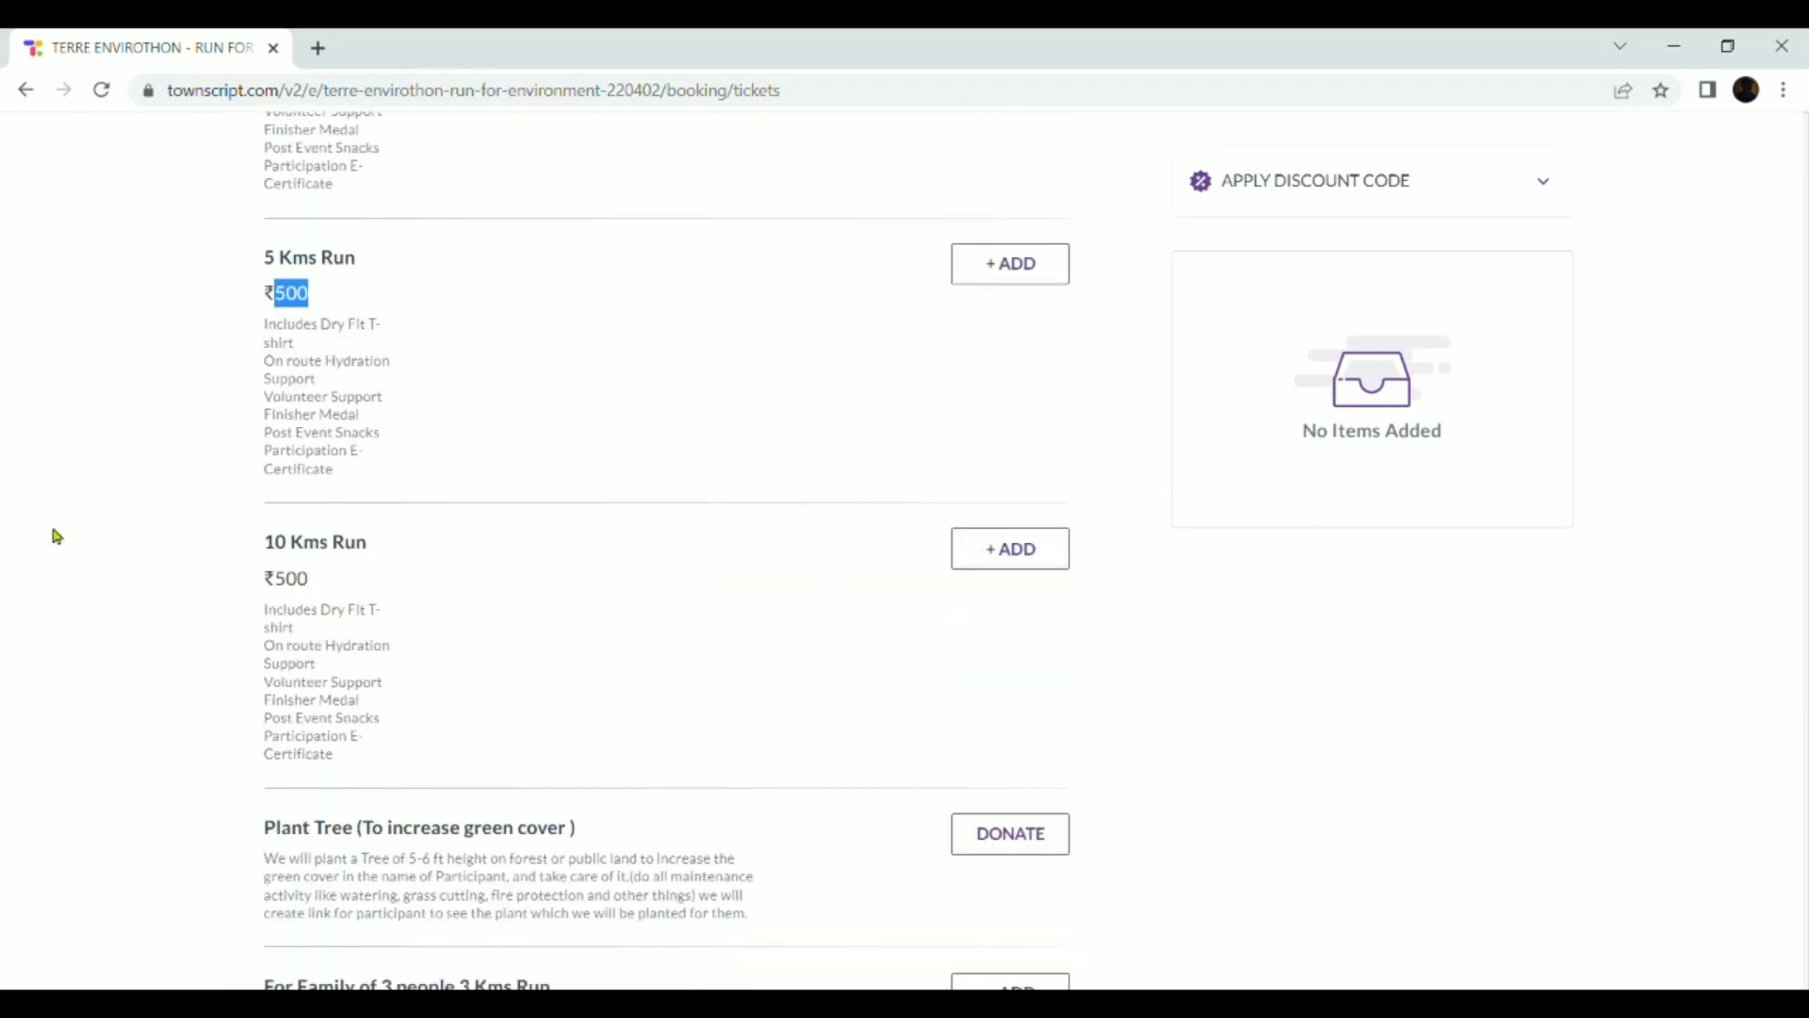
pyautogui.moveTo(281, 558)
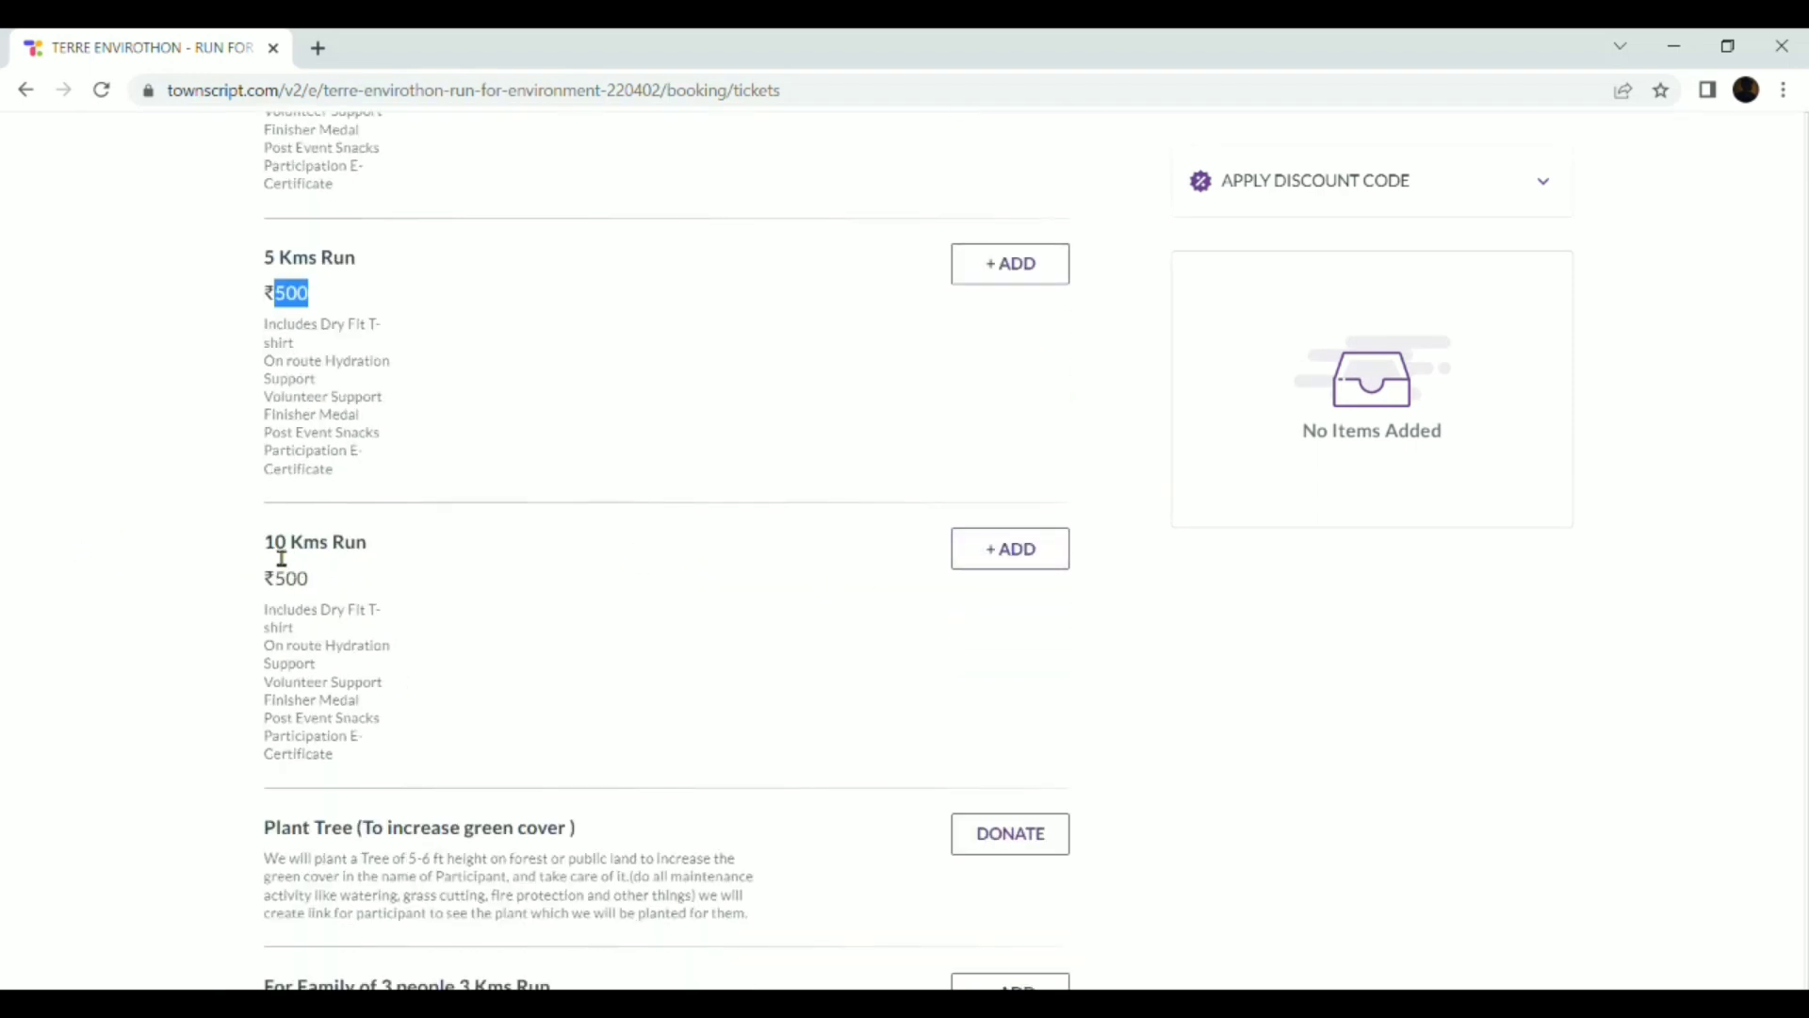
# Add one ₹500 10 Kms Run ticket, proceed, and scroll its blank Attendee Details form down to SAVE.
pyautogui.click(1008, 549)
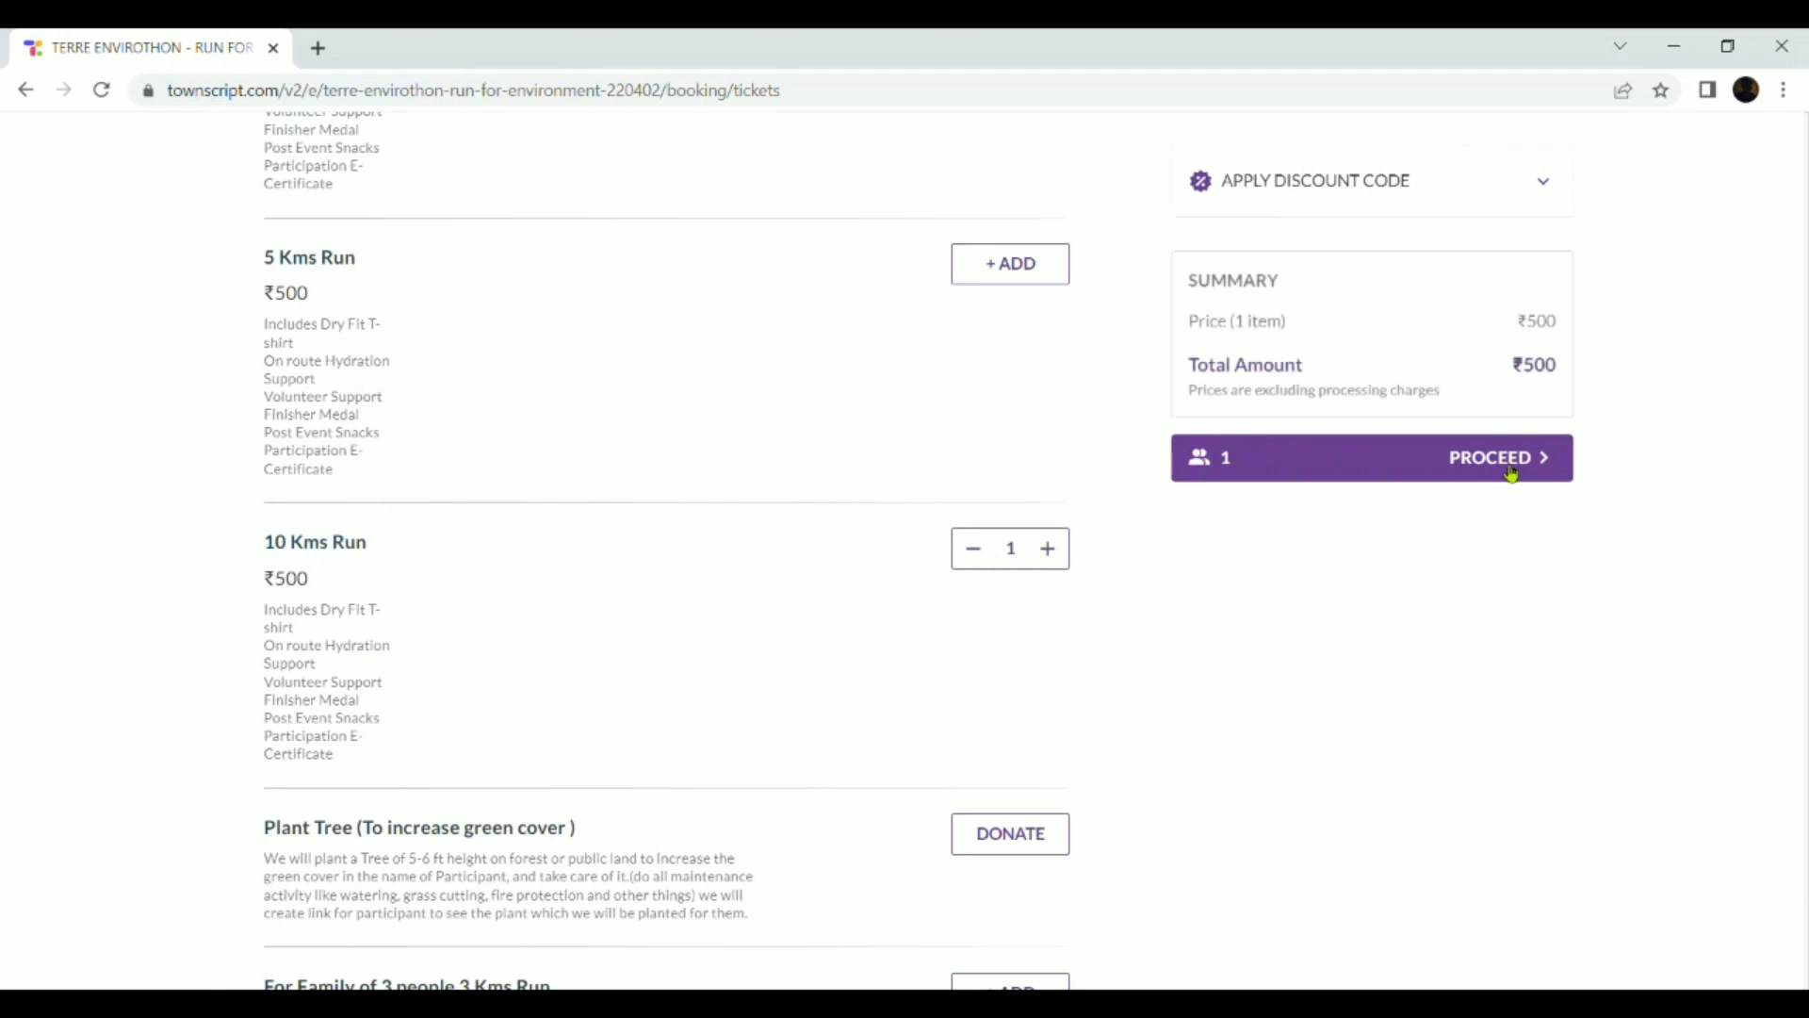
pyautogui.click(1498, 456)
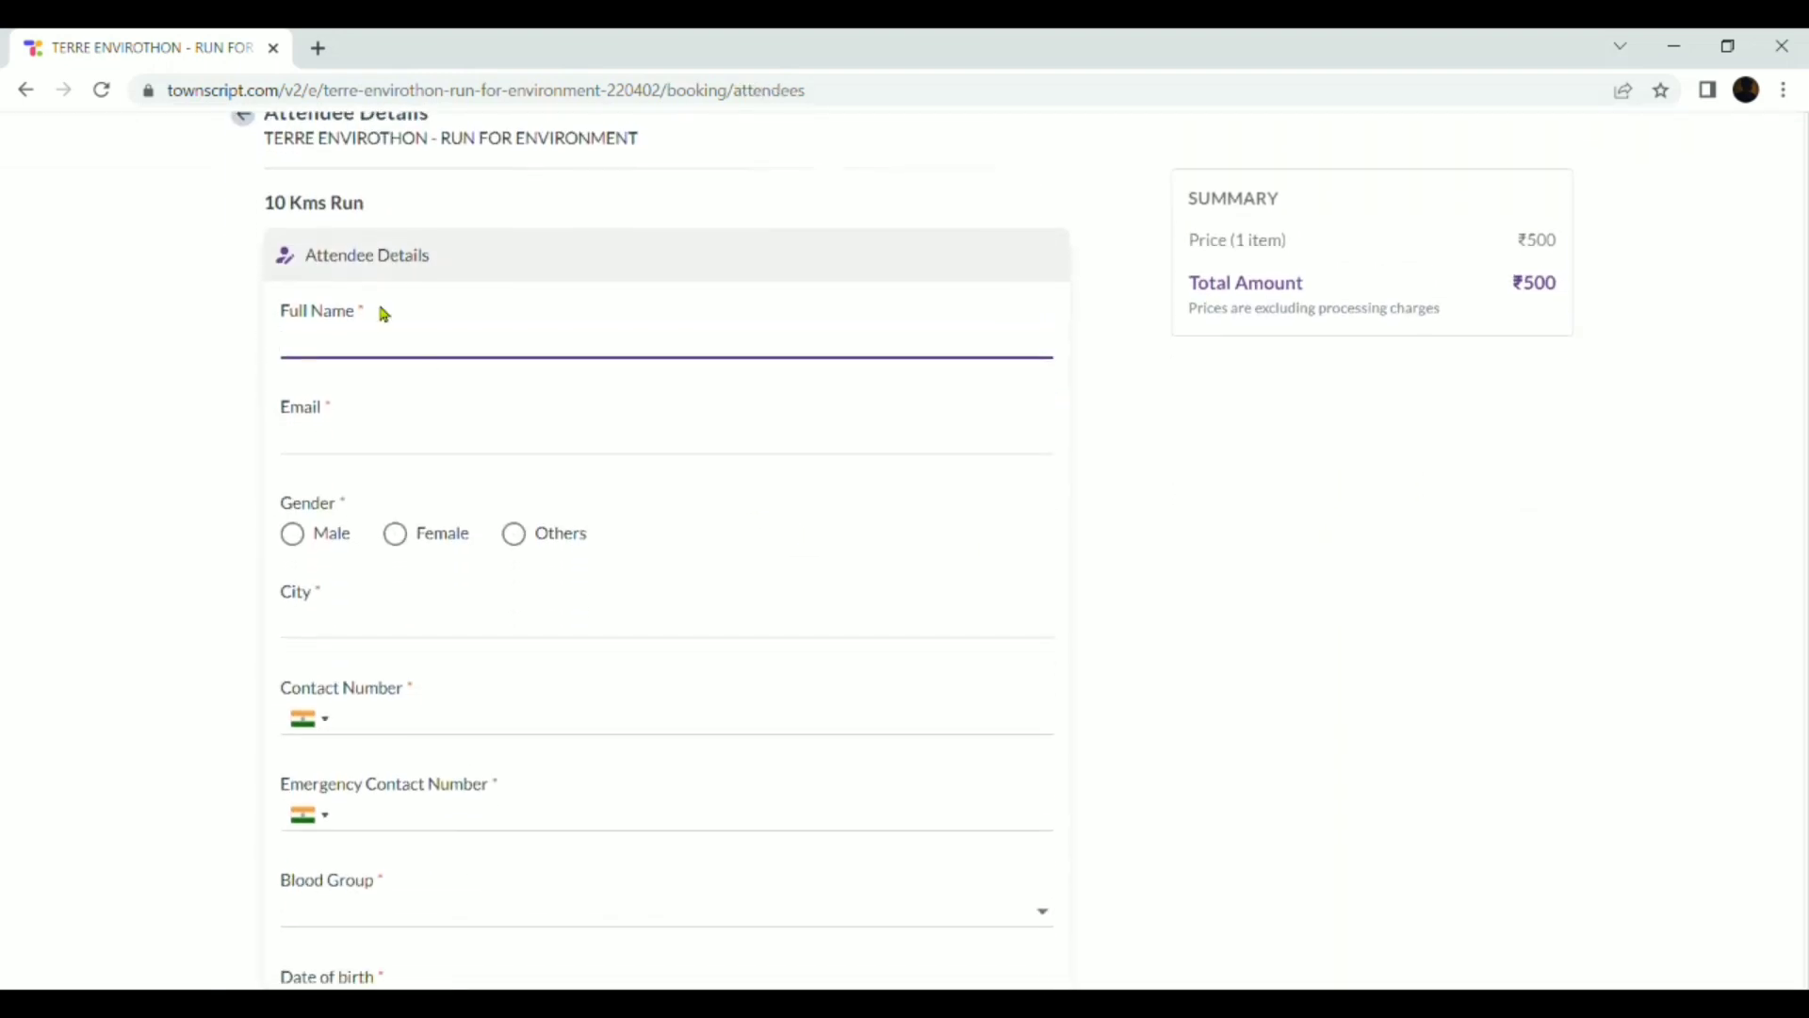
pyautogui.moveTo(323, 460)
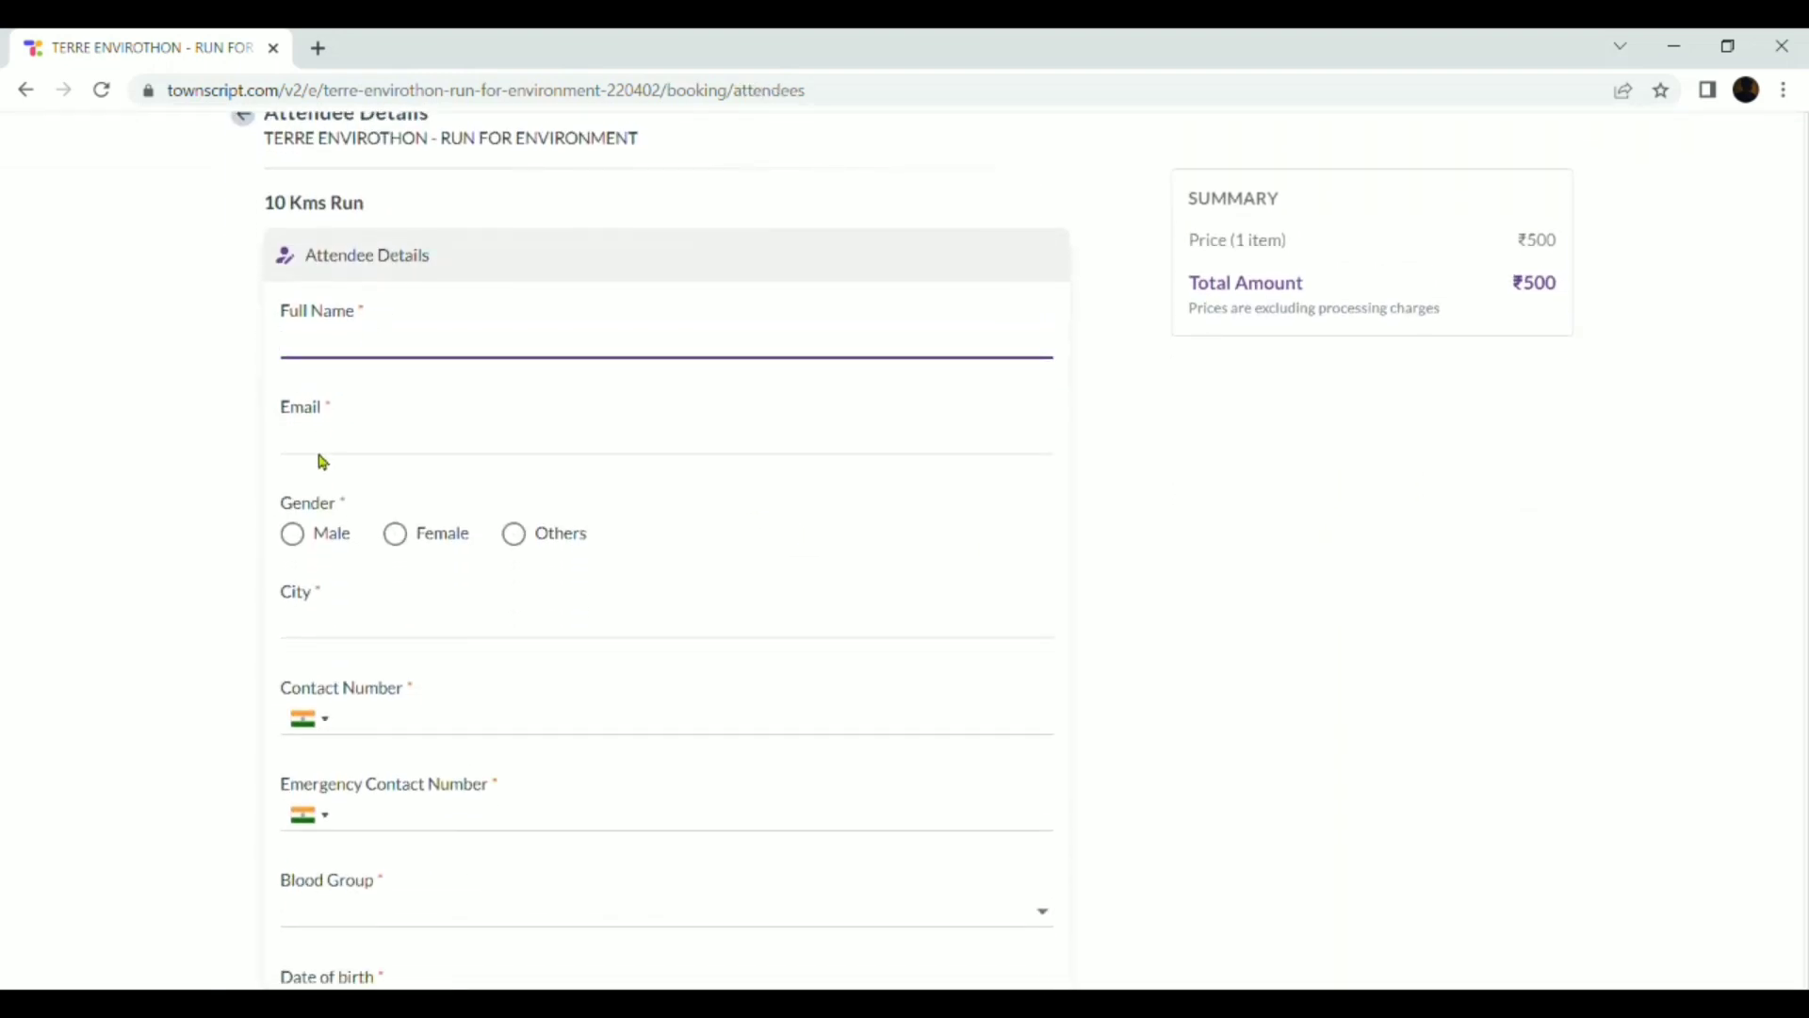
pyautogui.scroll(-3)
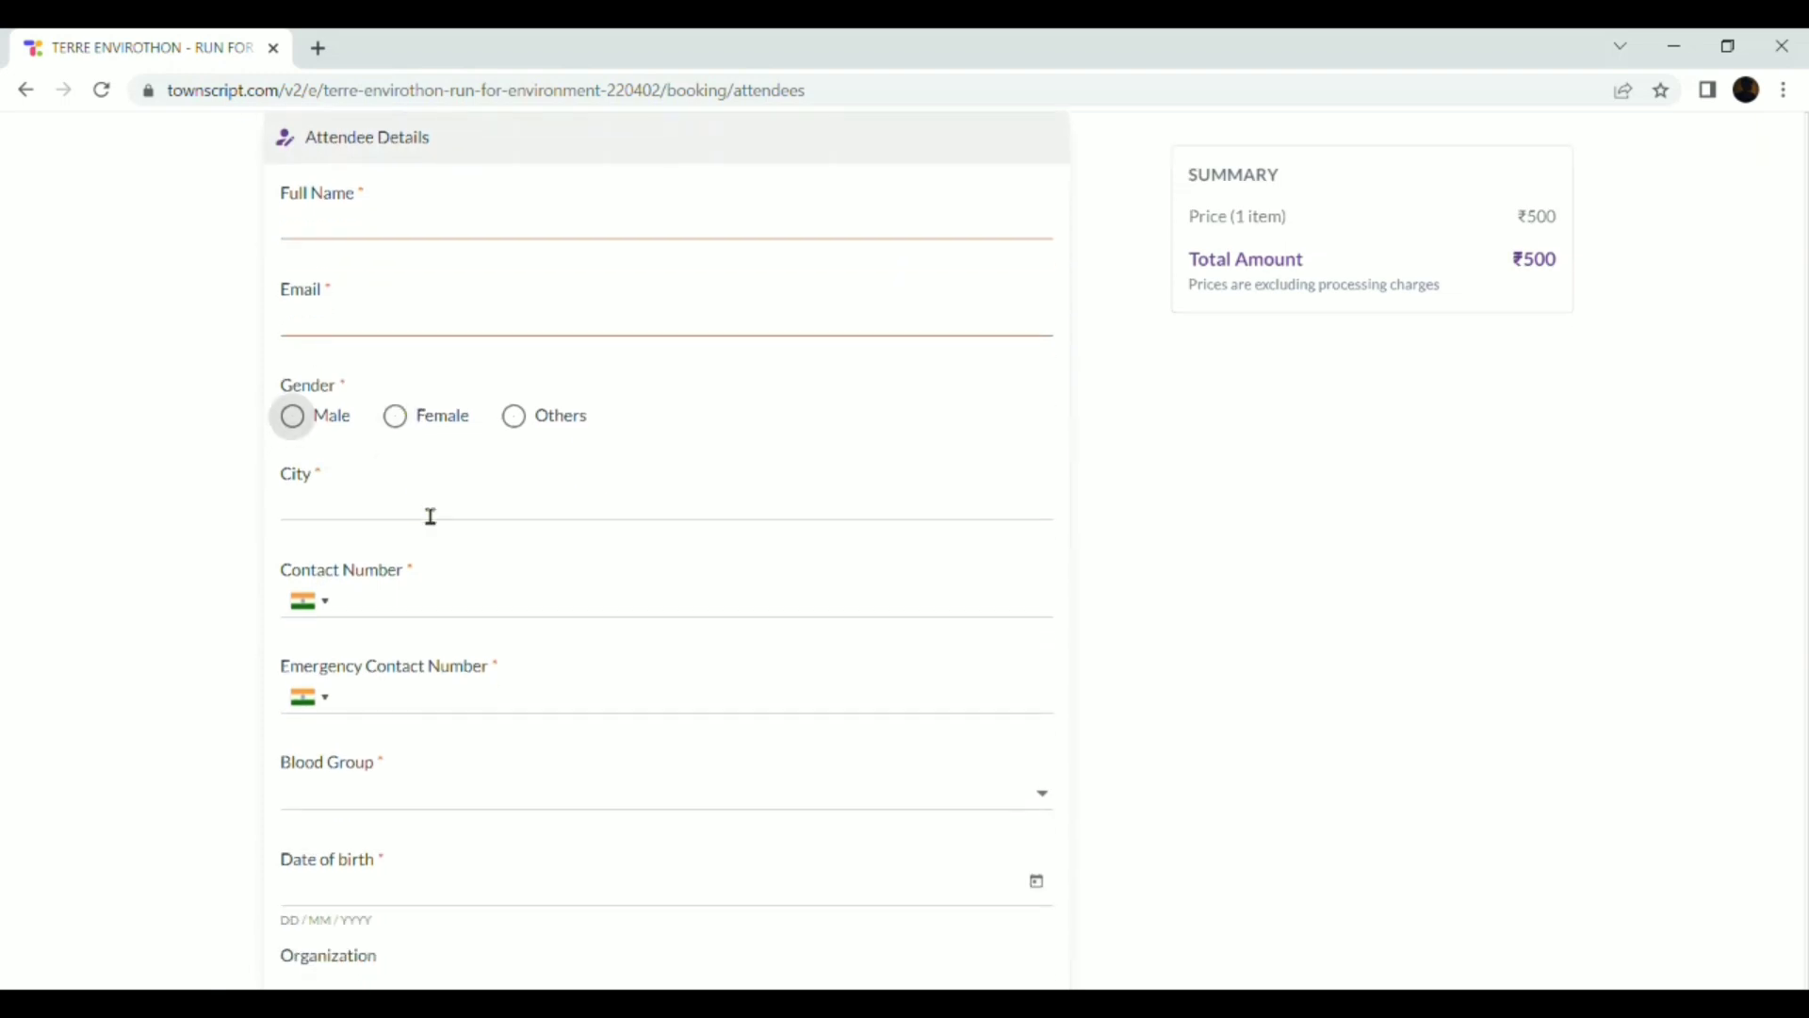
pyautogui.scroll(-3)
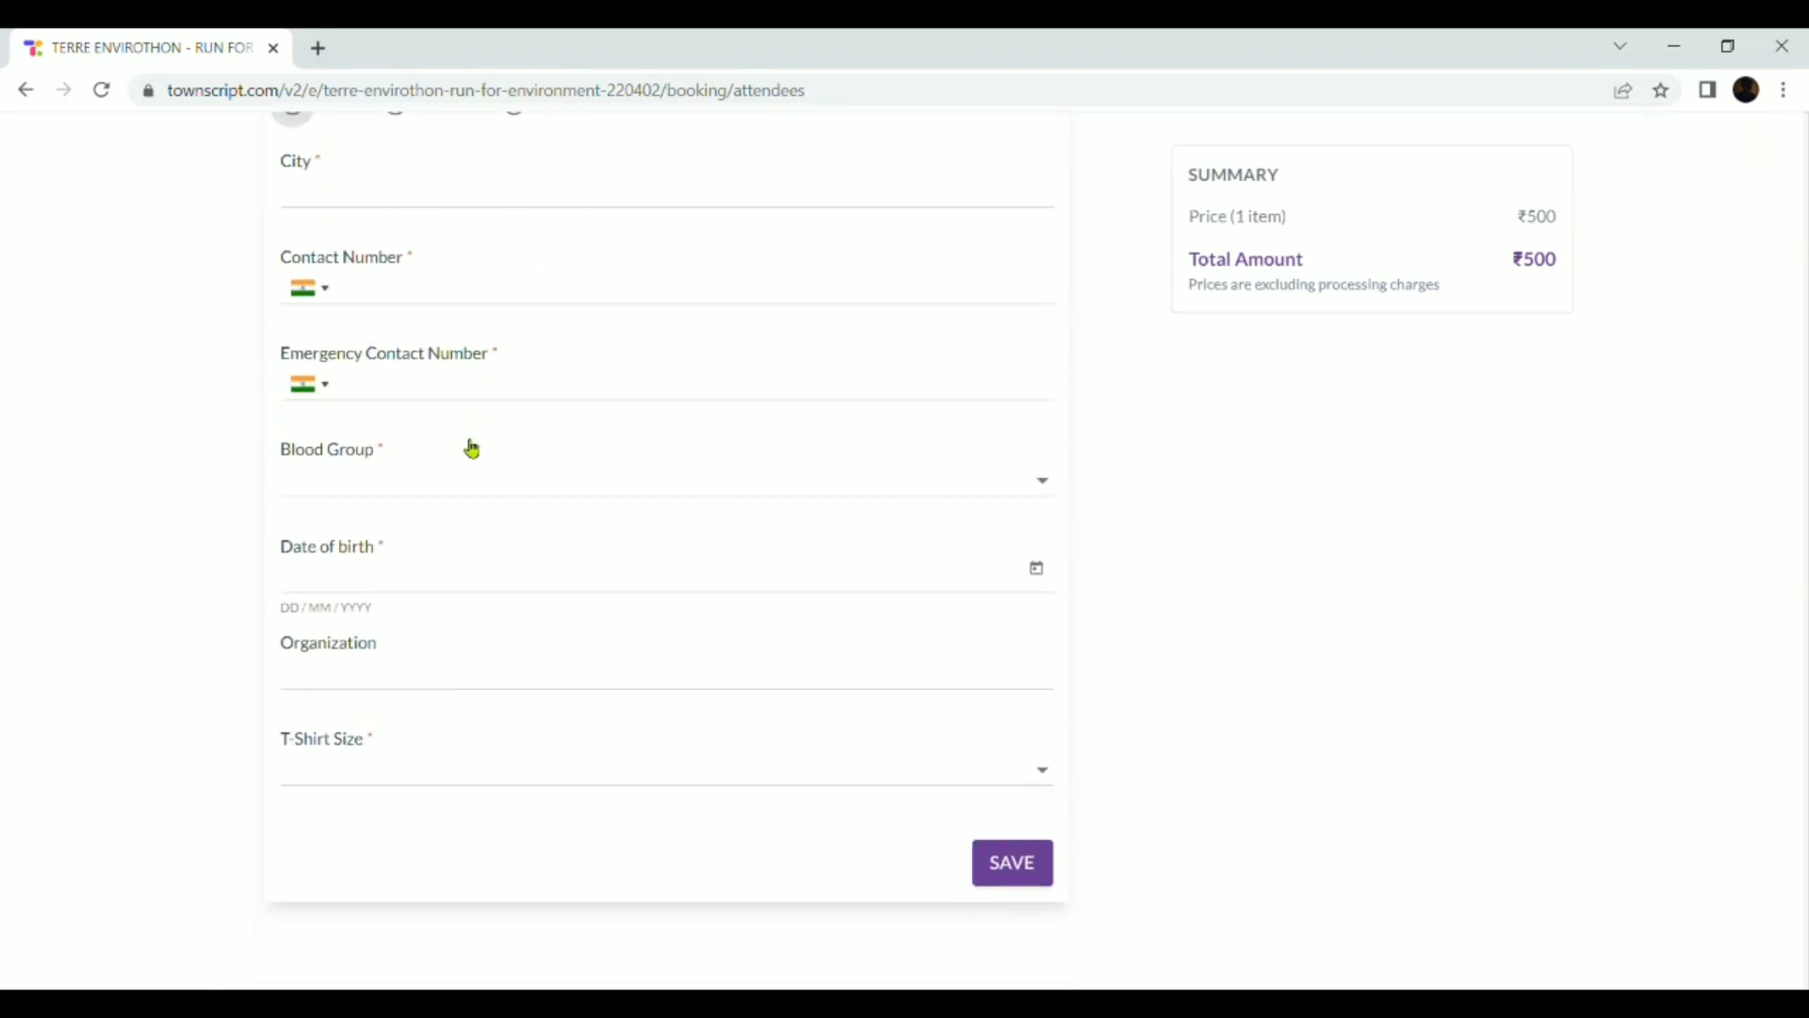
pyautogui.scroll(-3)
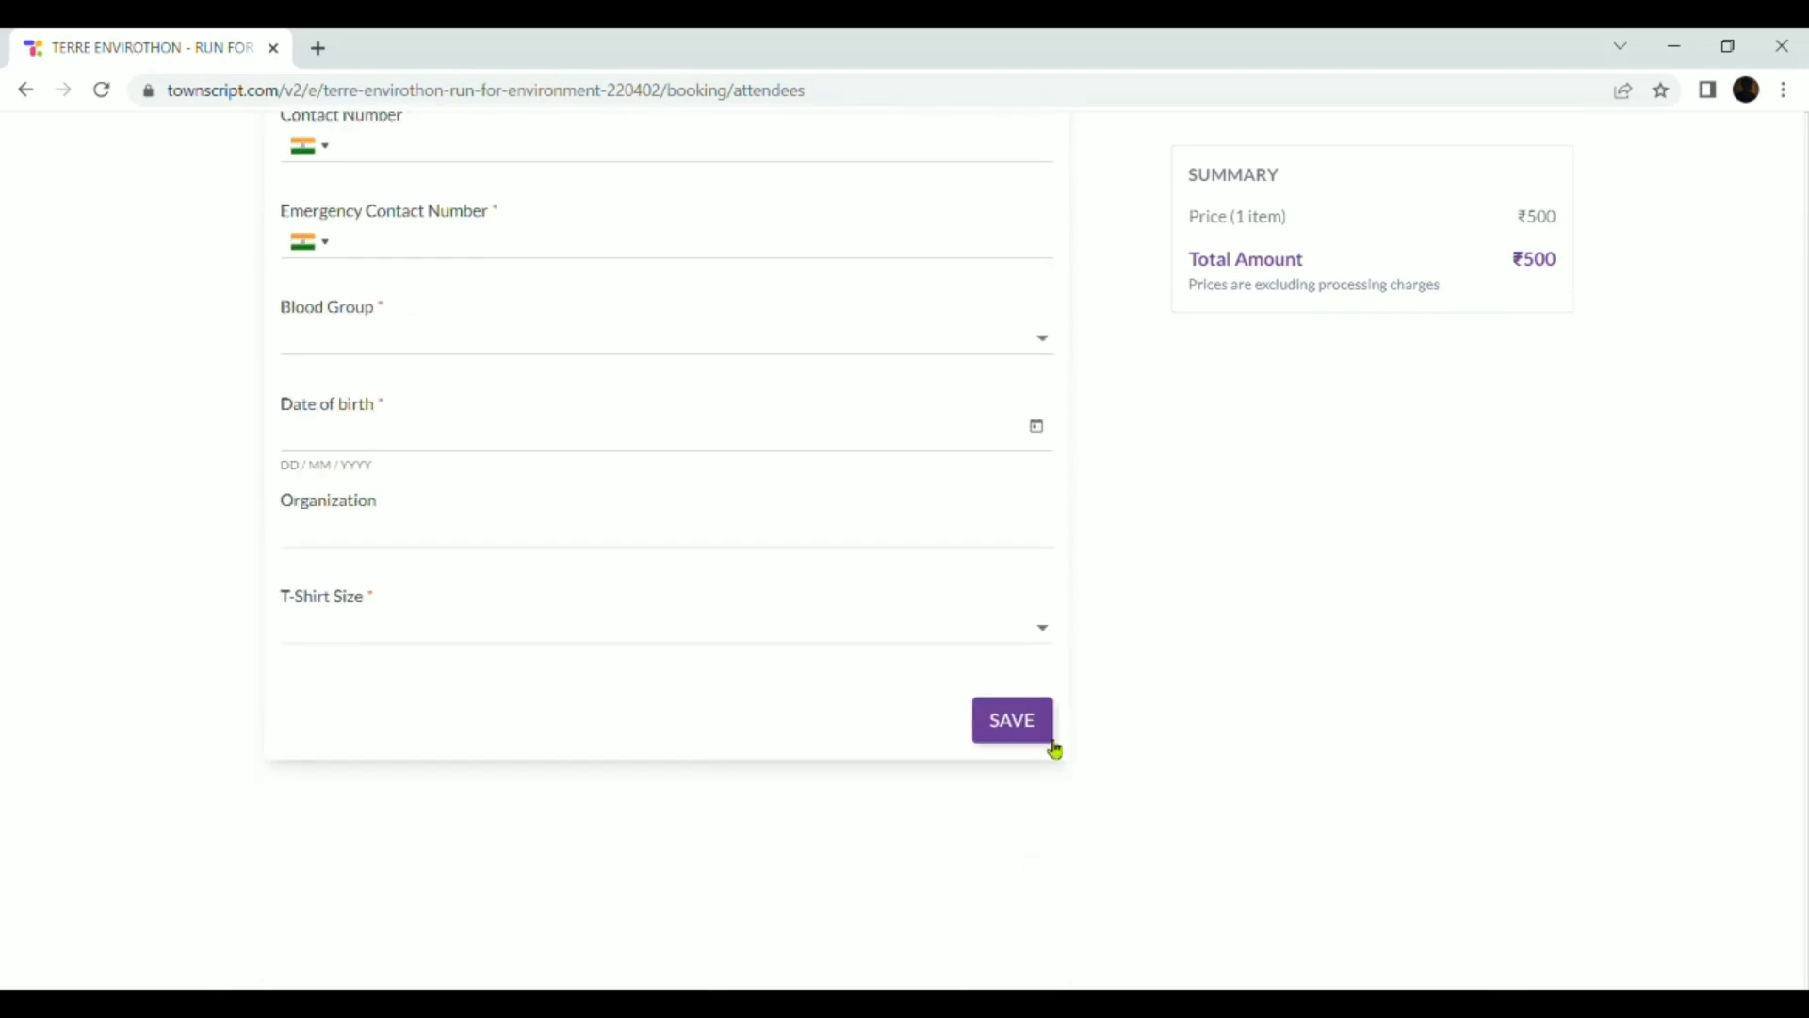
pyautogui.moveTo(880, 332)
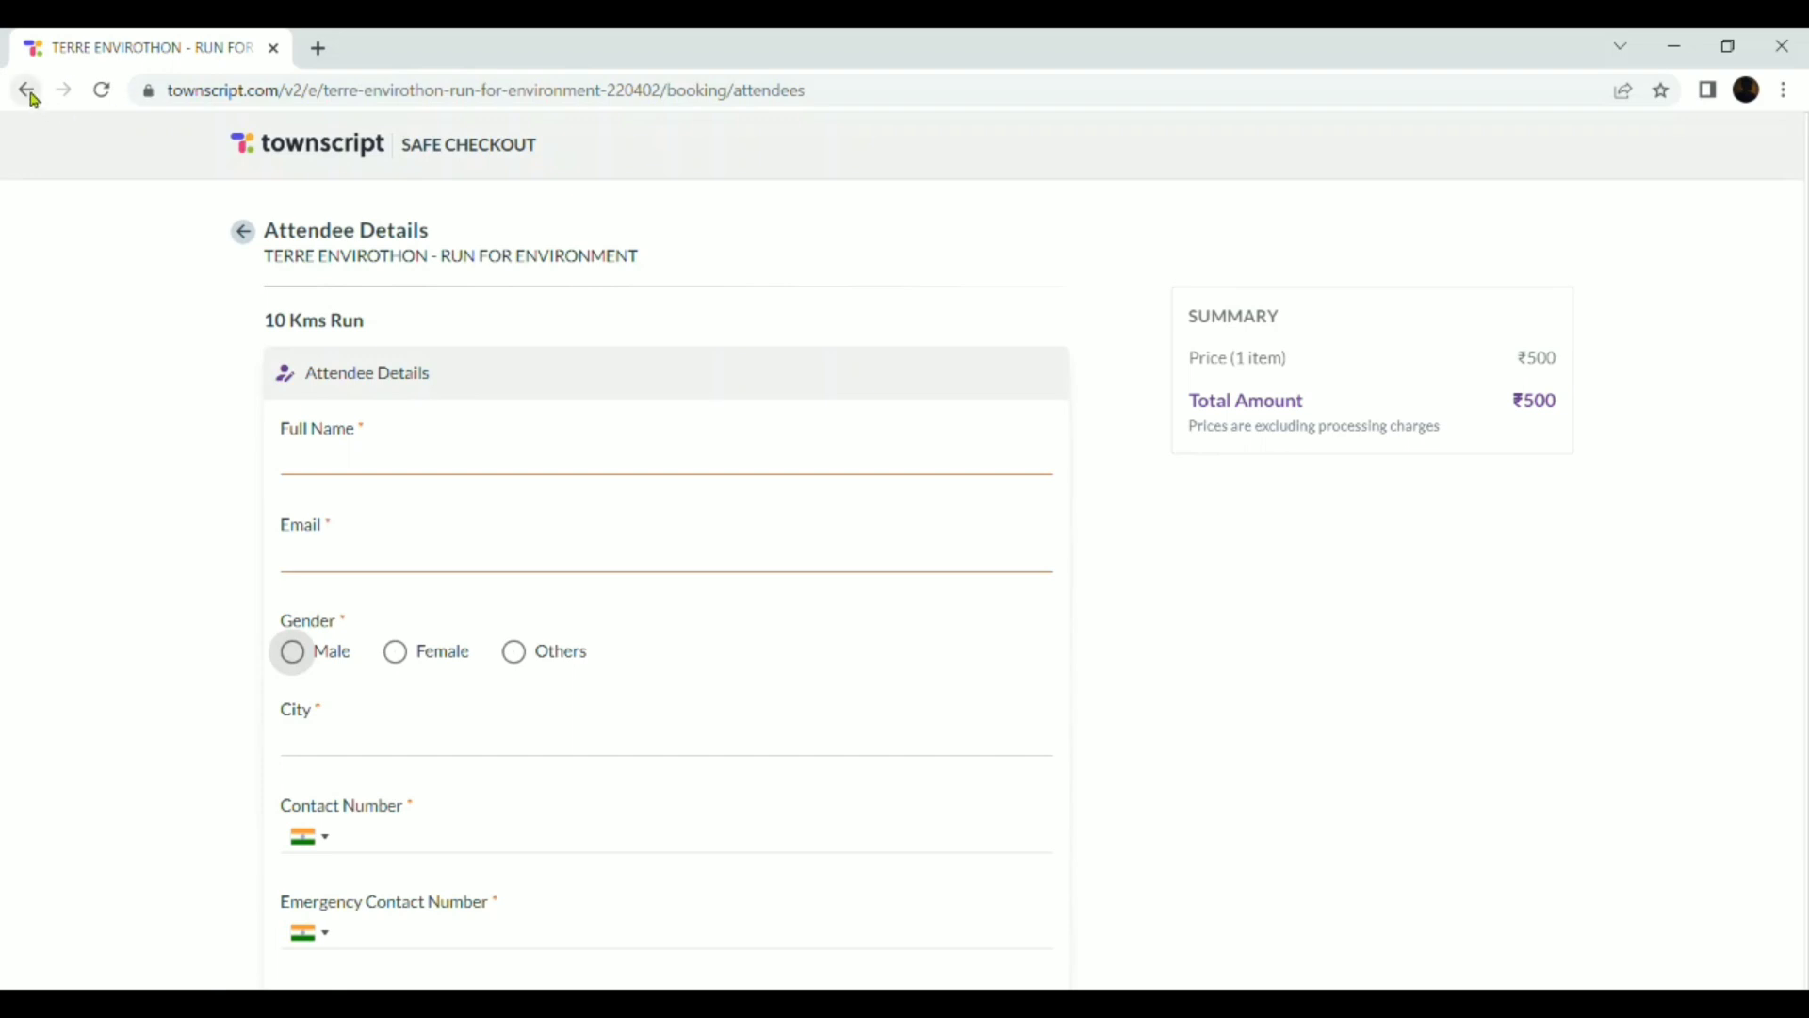
# Leave the 10 Kms Run attendee form, discarding it and returning to the ticket list.
pyautogui.click(26, 90)
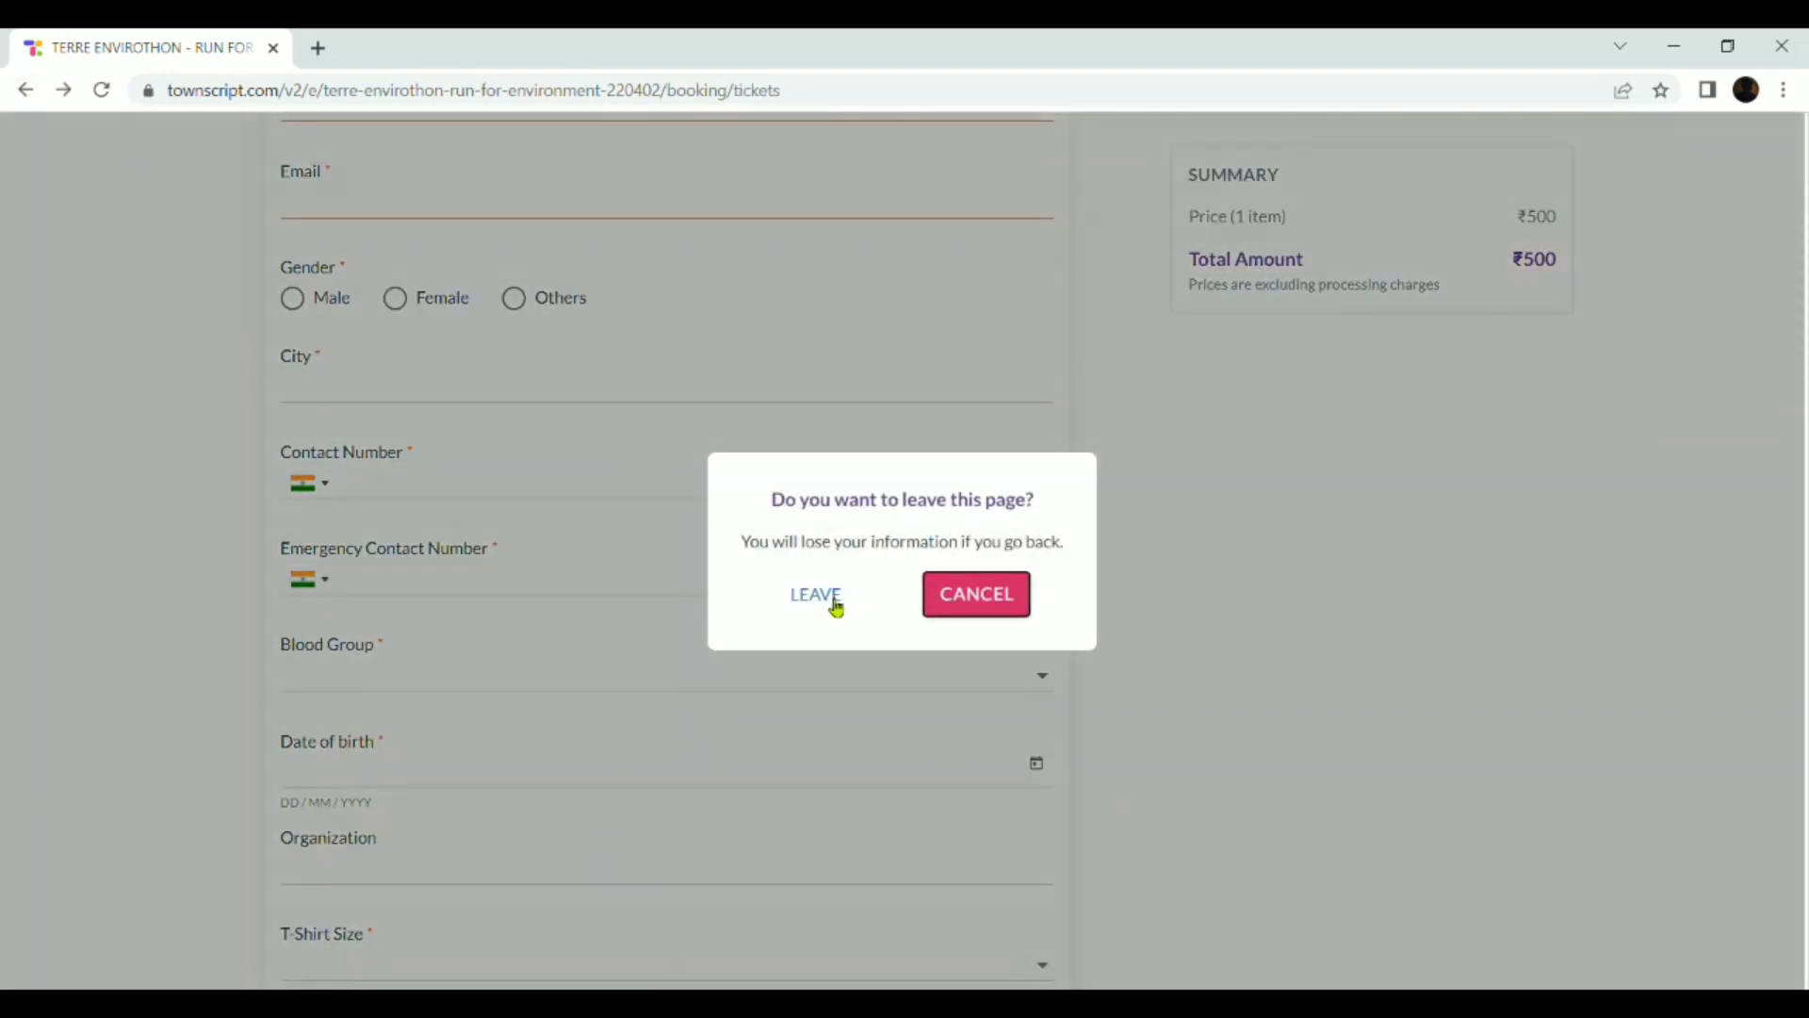
pyautogui.click(814, 593)
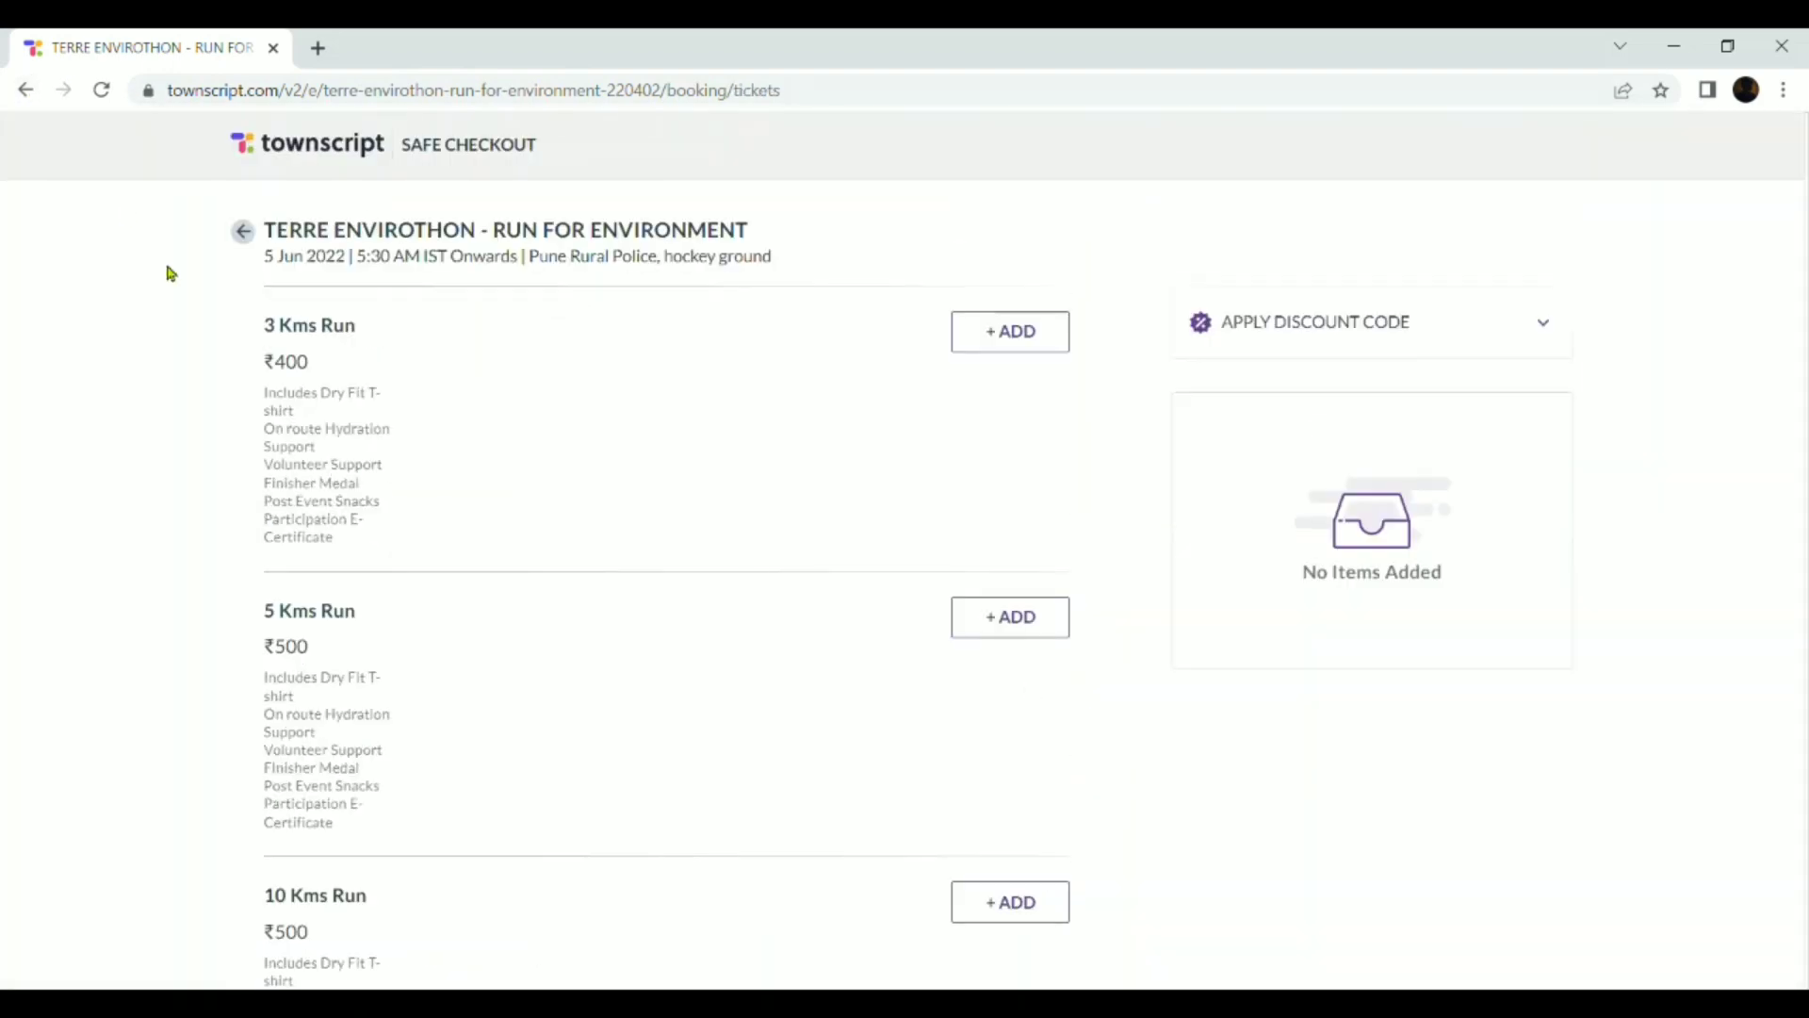
pyautogui.scroll(-3)
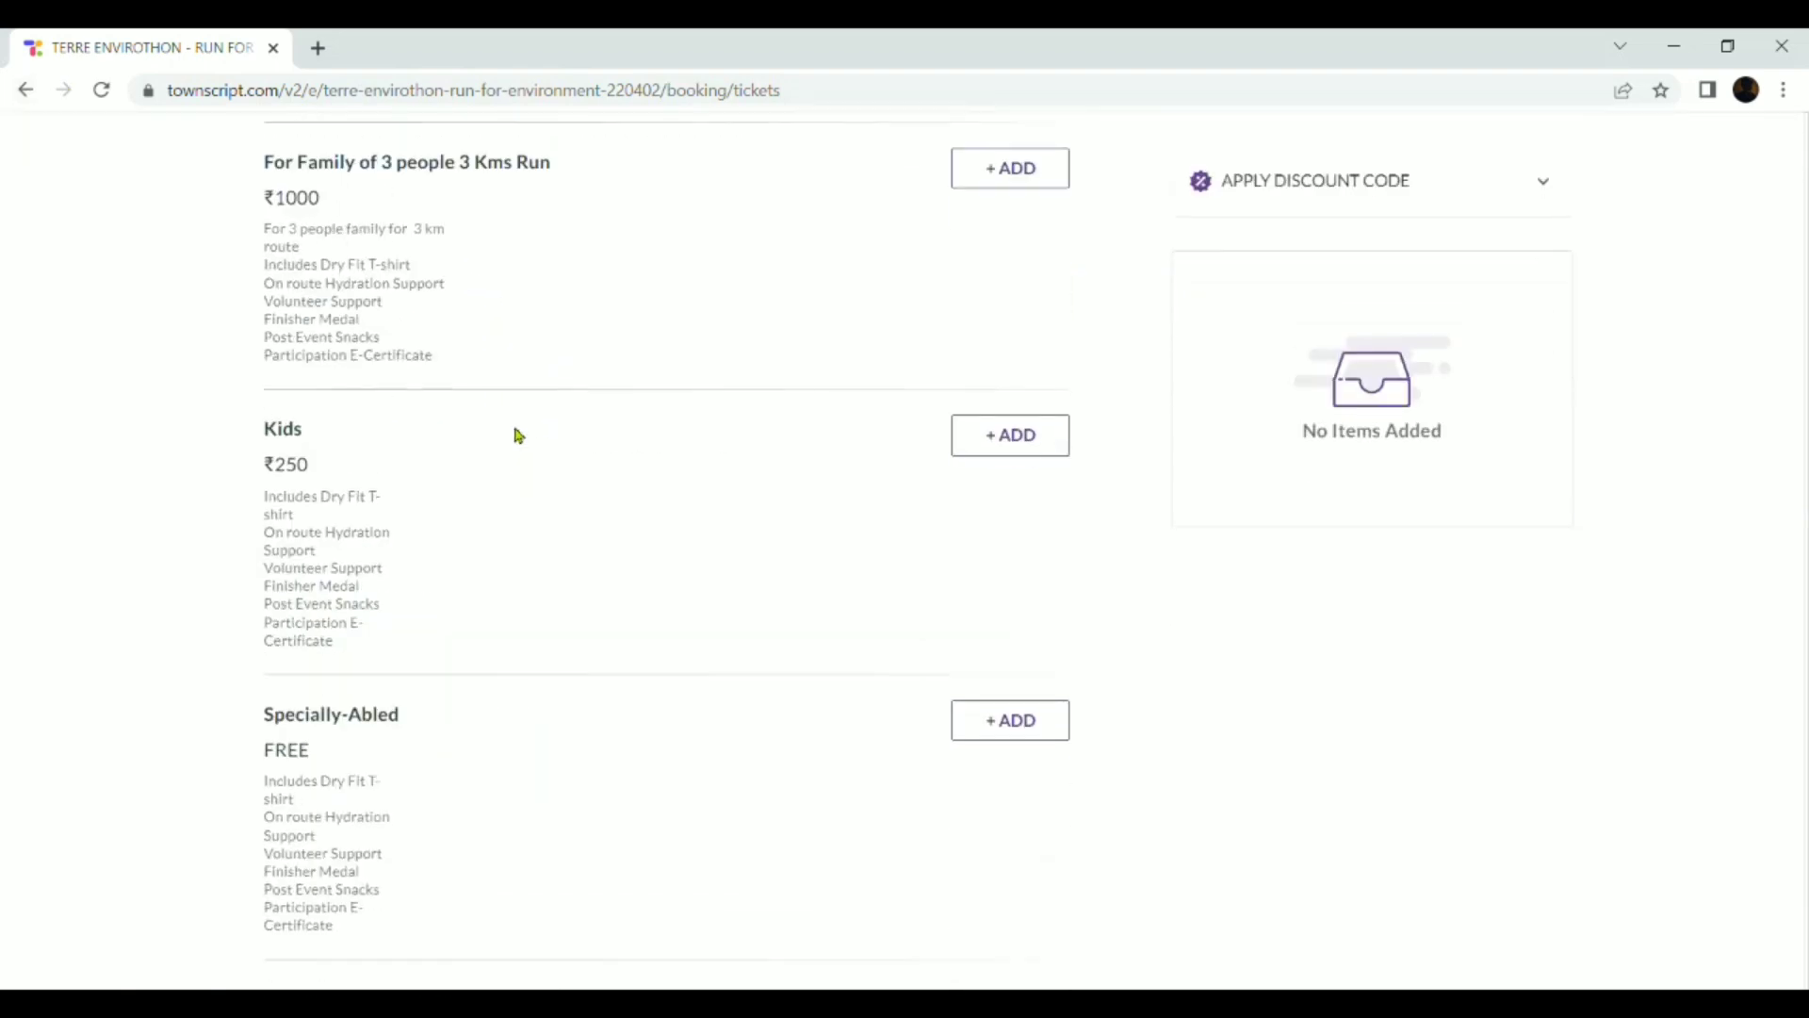
# Add a free Specially-Abled ticket, view its blank attendee form to REGISTER, then leave it too.
pyautogui.click(1010, 720)
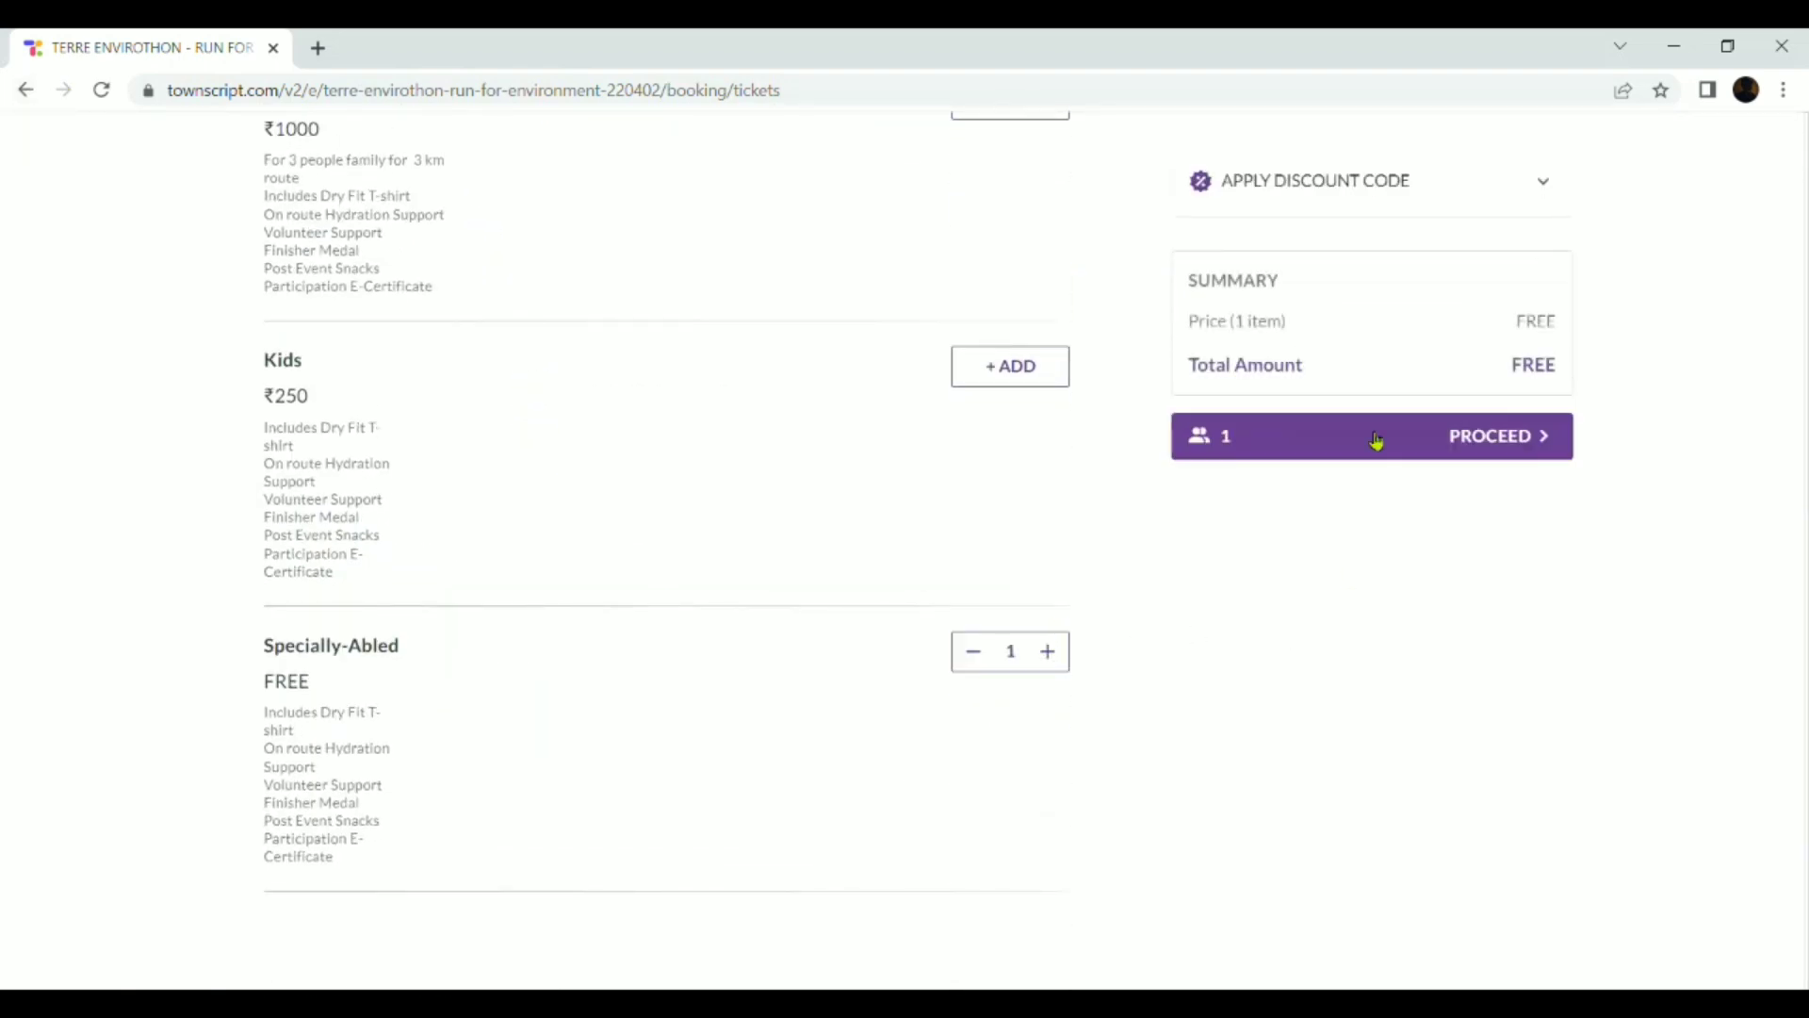
pyautogui.click(1489, 435)
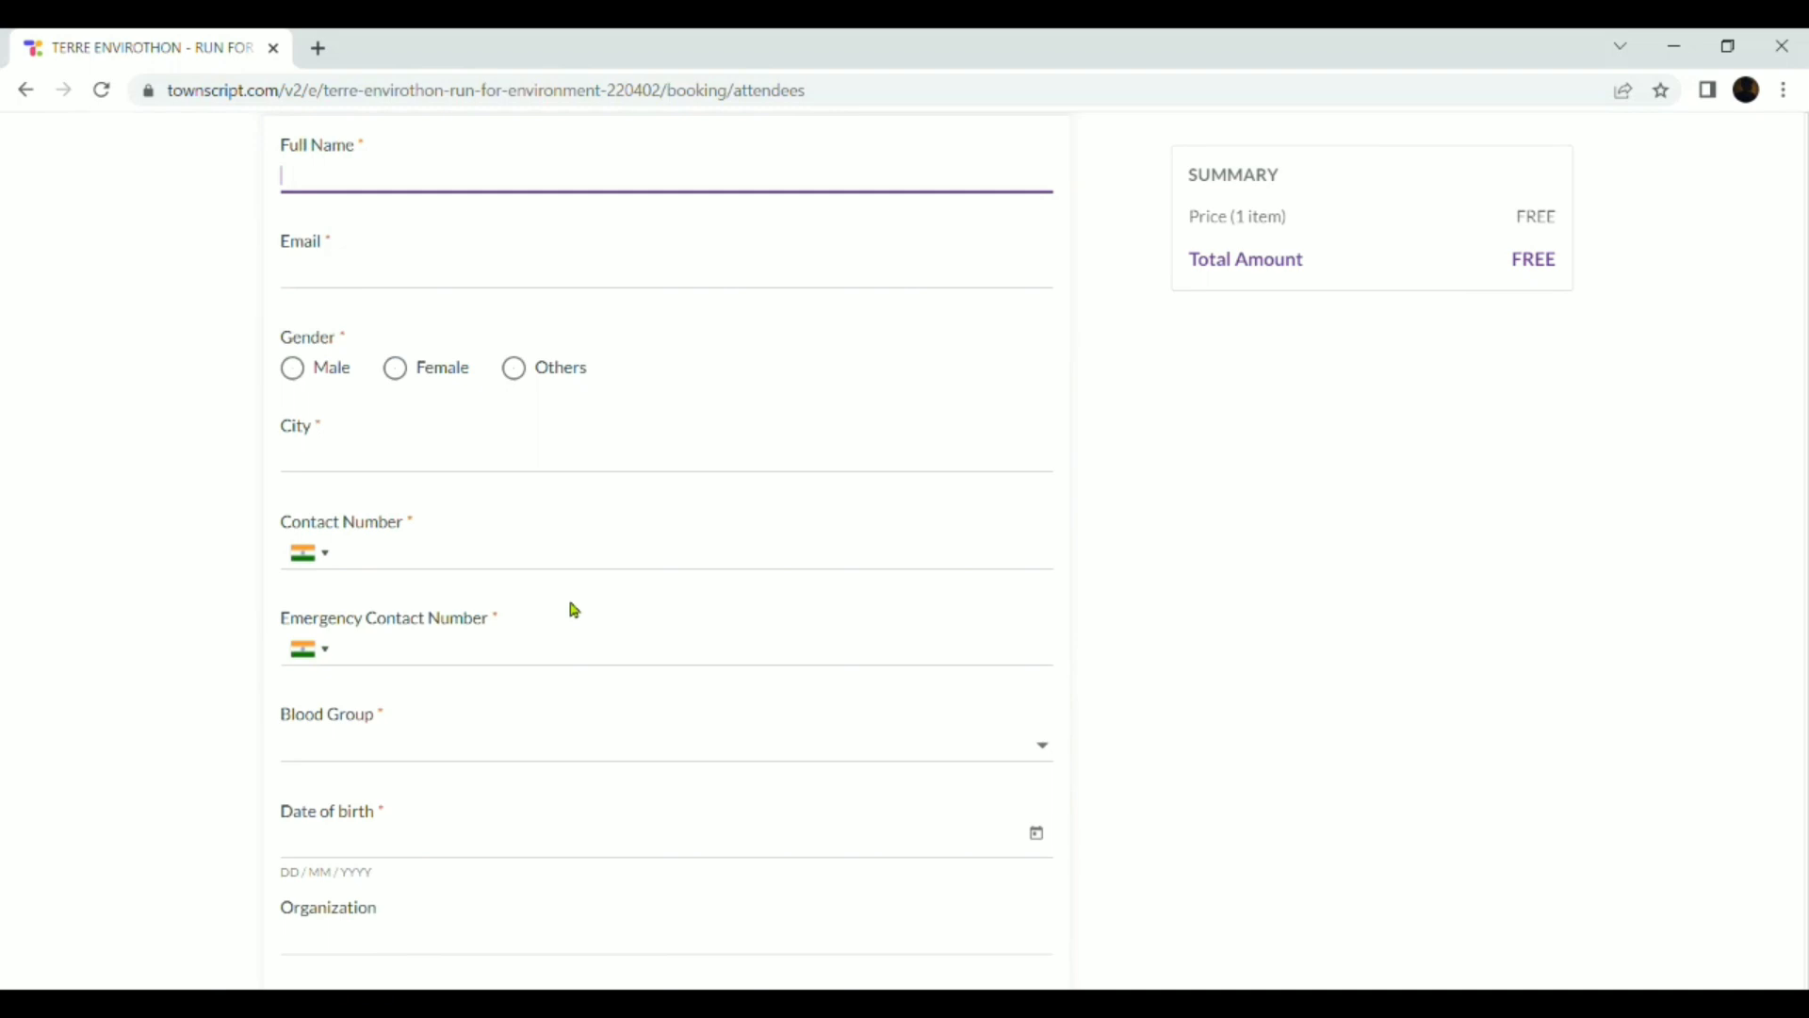
pyautogui.scroll(-3)
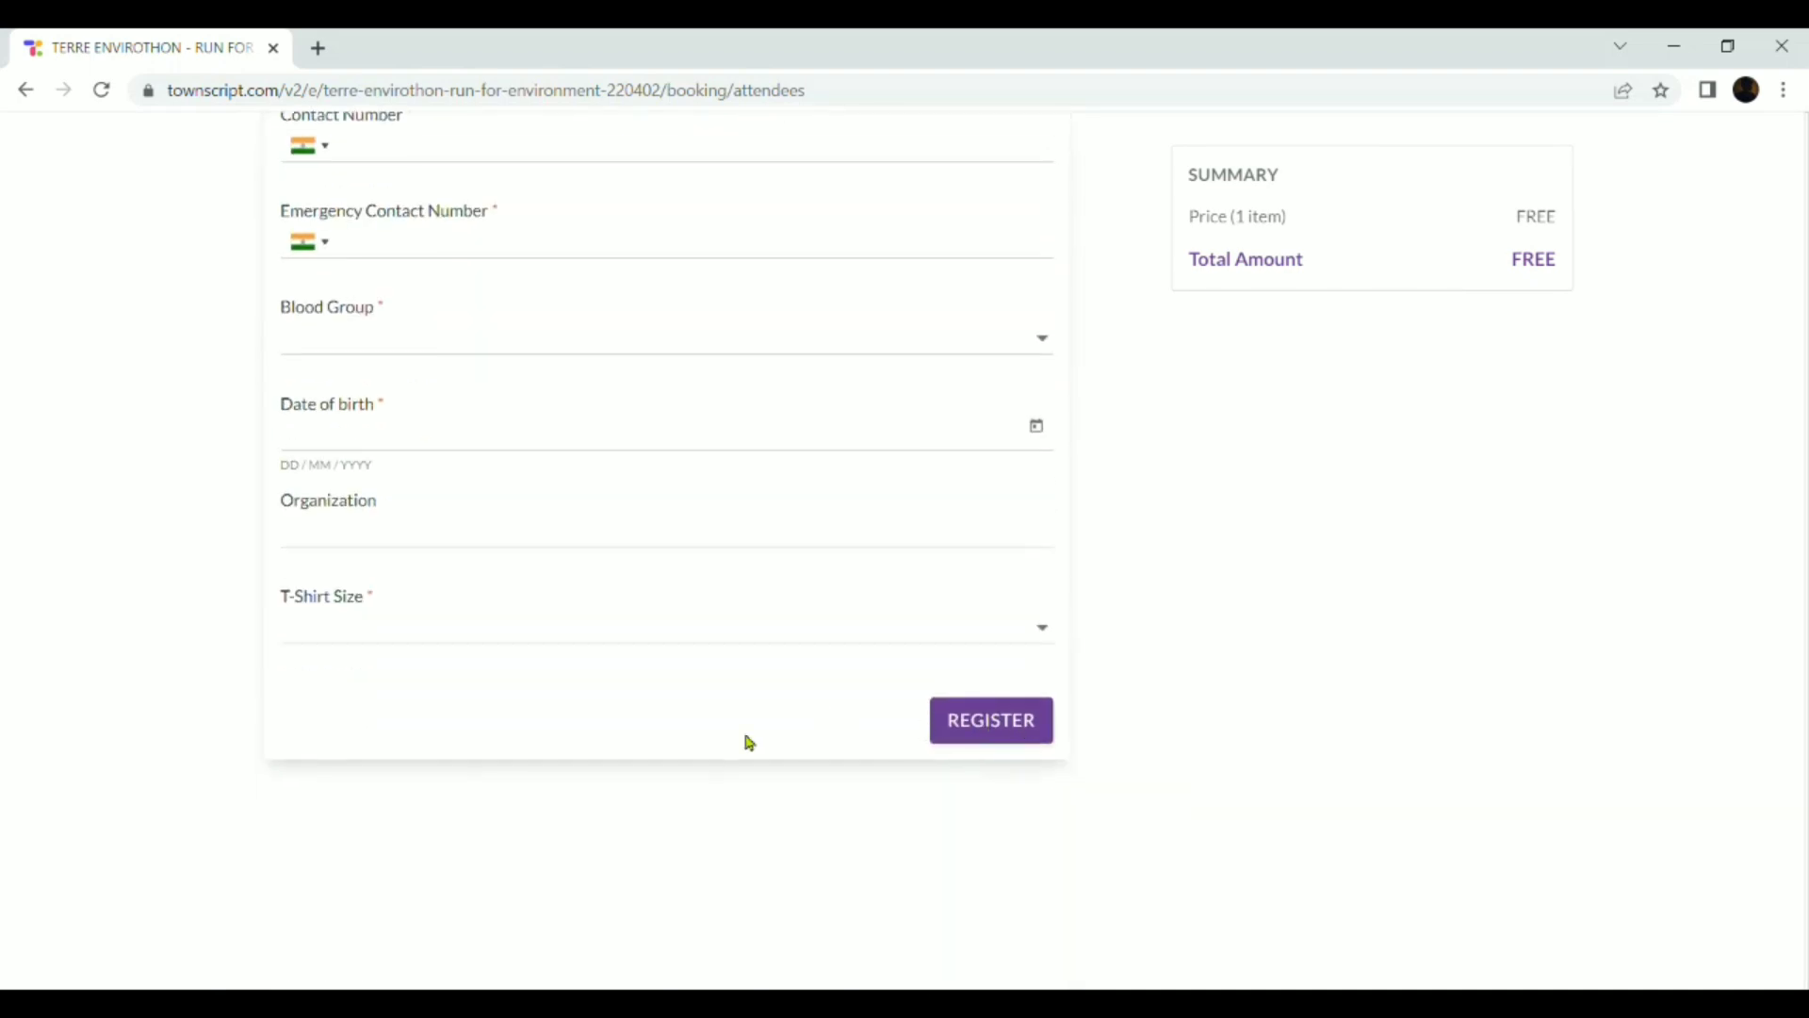
pyautogui.click(26, 91)
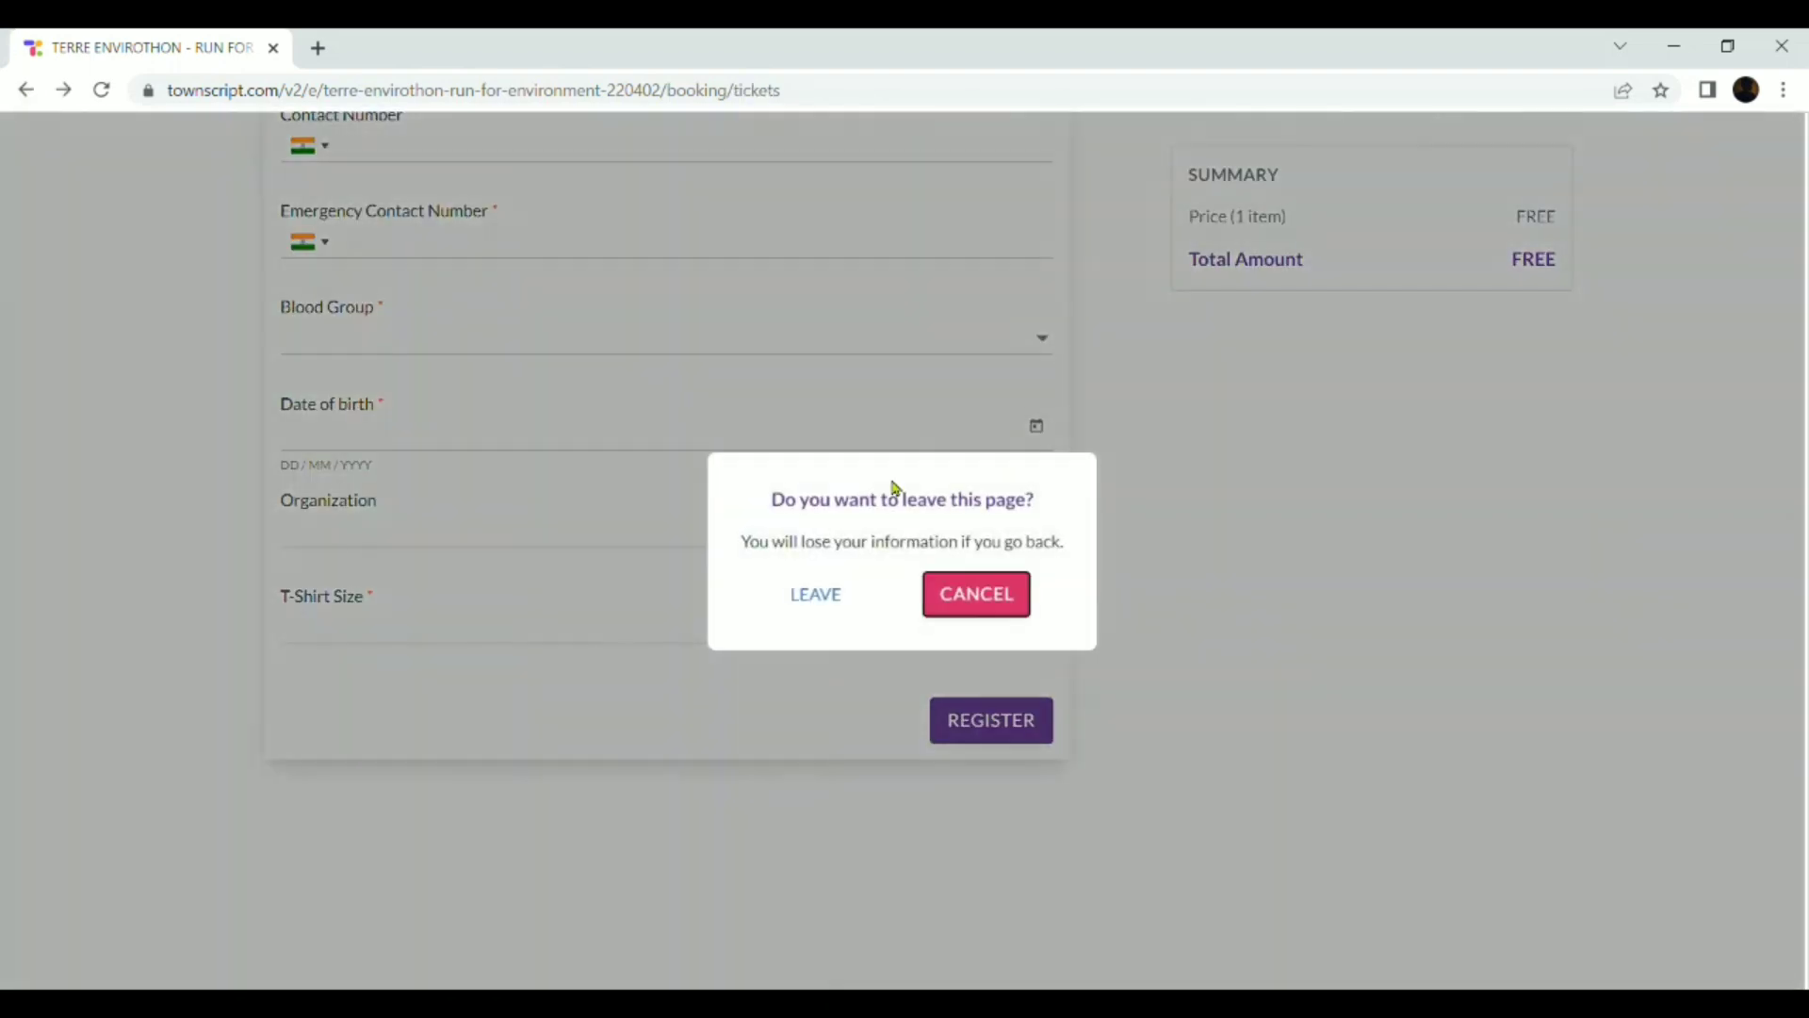
pyautogui.click(814, 594)
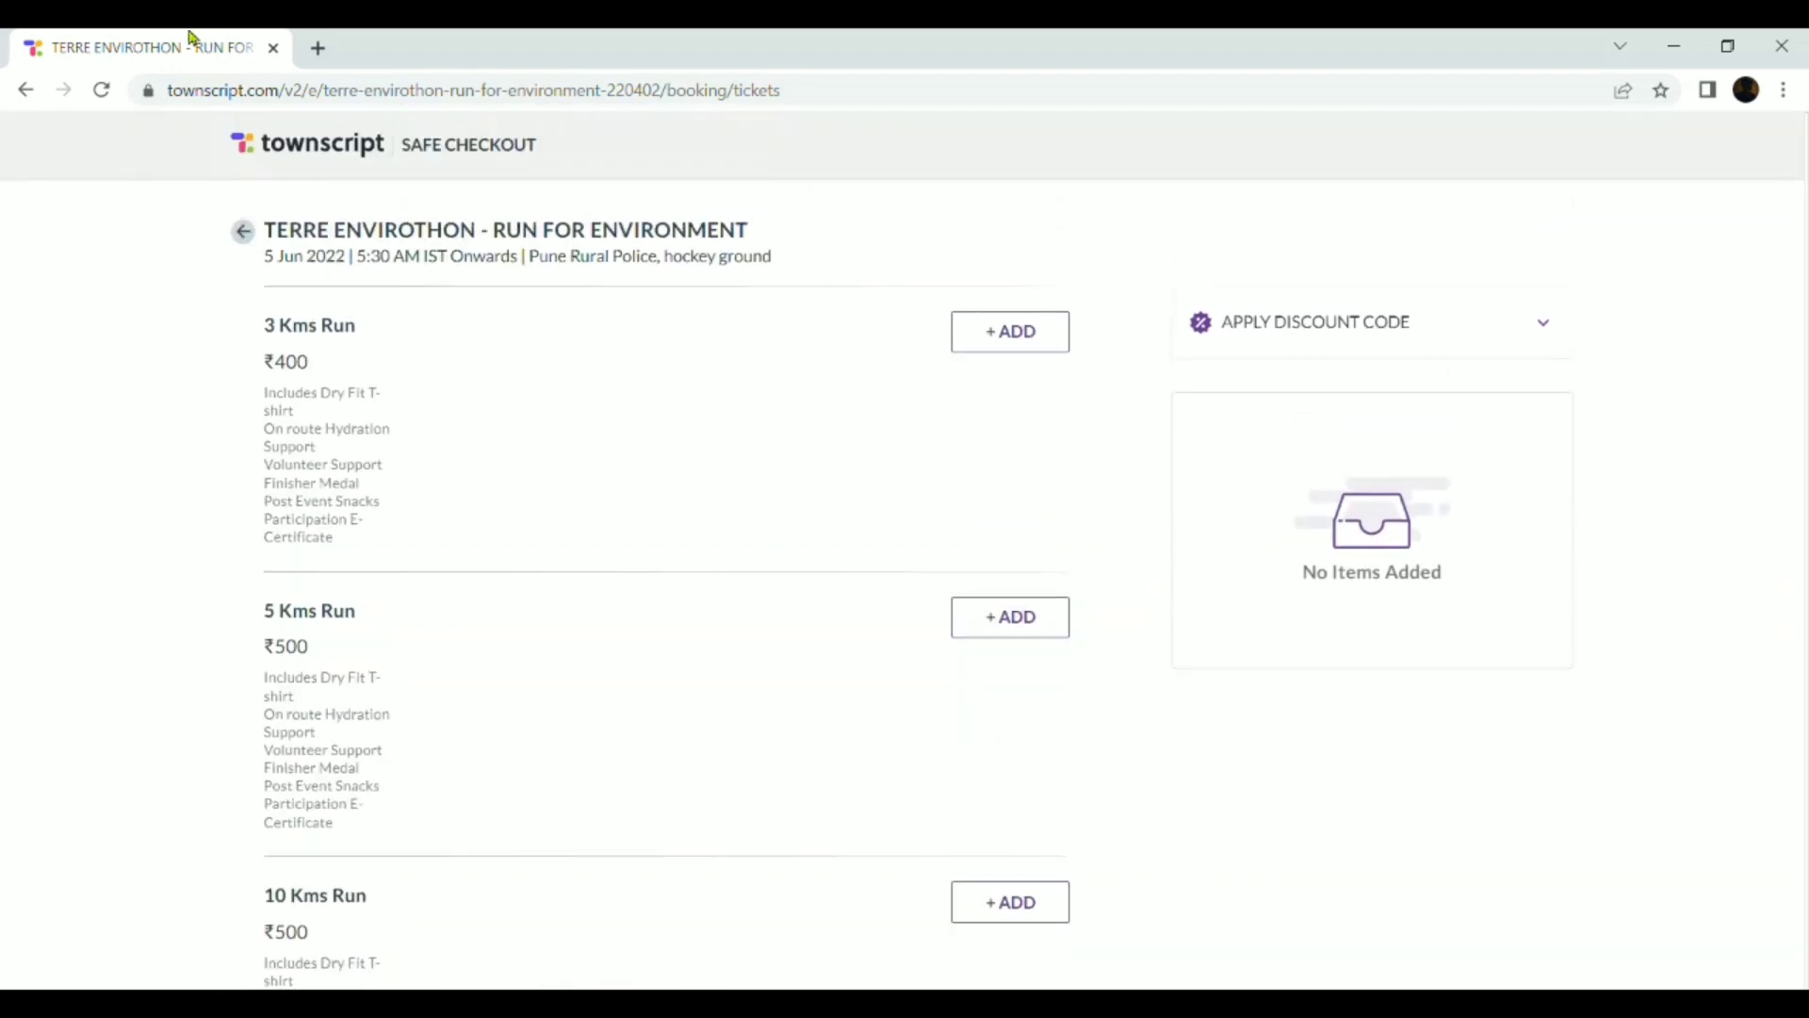
# Return from checkout to the Terre Envirothon event page and scroll through its event information.
pyautogui.click(1008, 332)
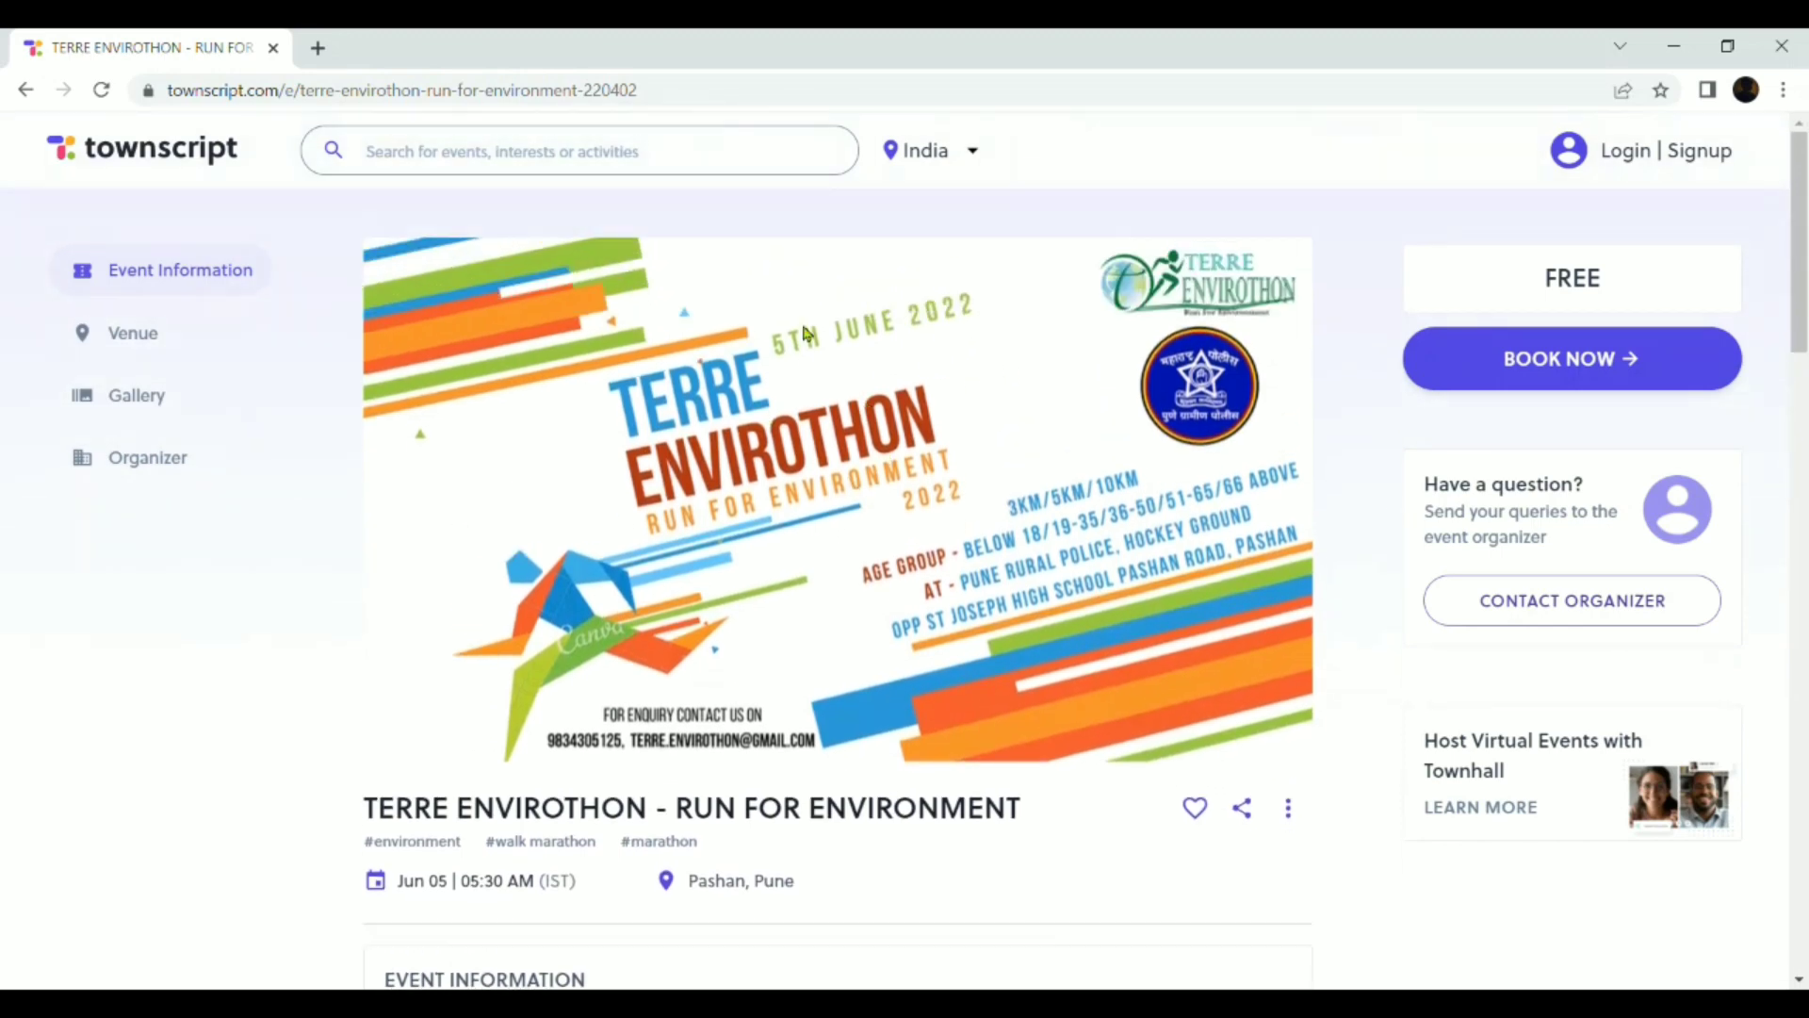
pyautogui.scroll(-3)
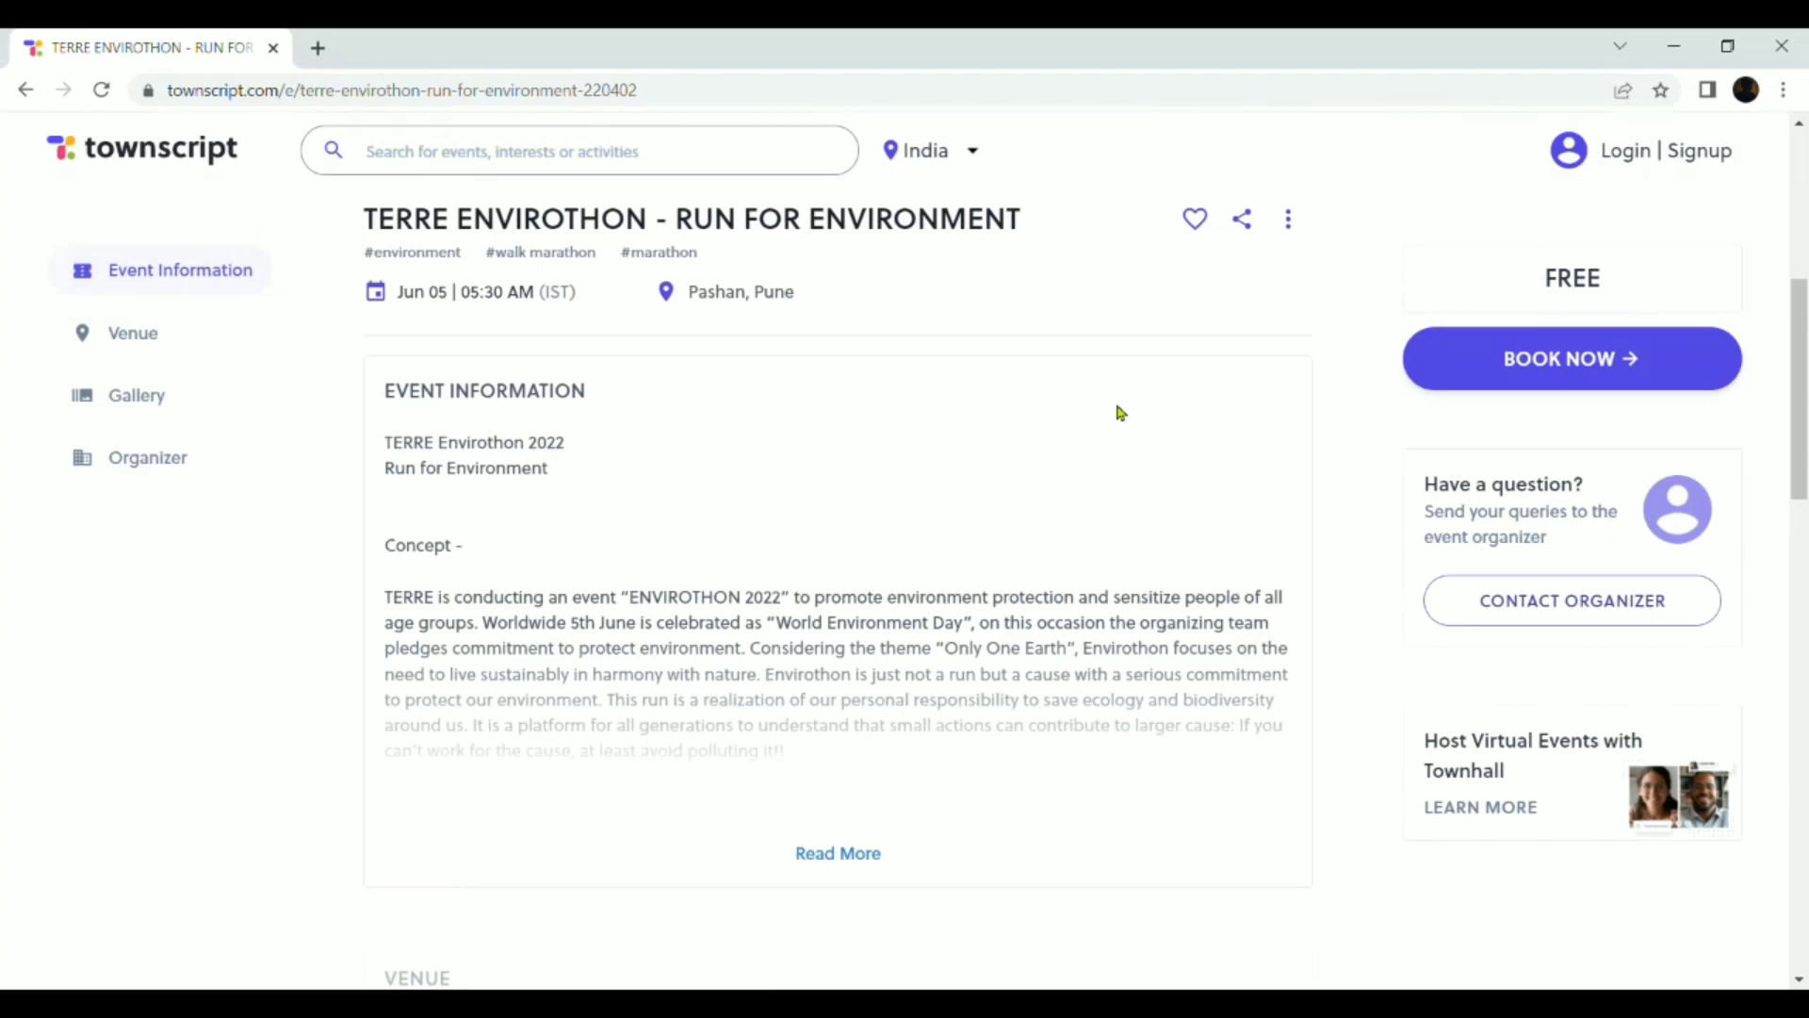
pyautogui.scroll(-3)
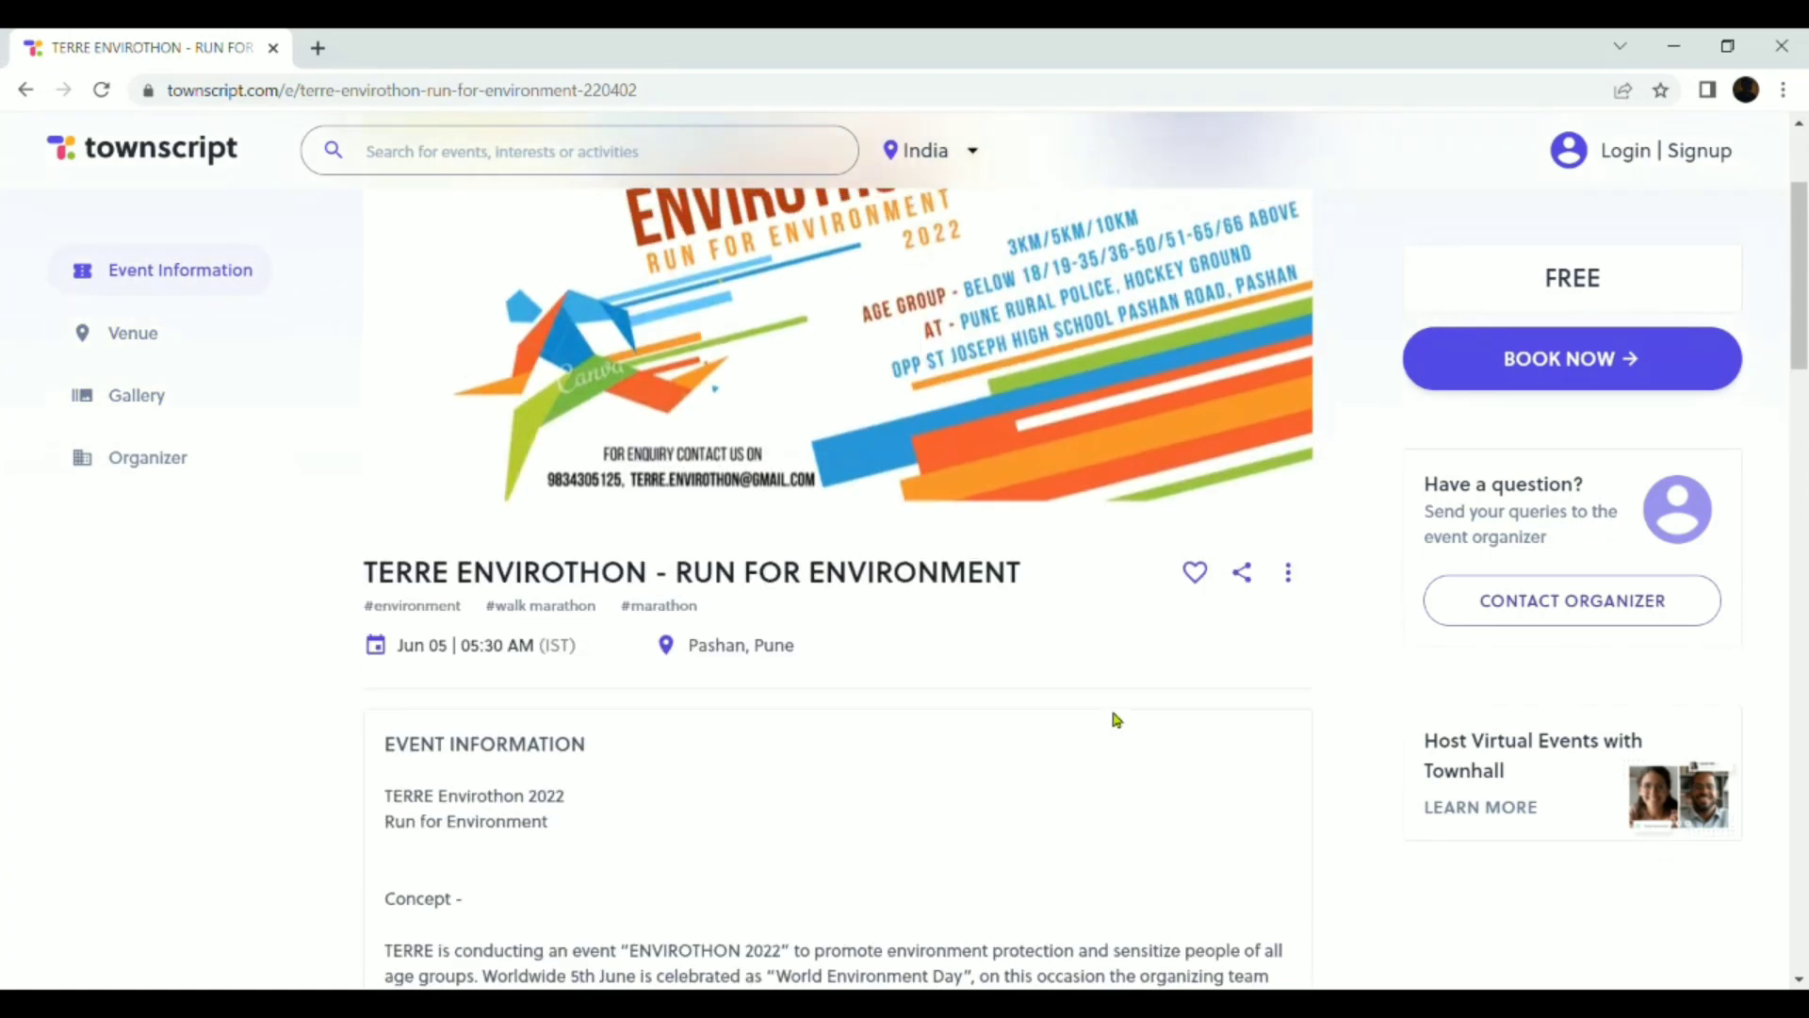
pyautogui.scroll(-3)
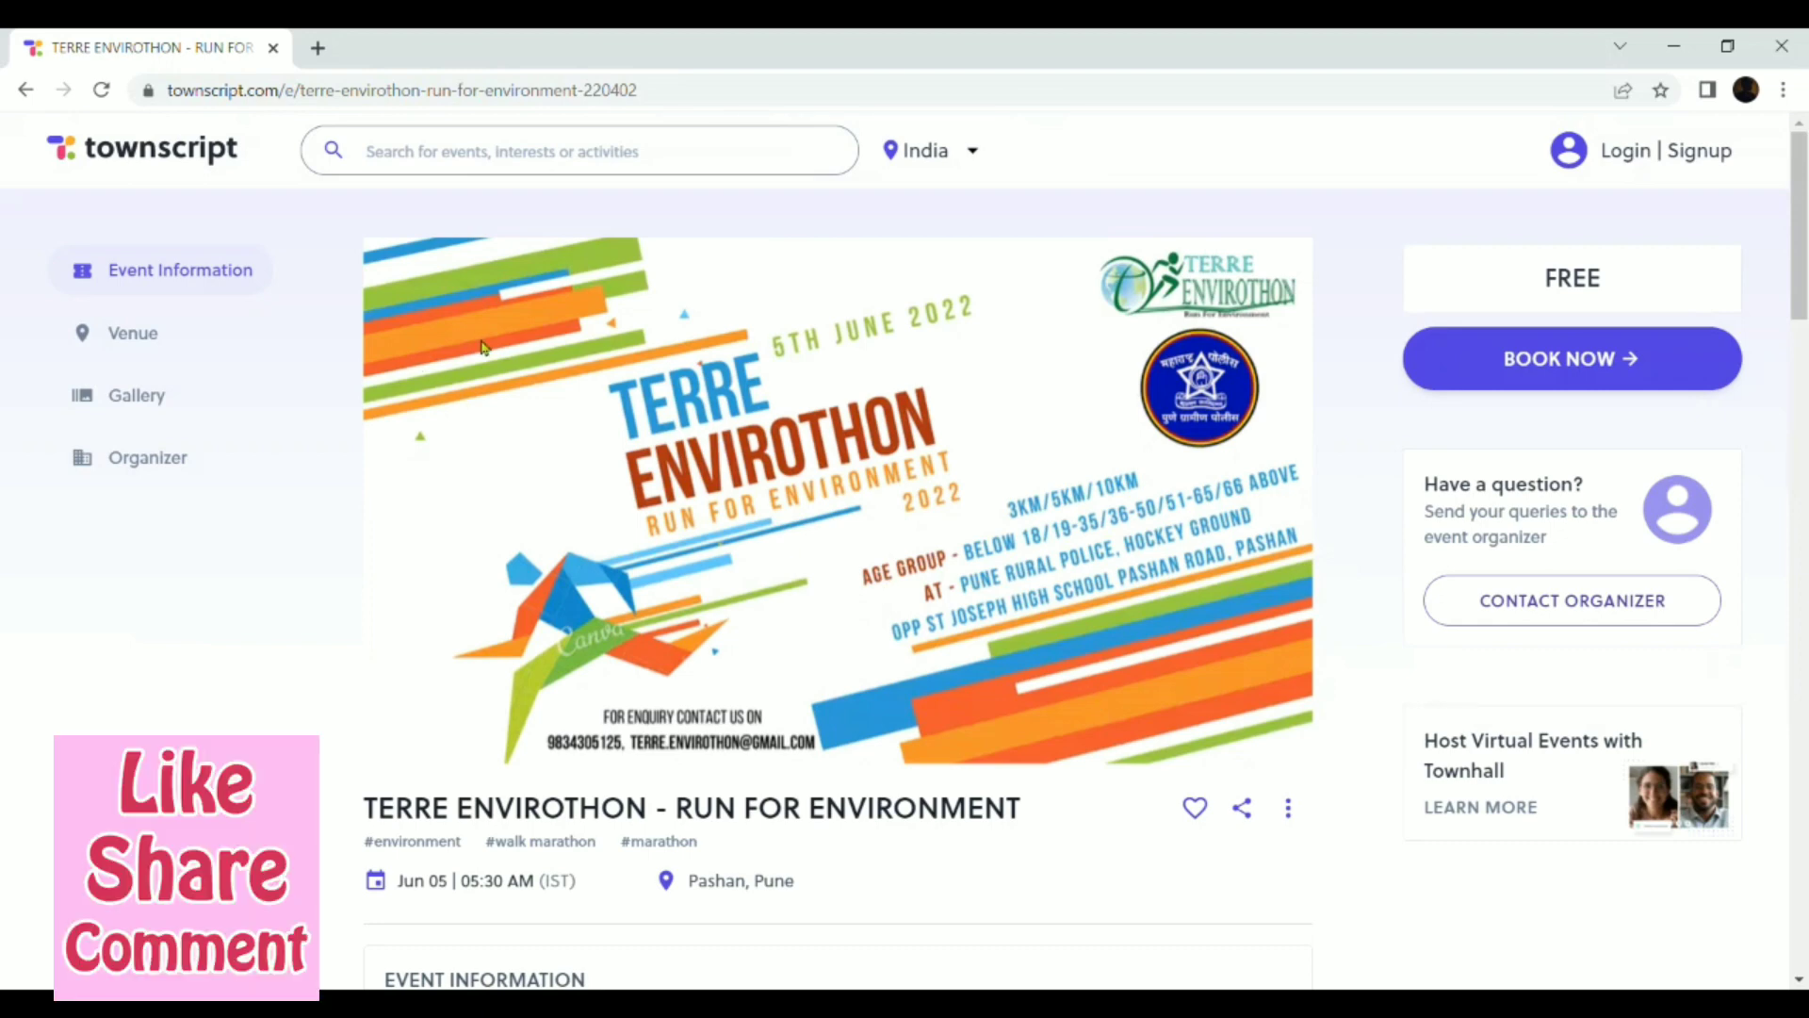
pyautogui.moveTo(1036, 661)
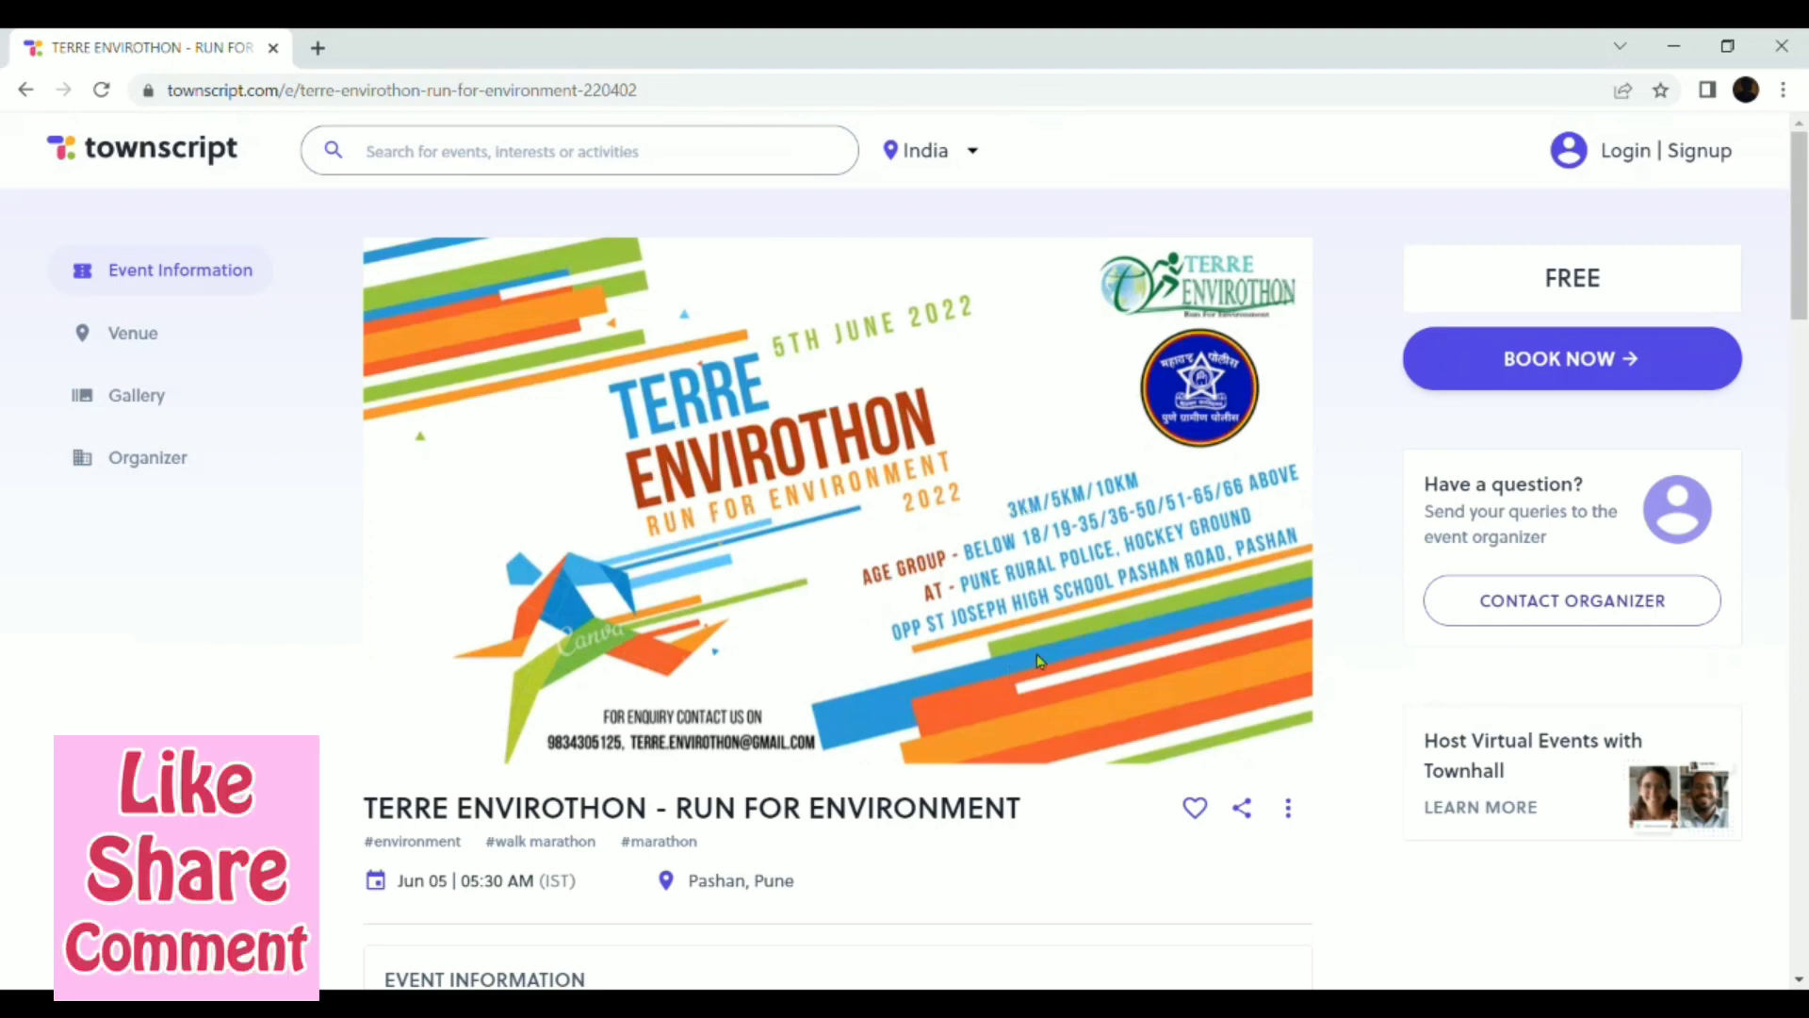
pyautogui.moveTo(1255, 580)
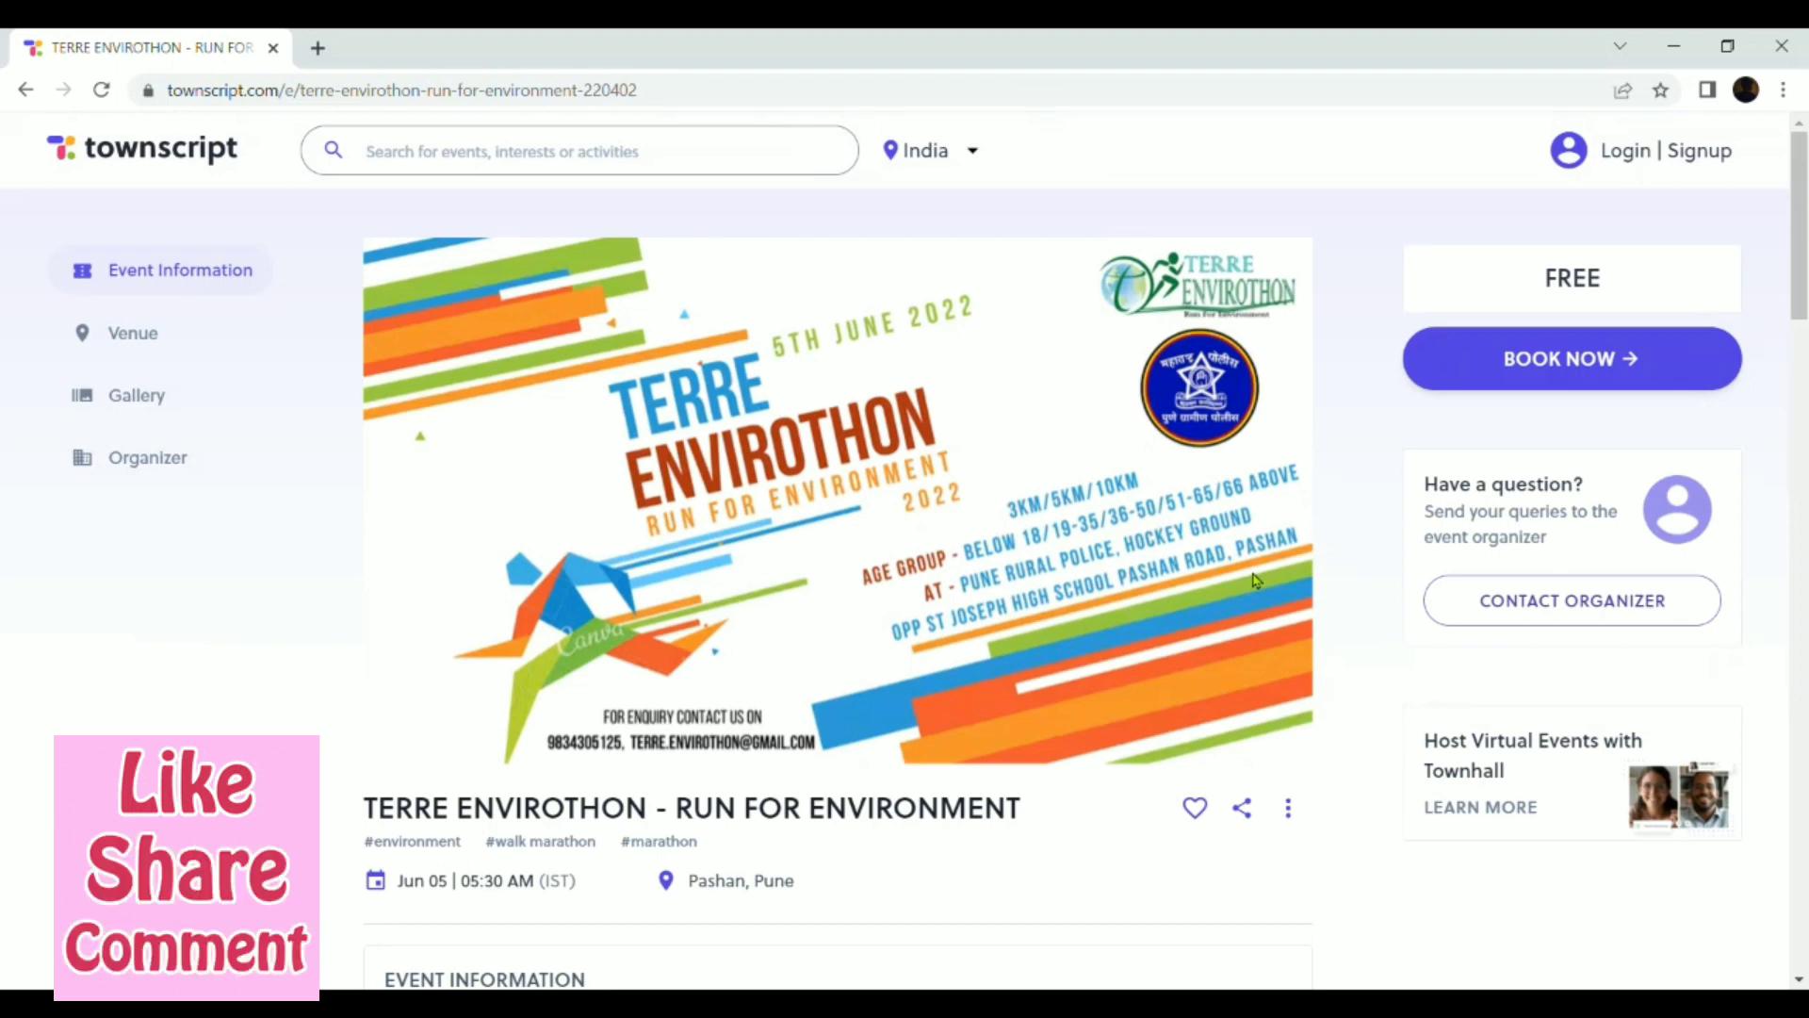